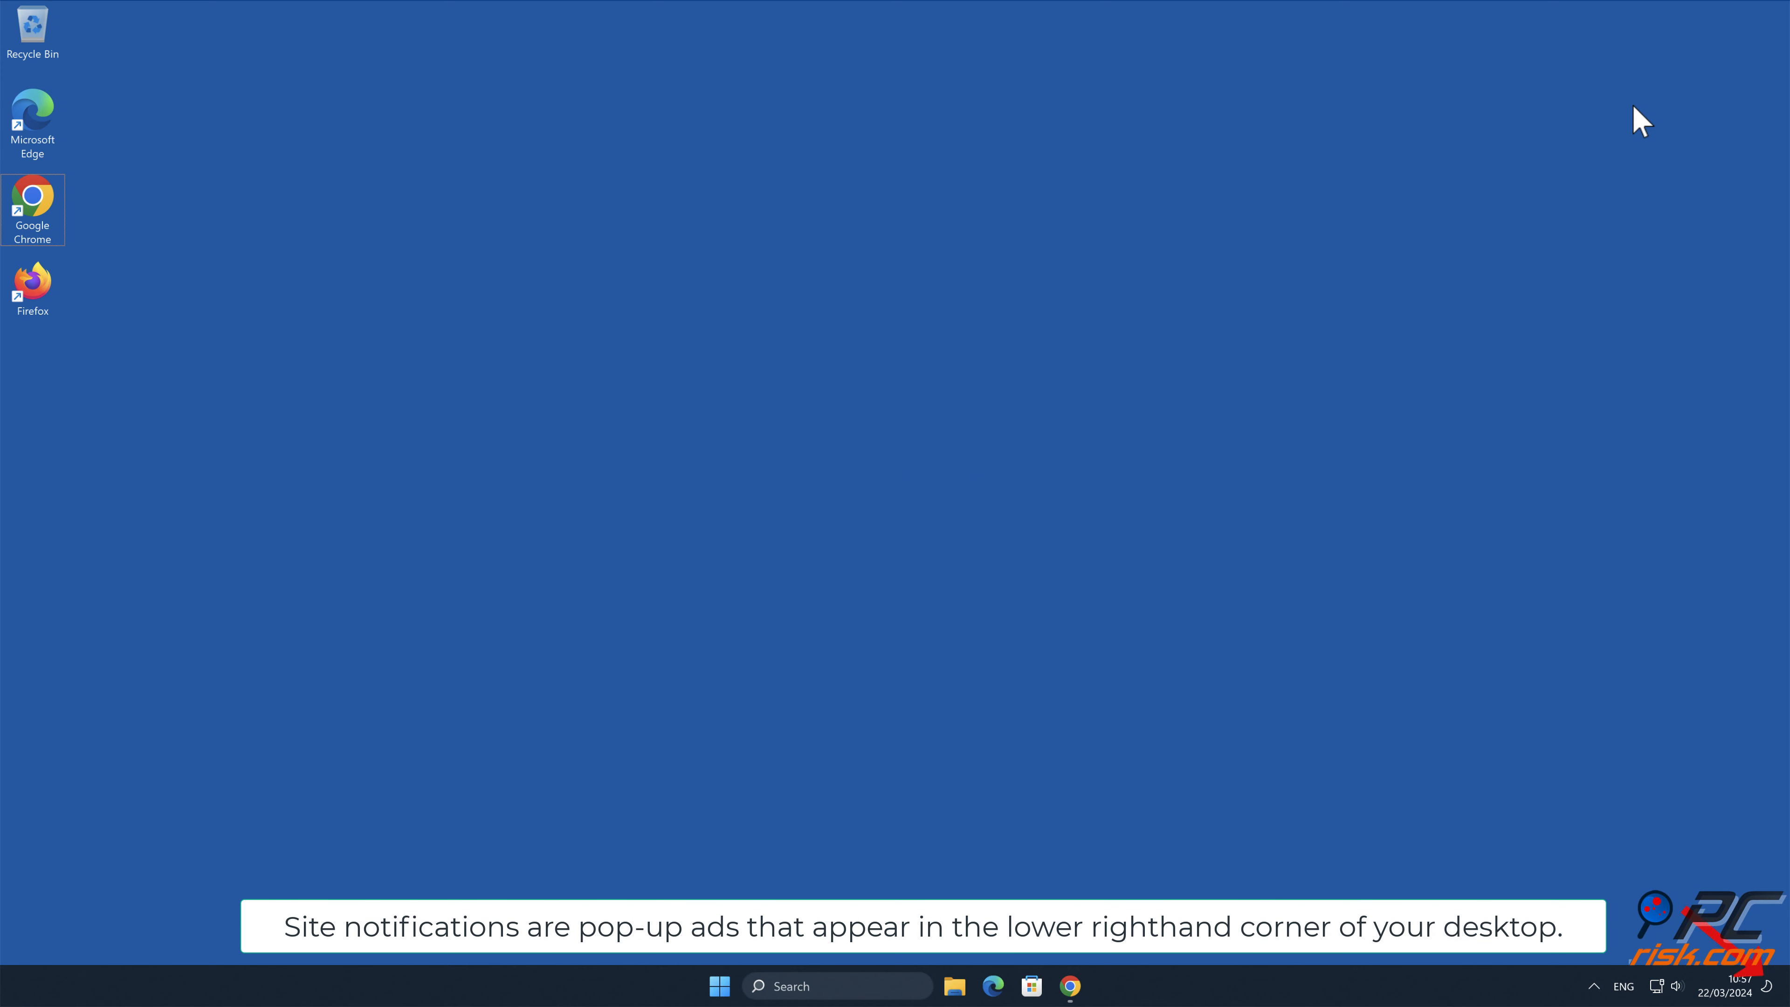
mouse_move(1169, 878)
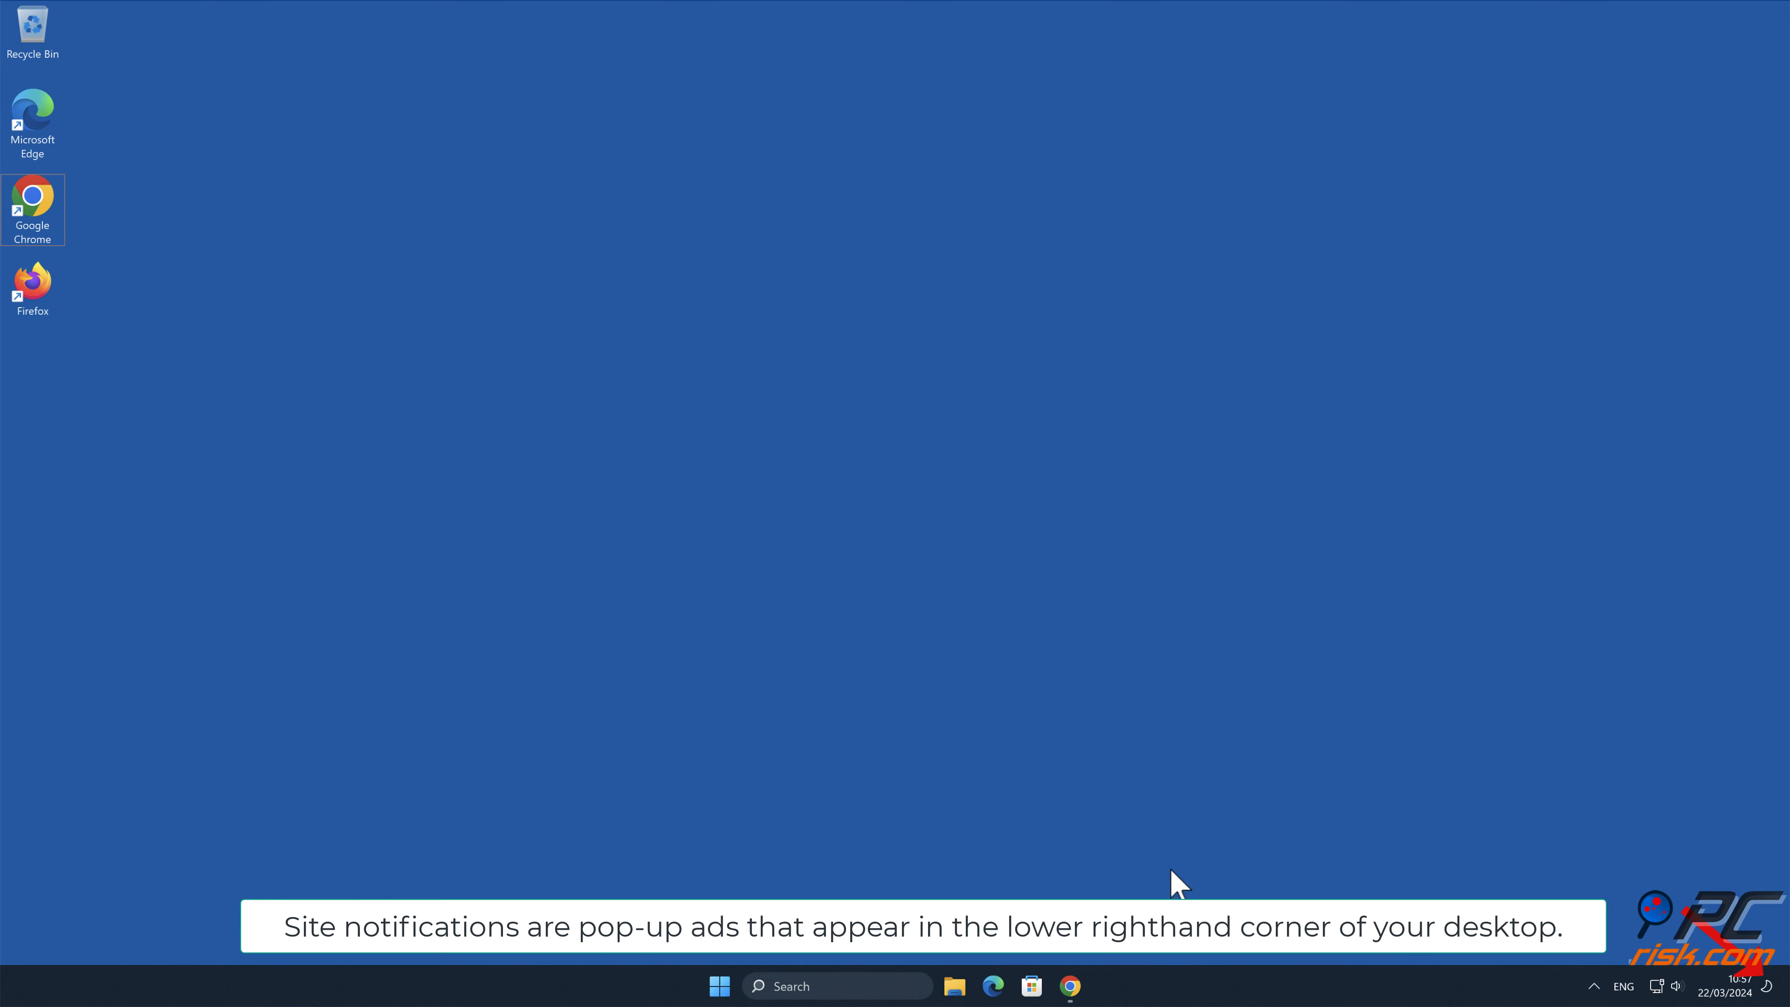
Bring up Chrome on the desktop showing a scam page that wants to show notifications.
click(1069, 986)
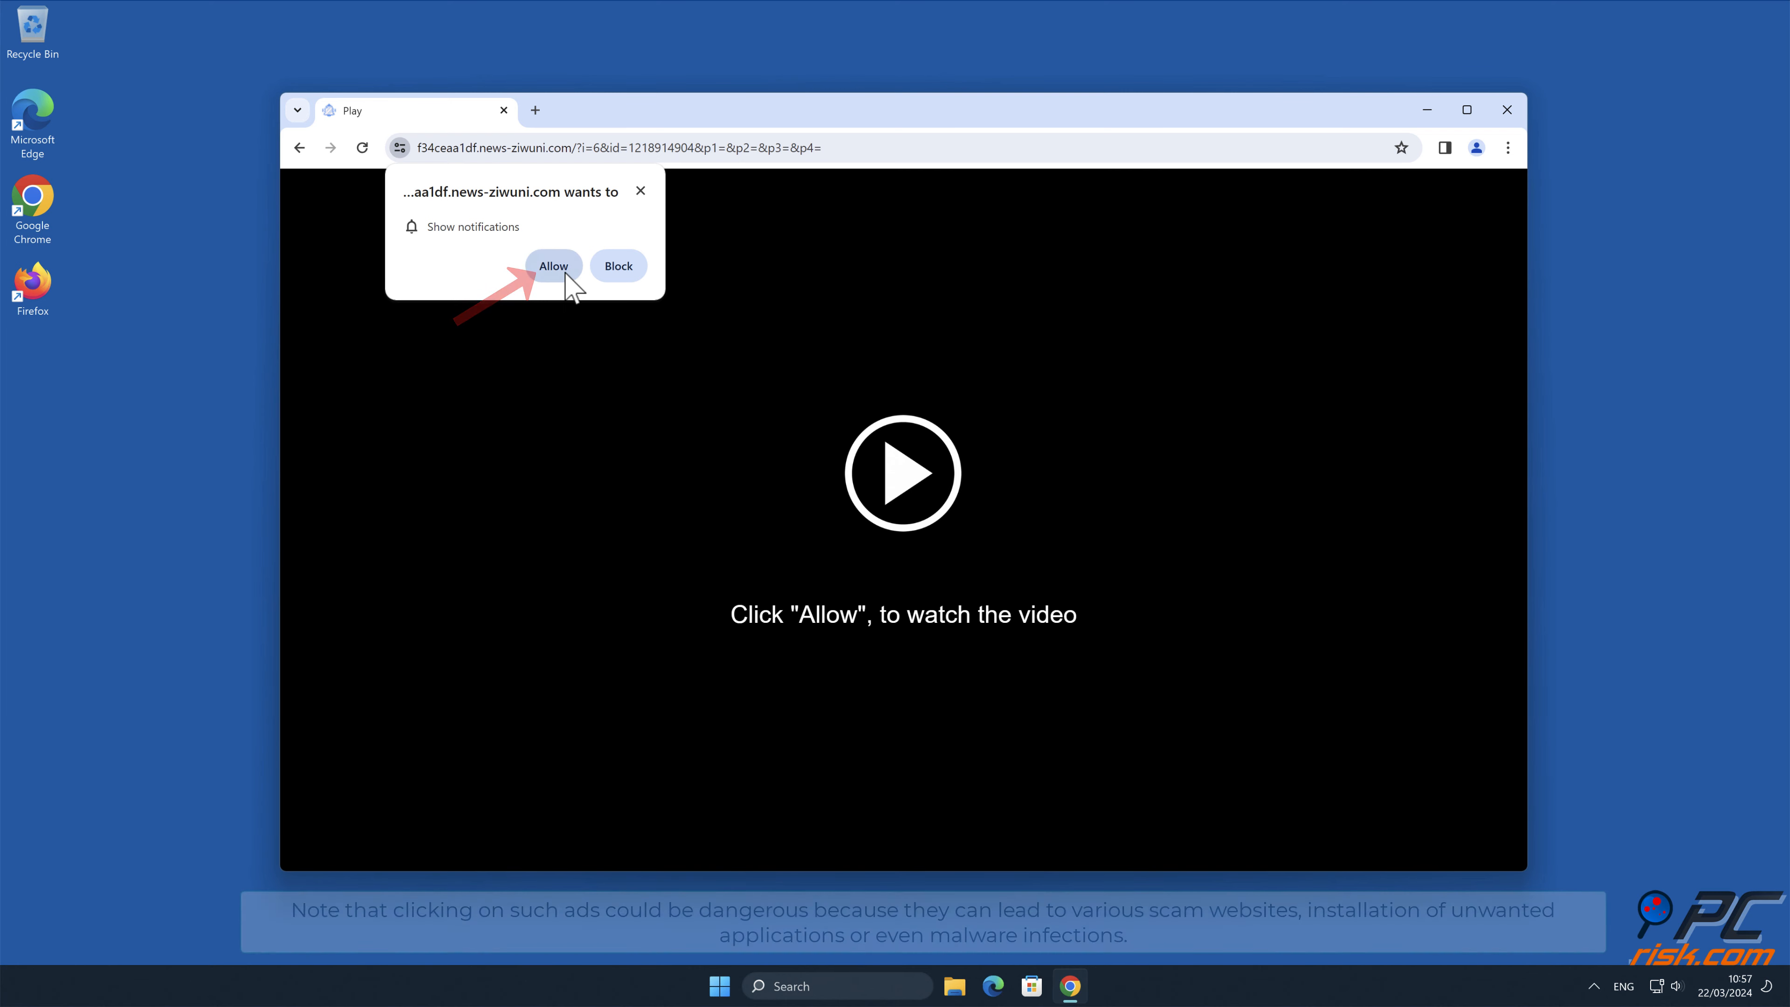
Allow the site's notification prompt, then close the Chrome scam pages.
click(553, 266)
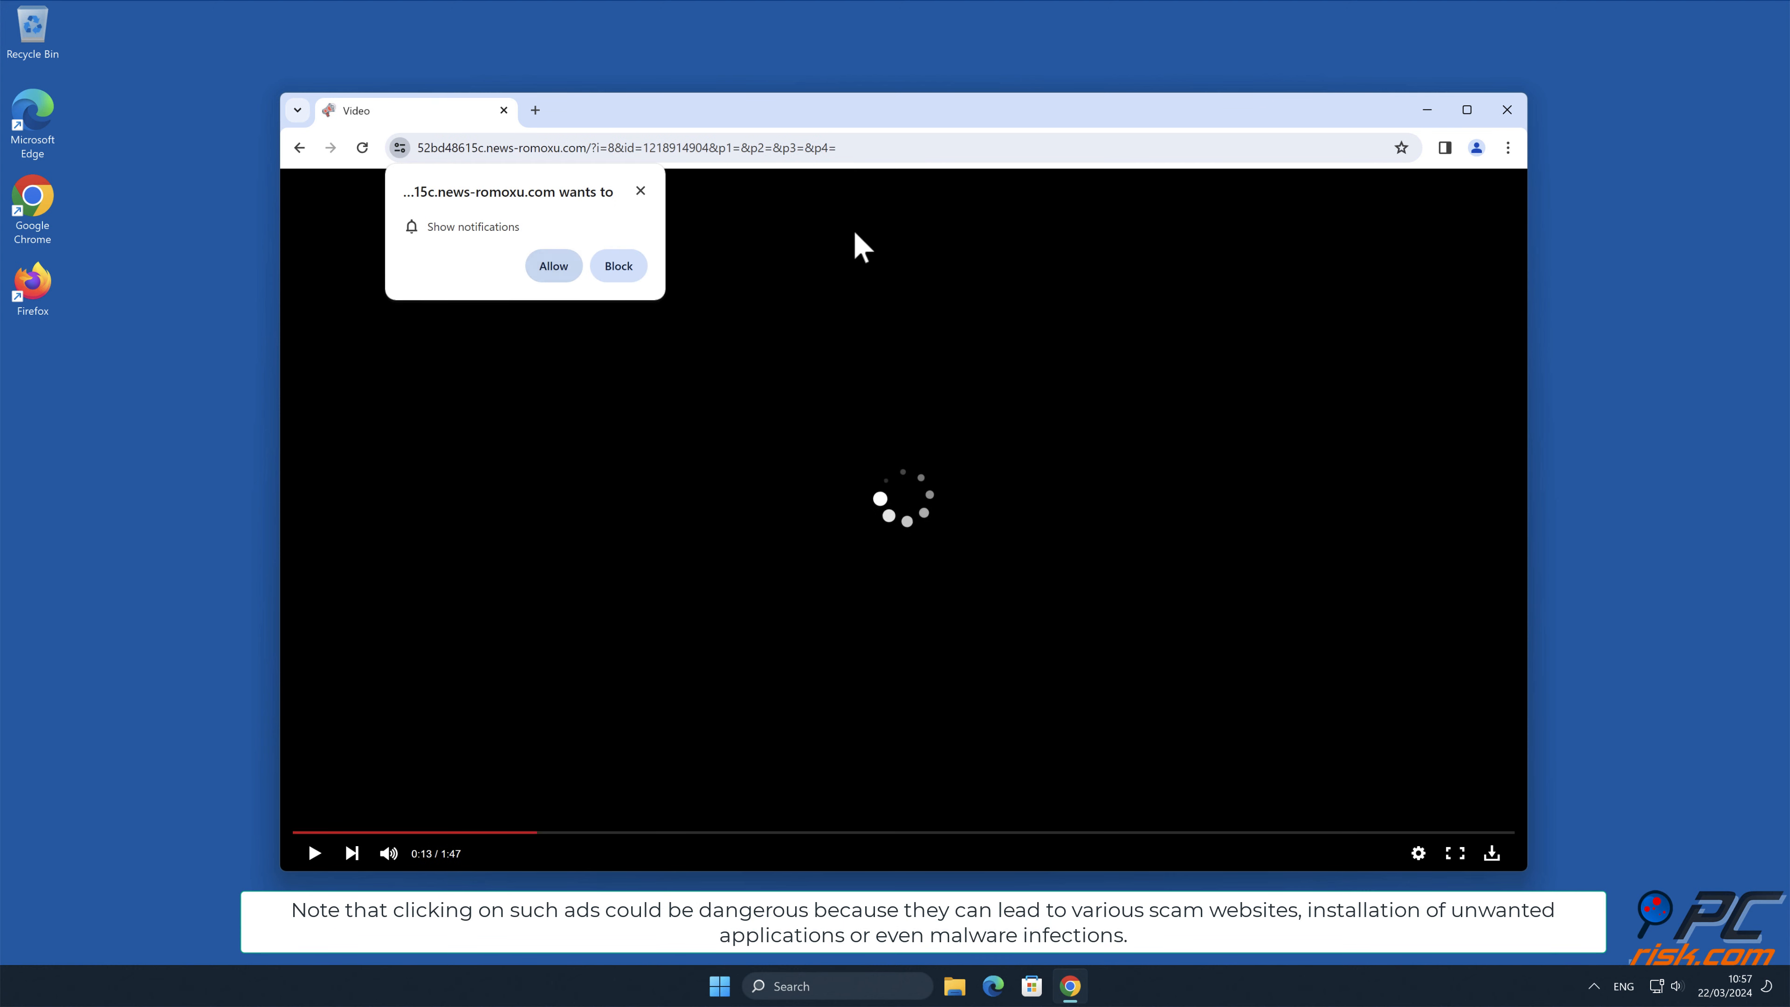
click(1507, 110)
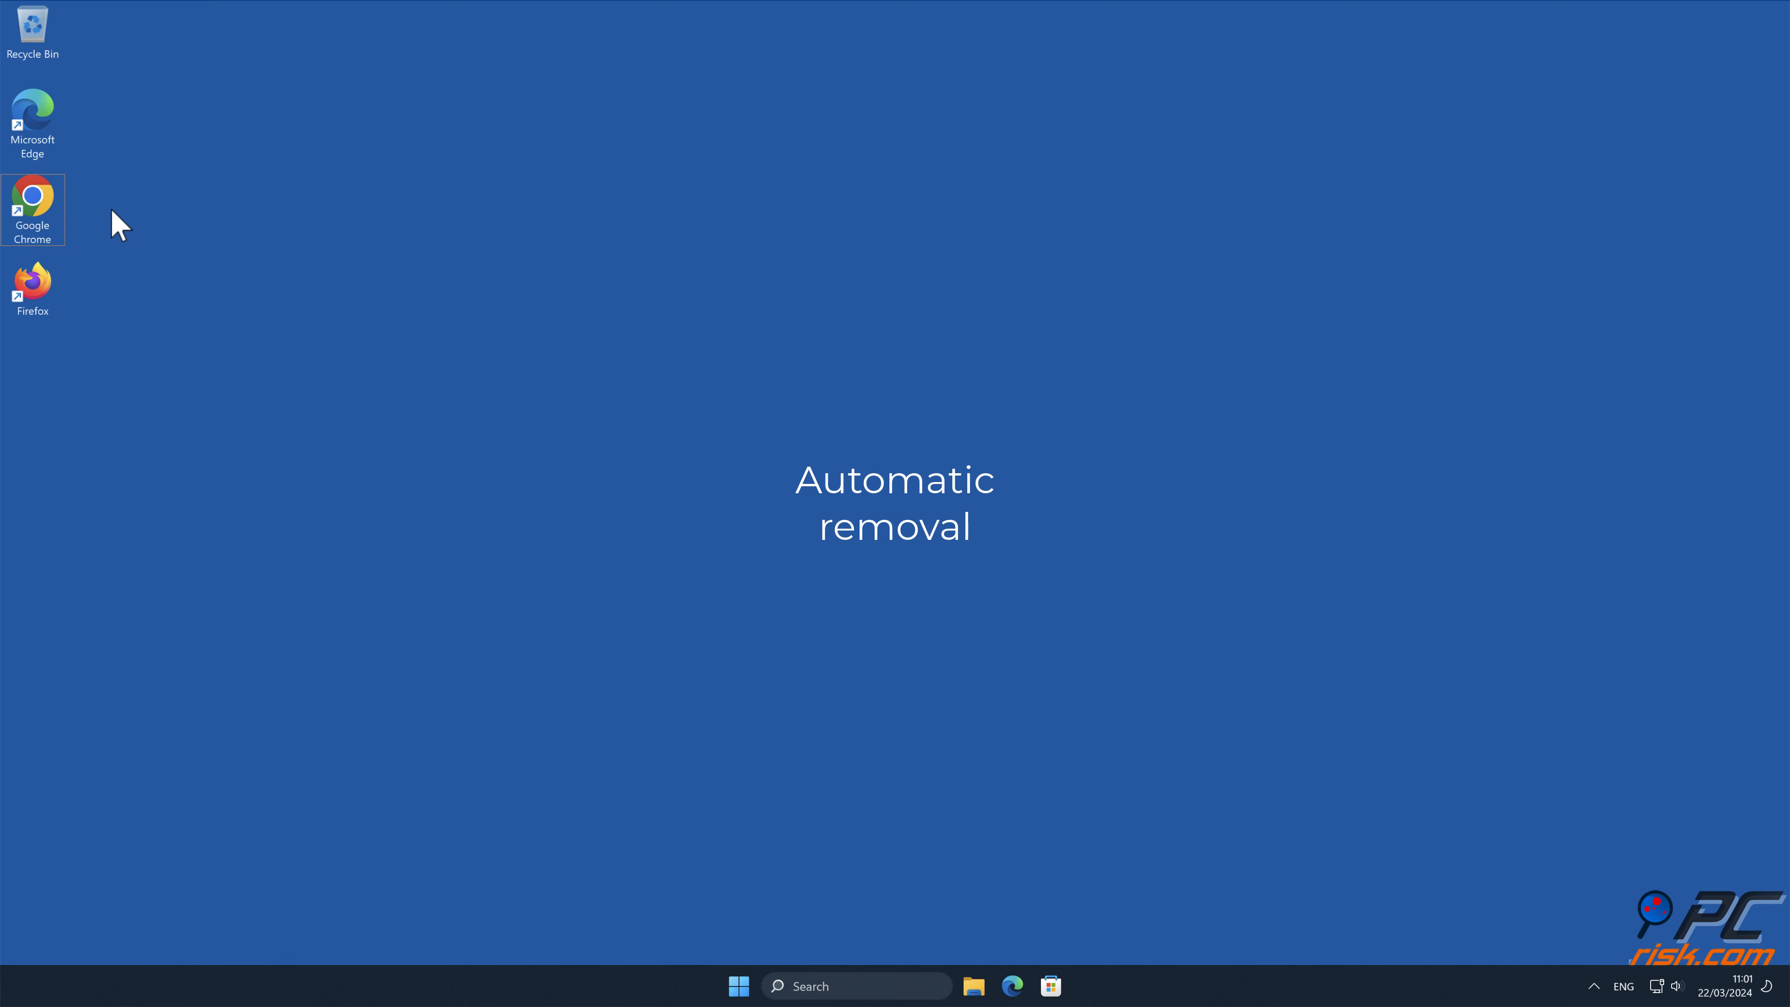
double_click(33, 197)
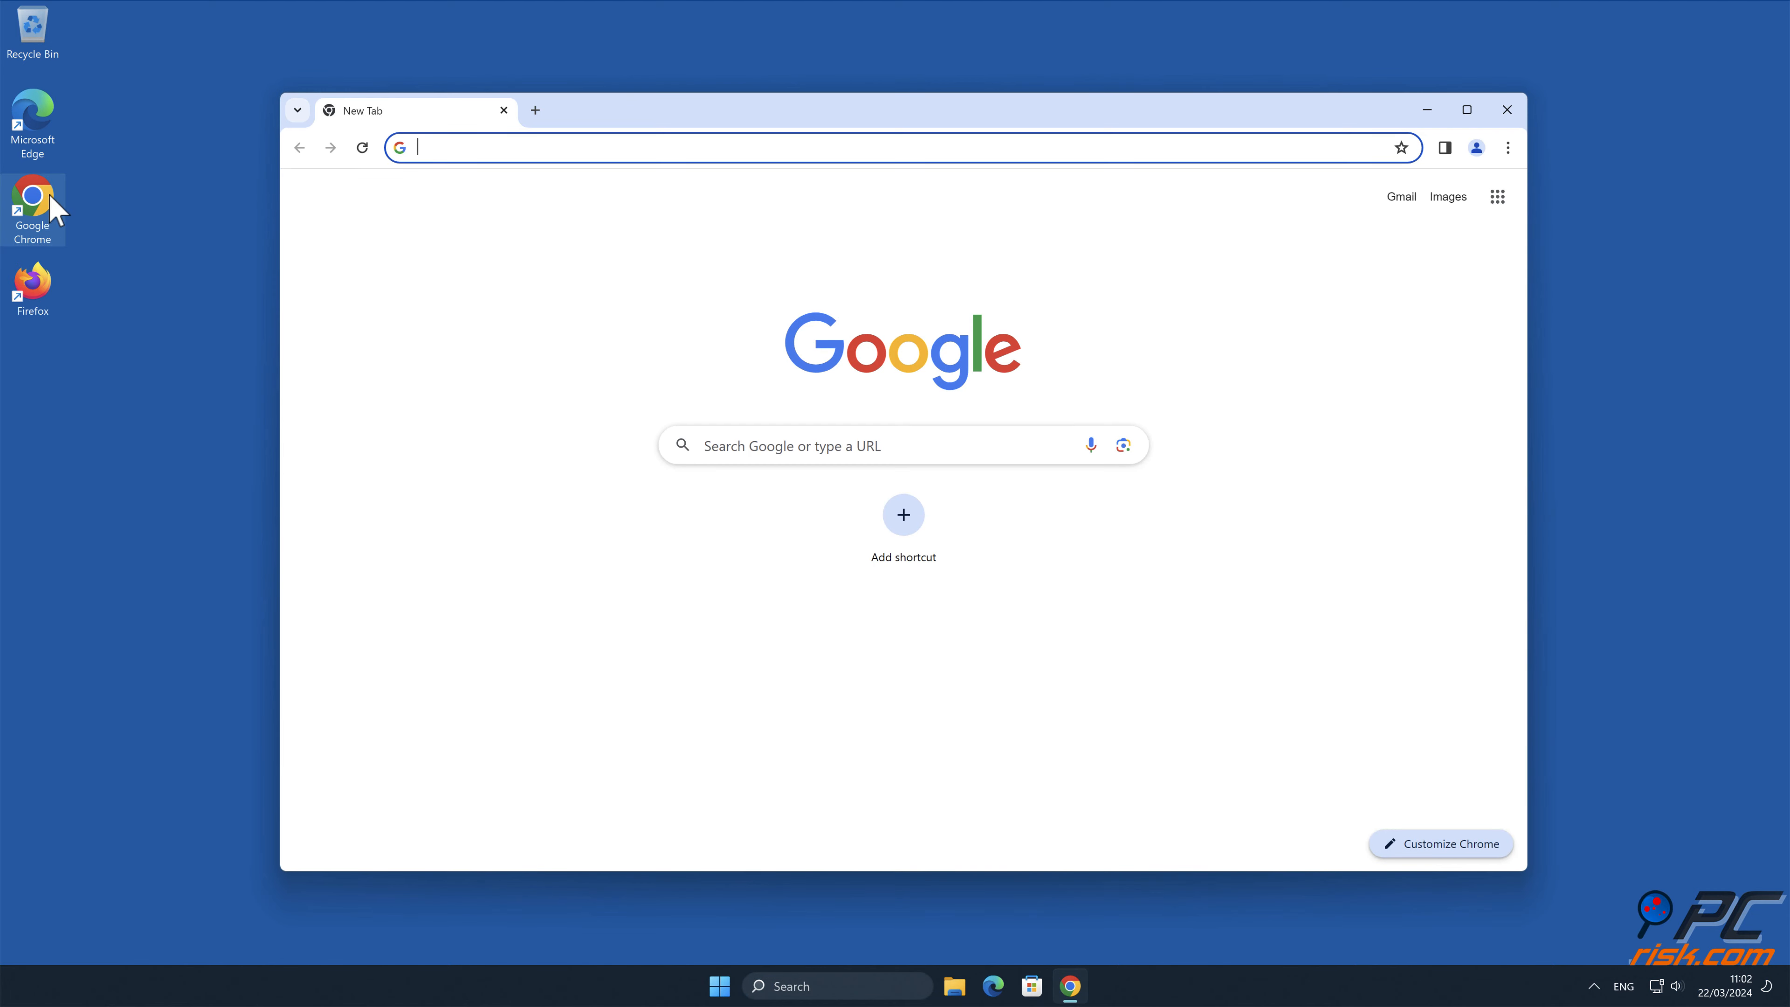
text(w)
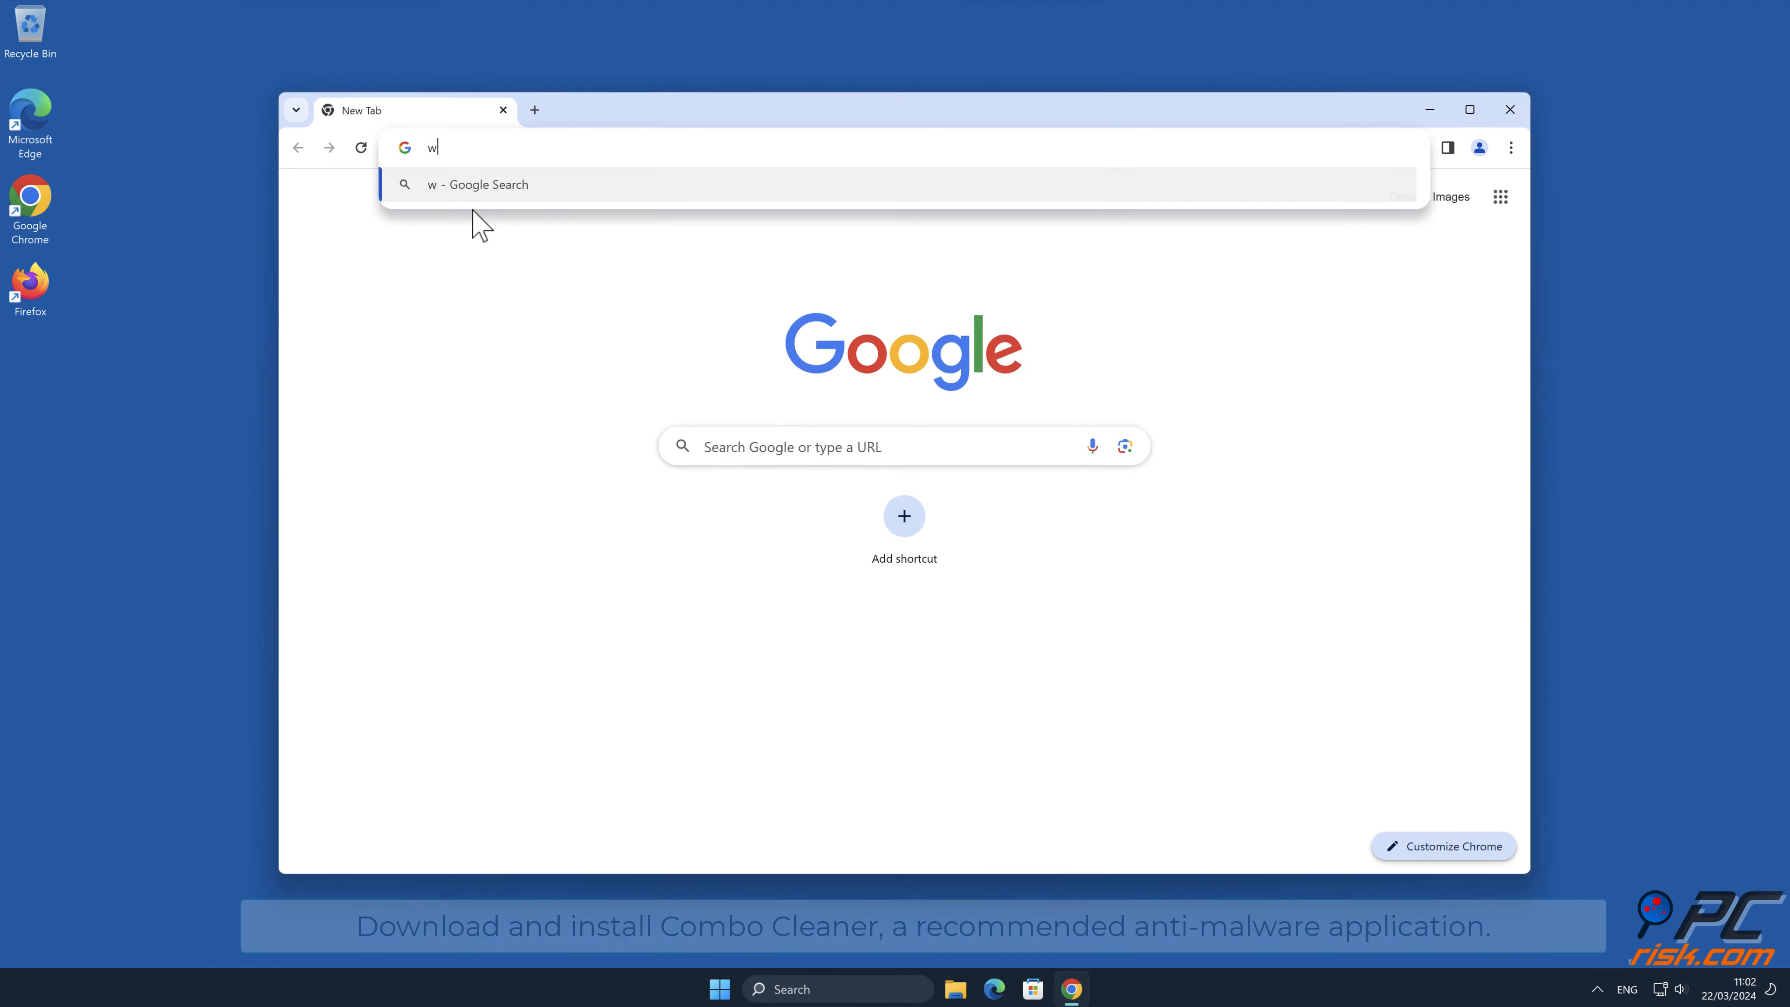
text(ww.combocleaner)
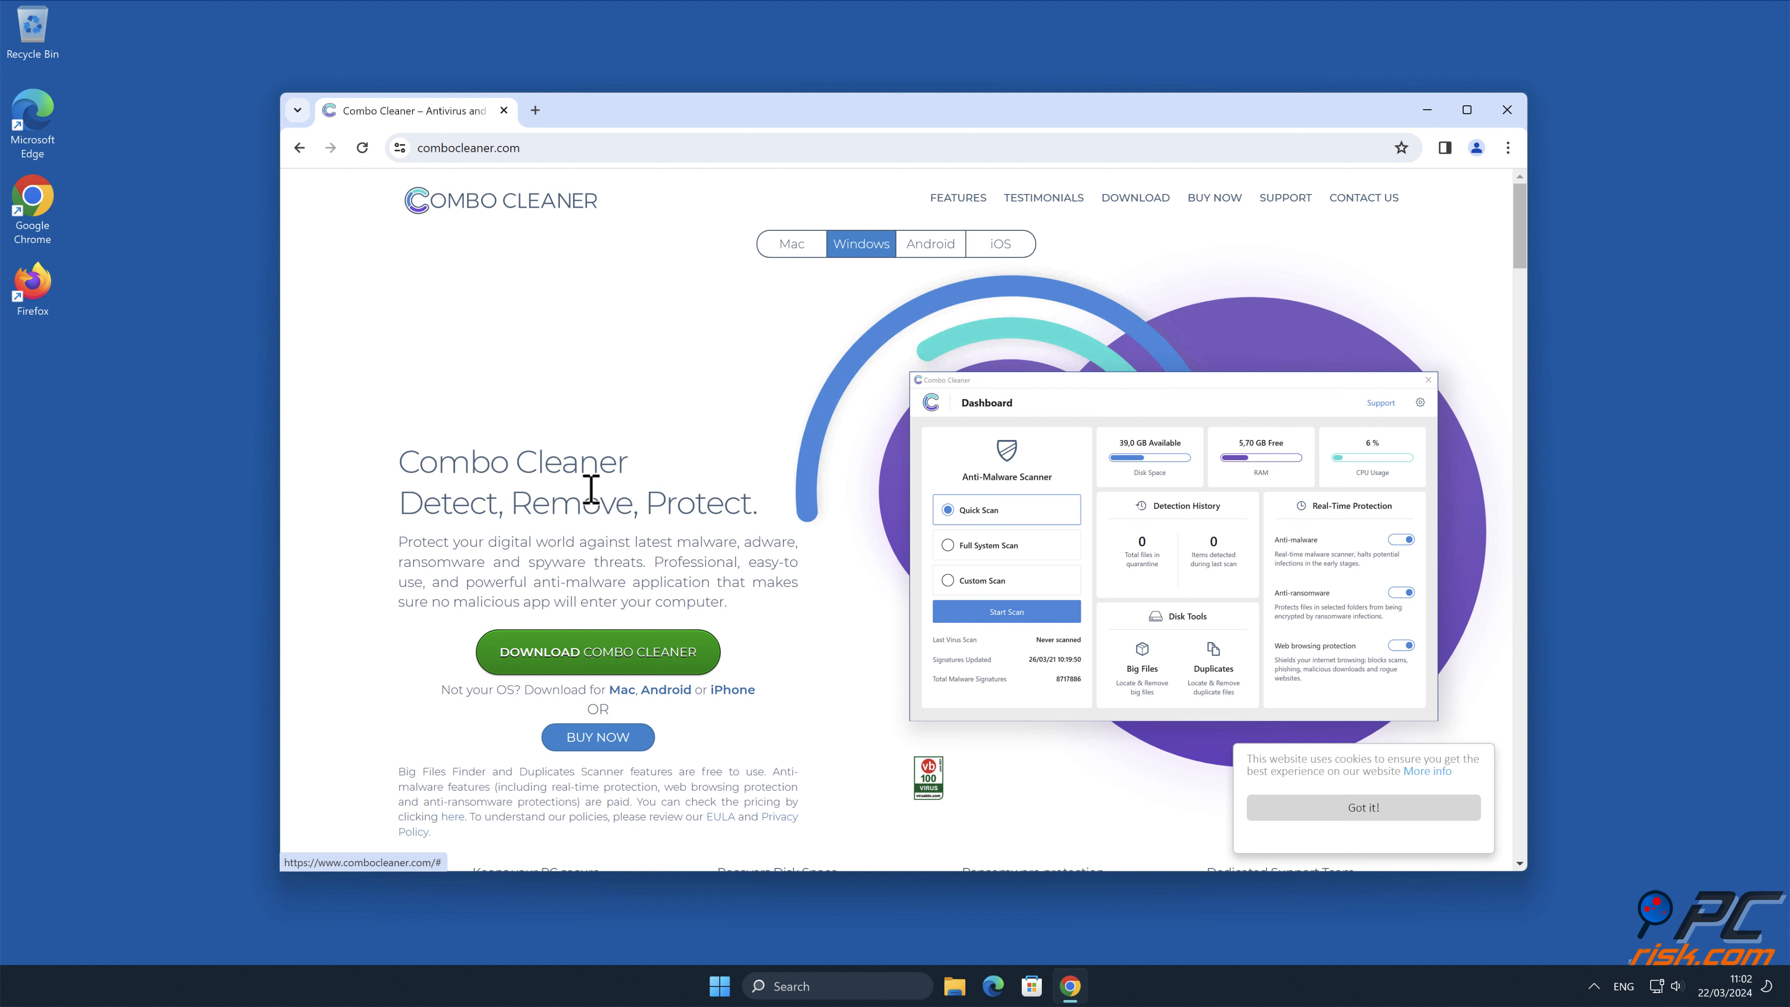
click(599, 651)
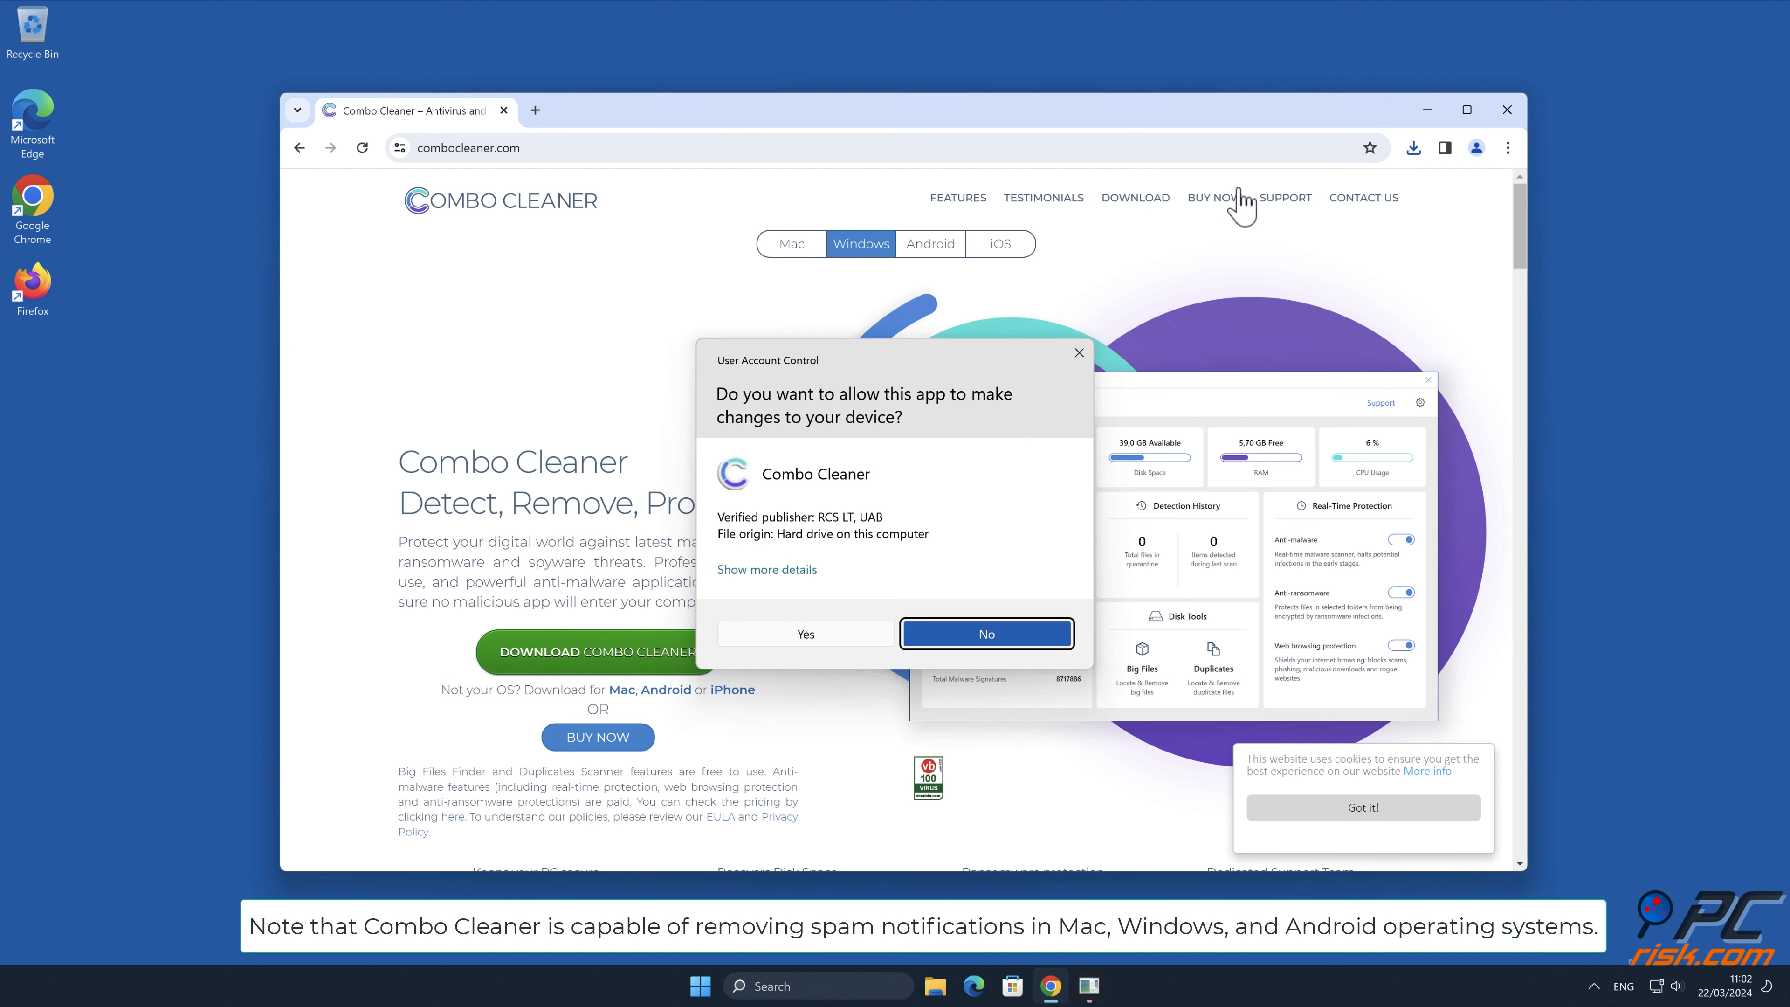
Approve the UAC prompt and install Combo Cleaner with default options, launching it afterwards.
click(805, 634)
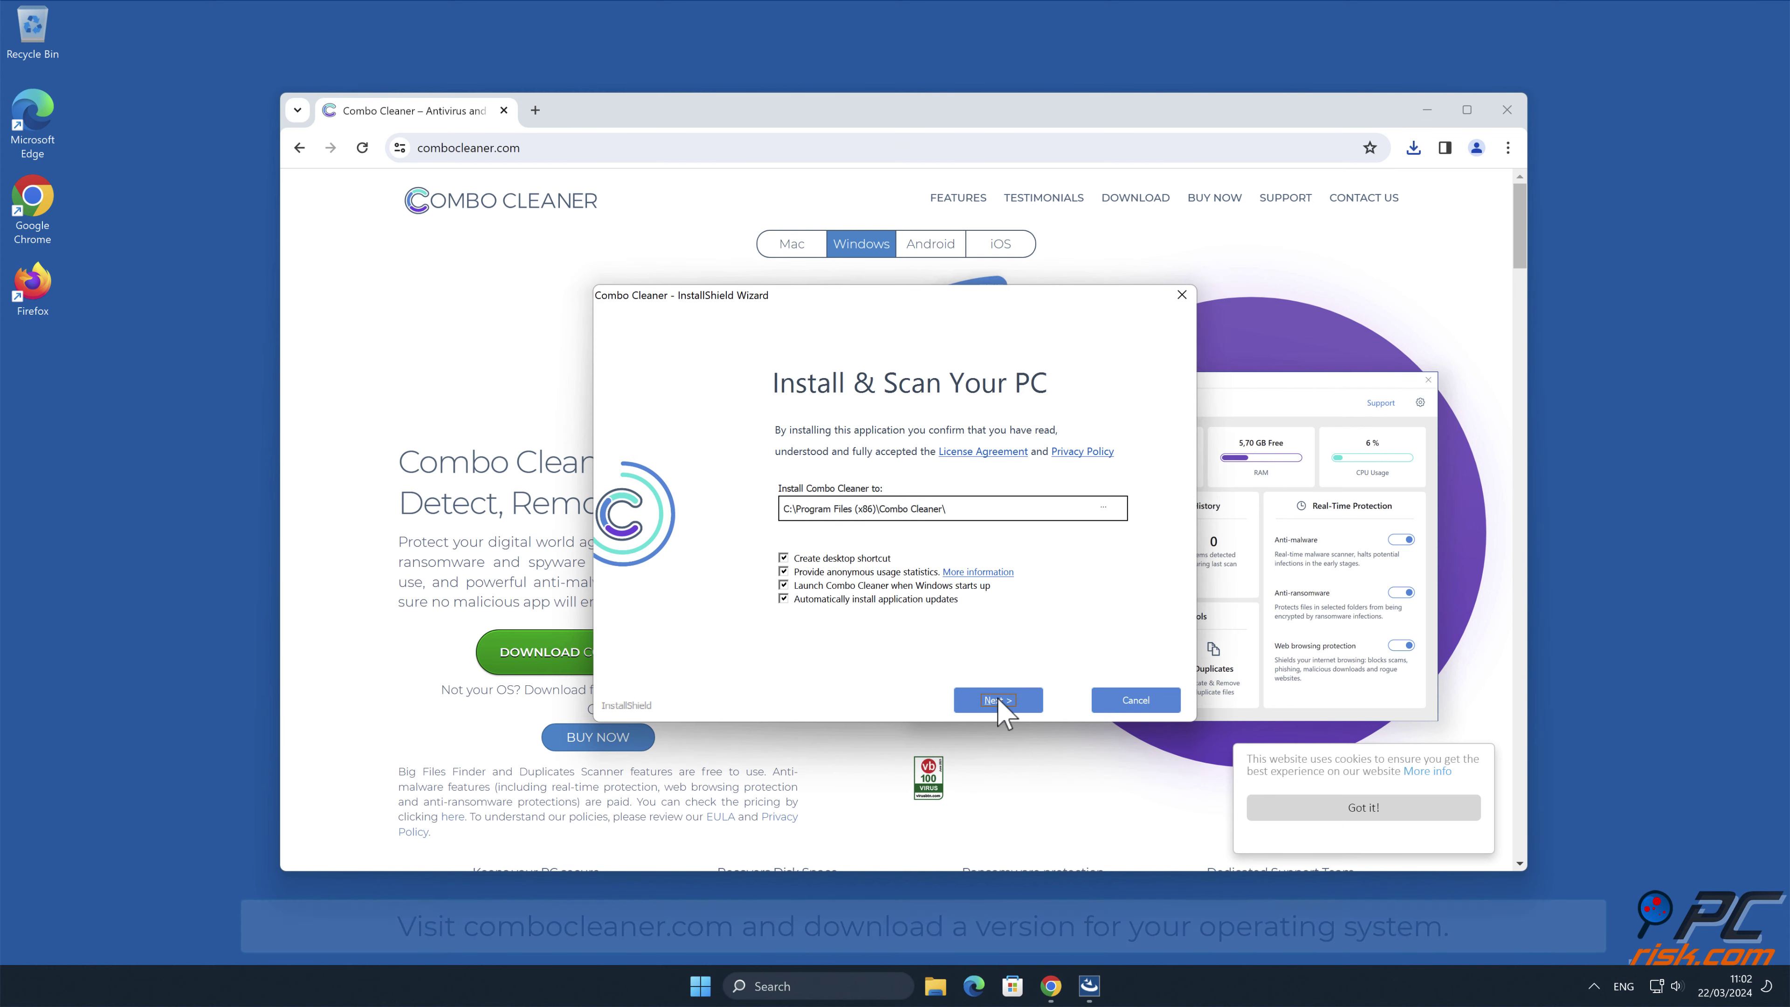
click(999, 699)
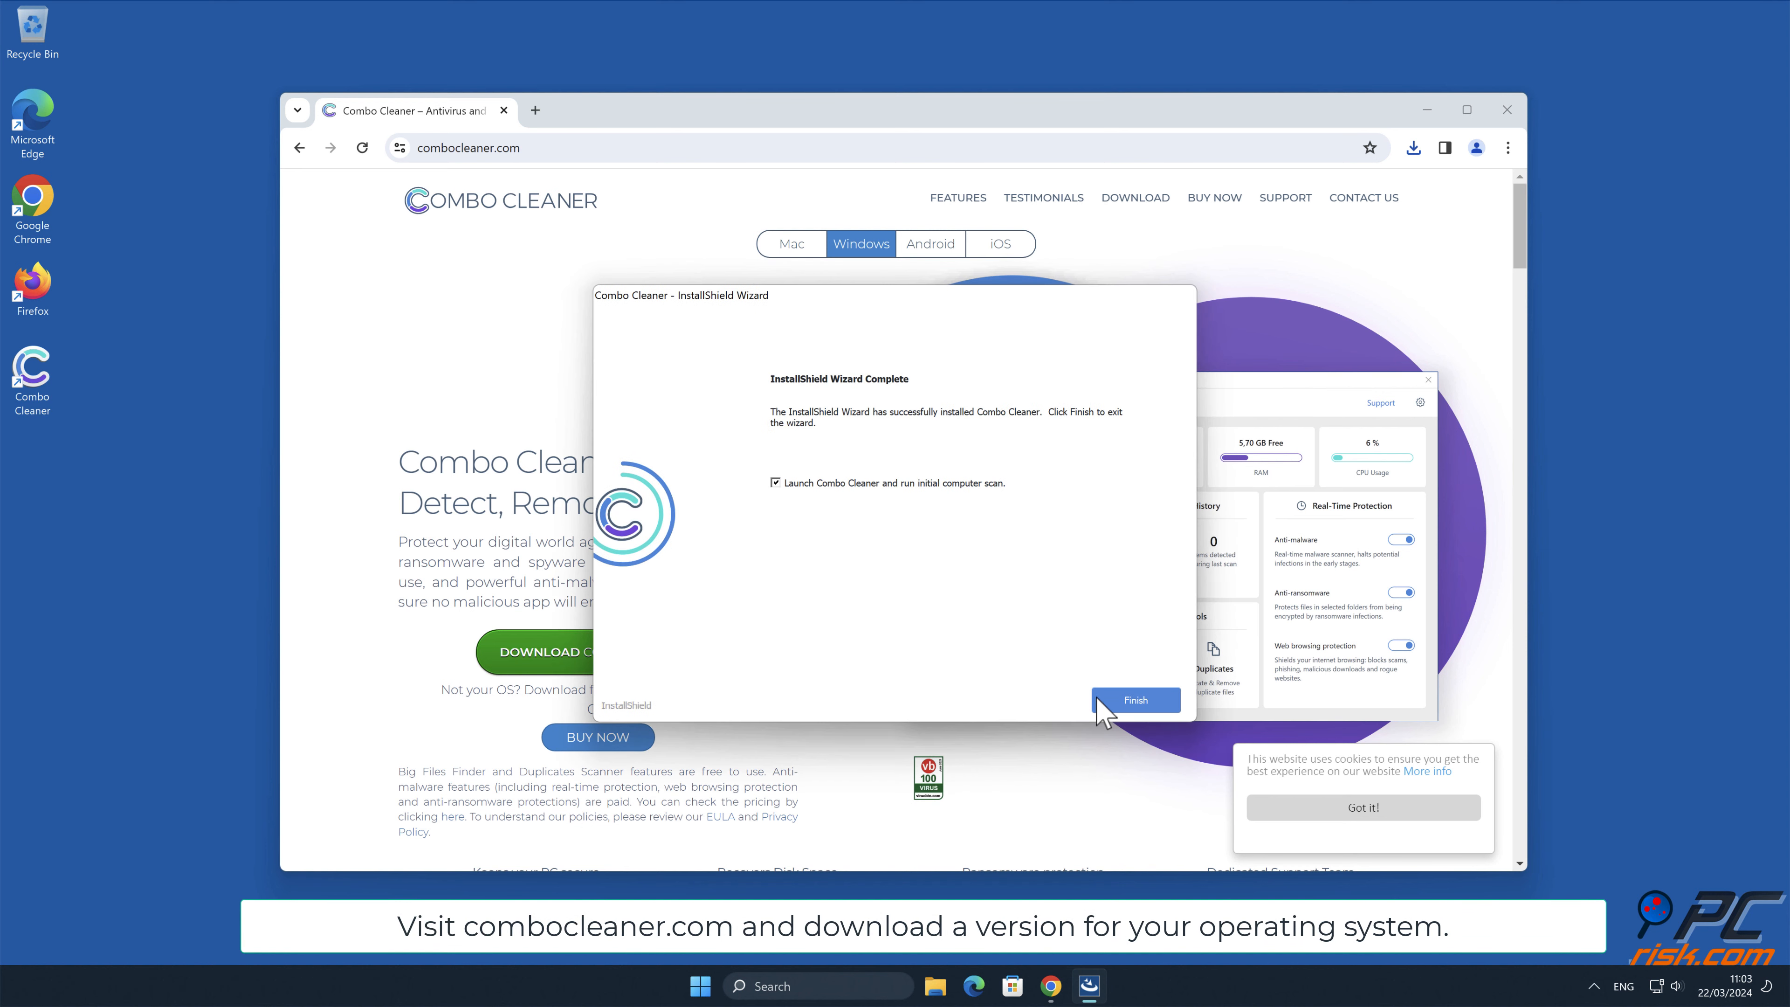
click(1135, 700)
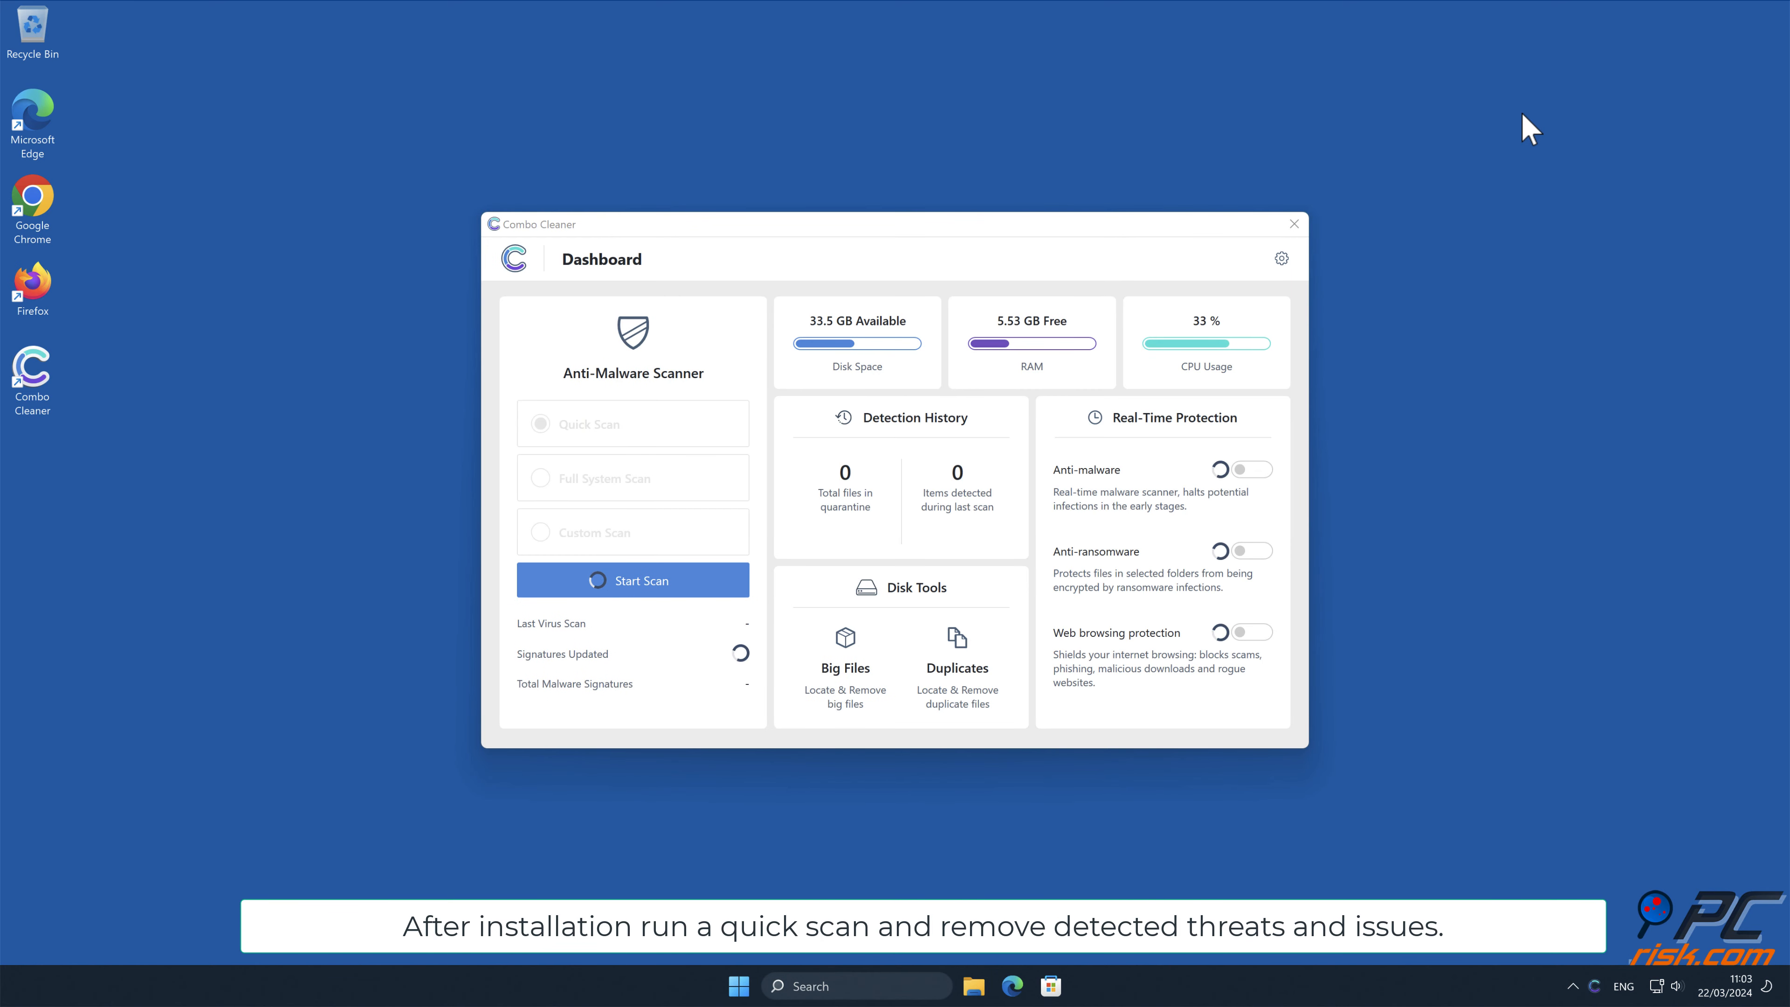
Run a Combo Cleaner scan, dismiss the activation prompts and finish on the scan summary.
click(633, 580)
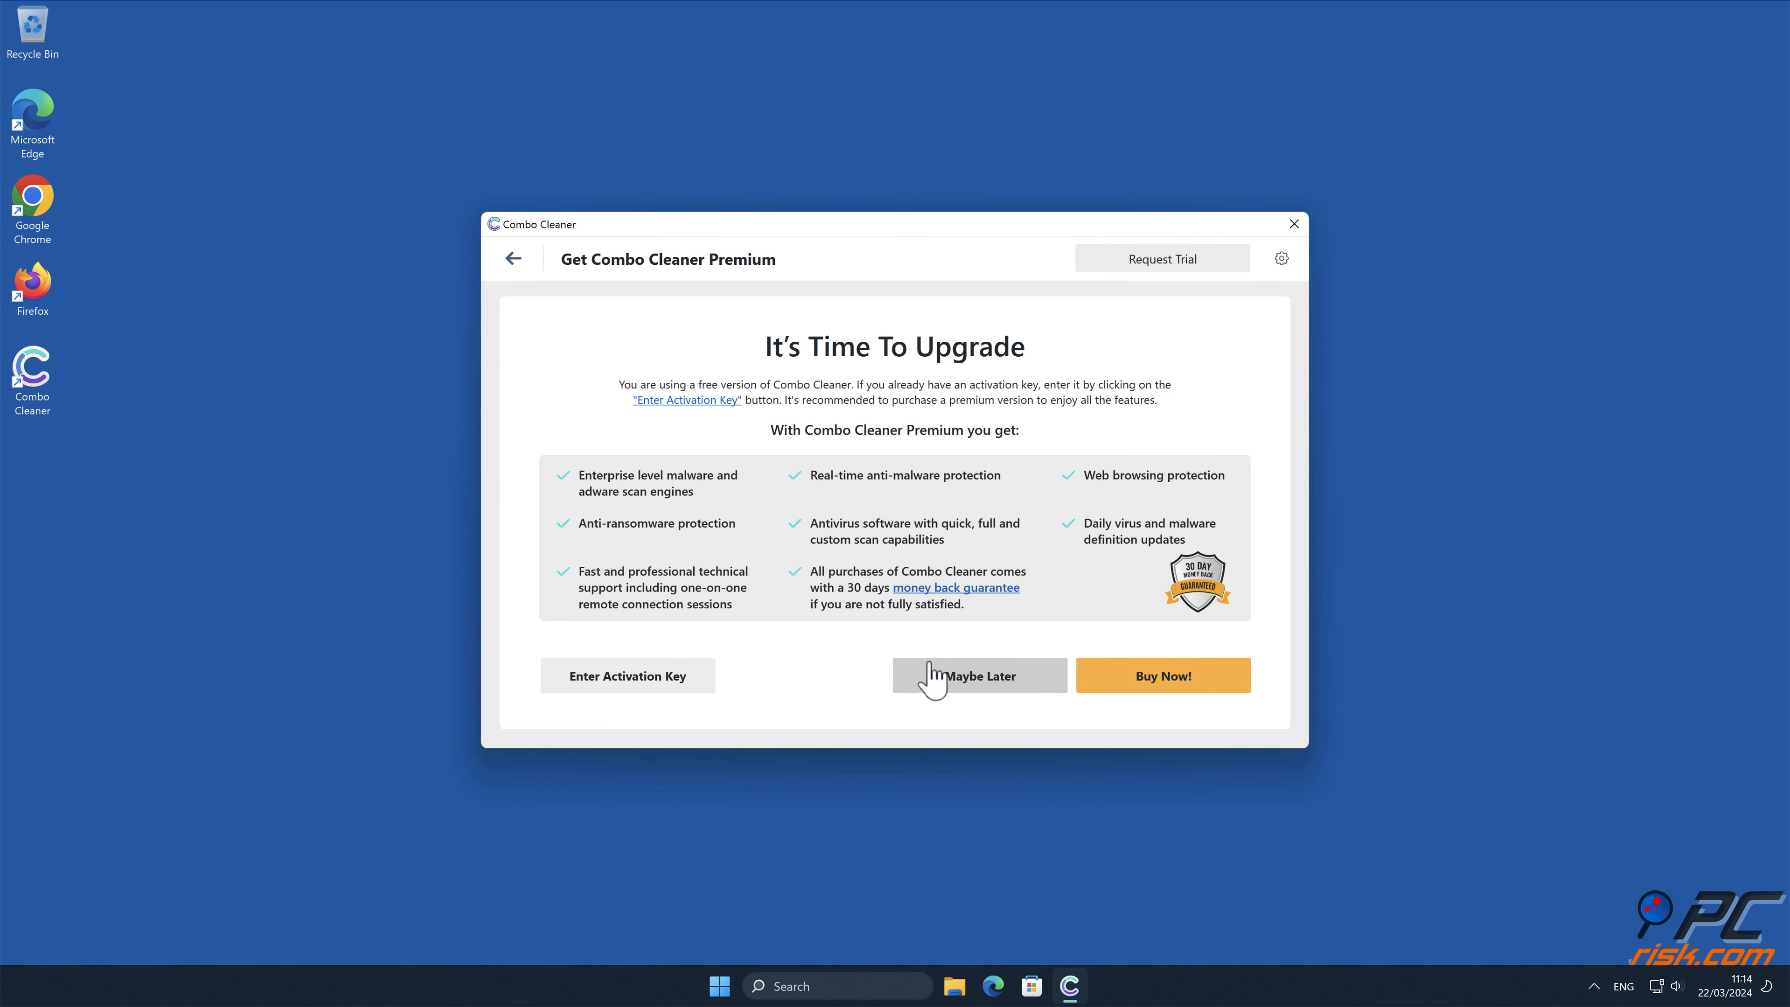
click(627, 675)
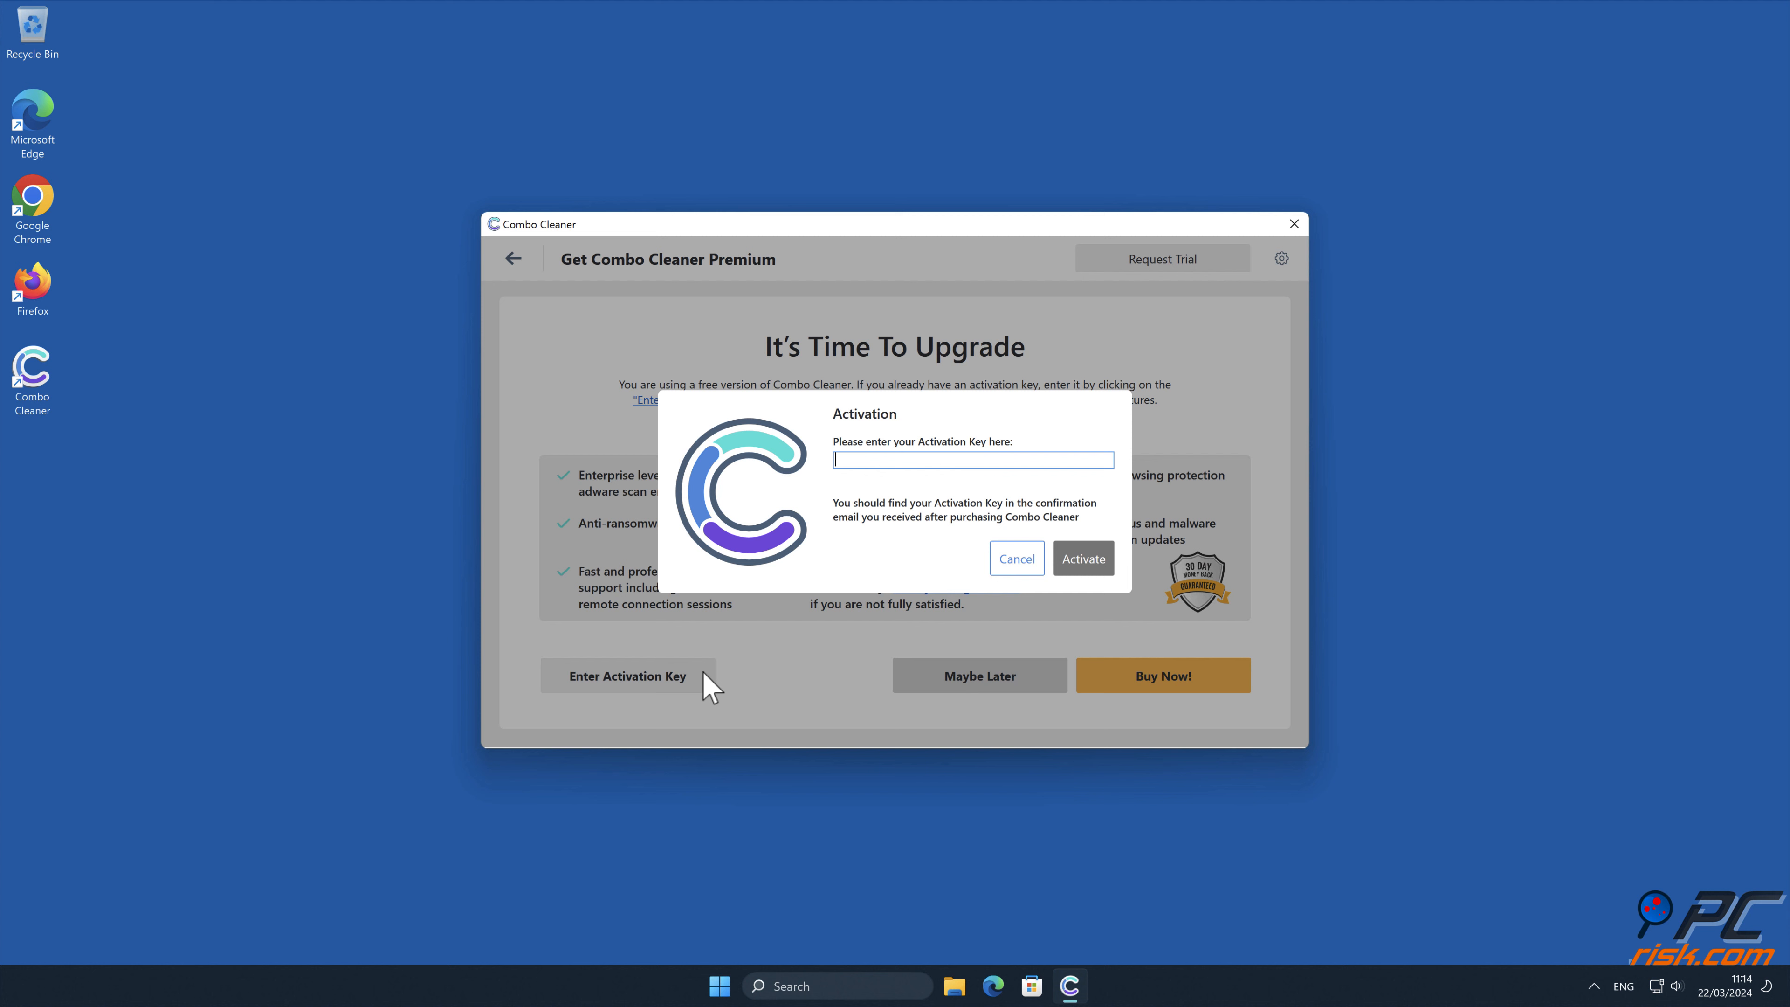
click(1083, 558)
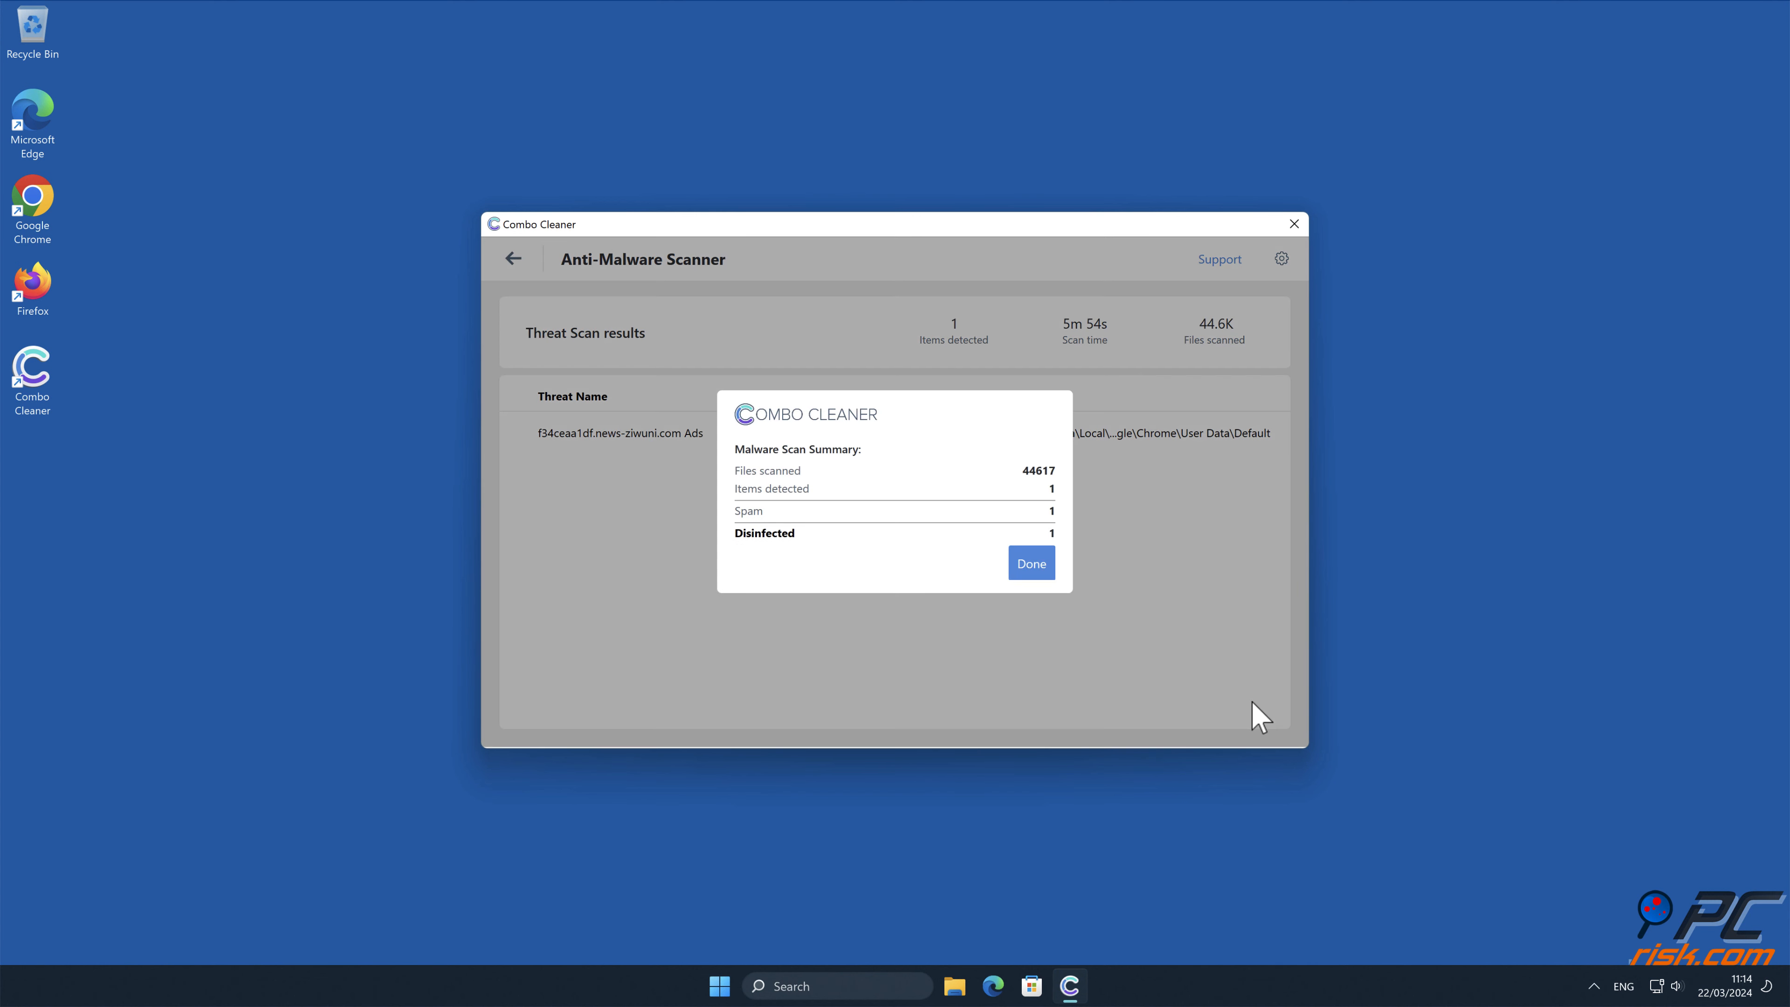
click(1030, 563)
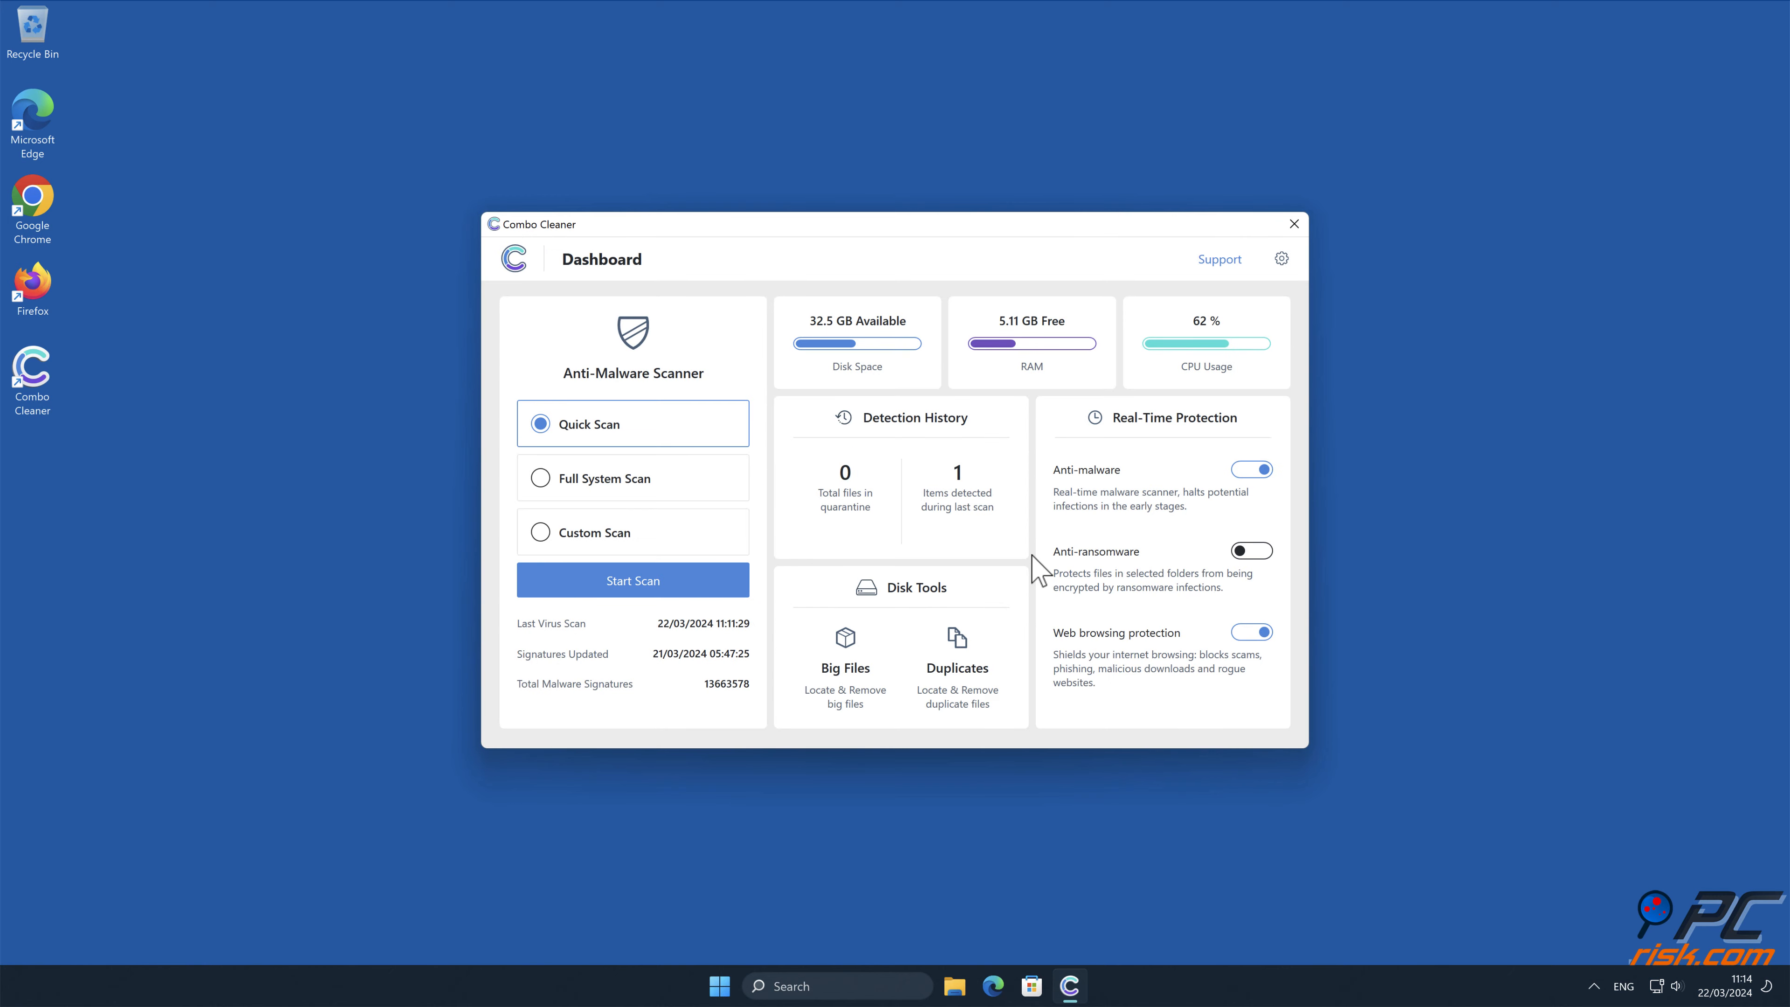
click(1293, 223)
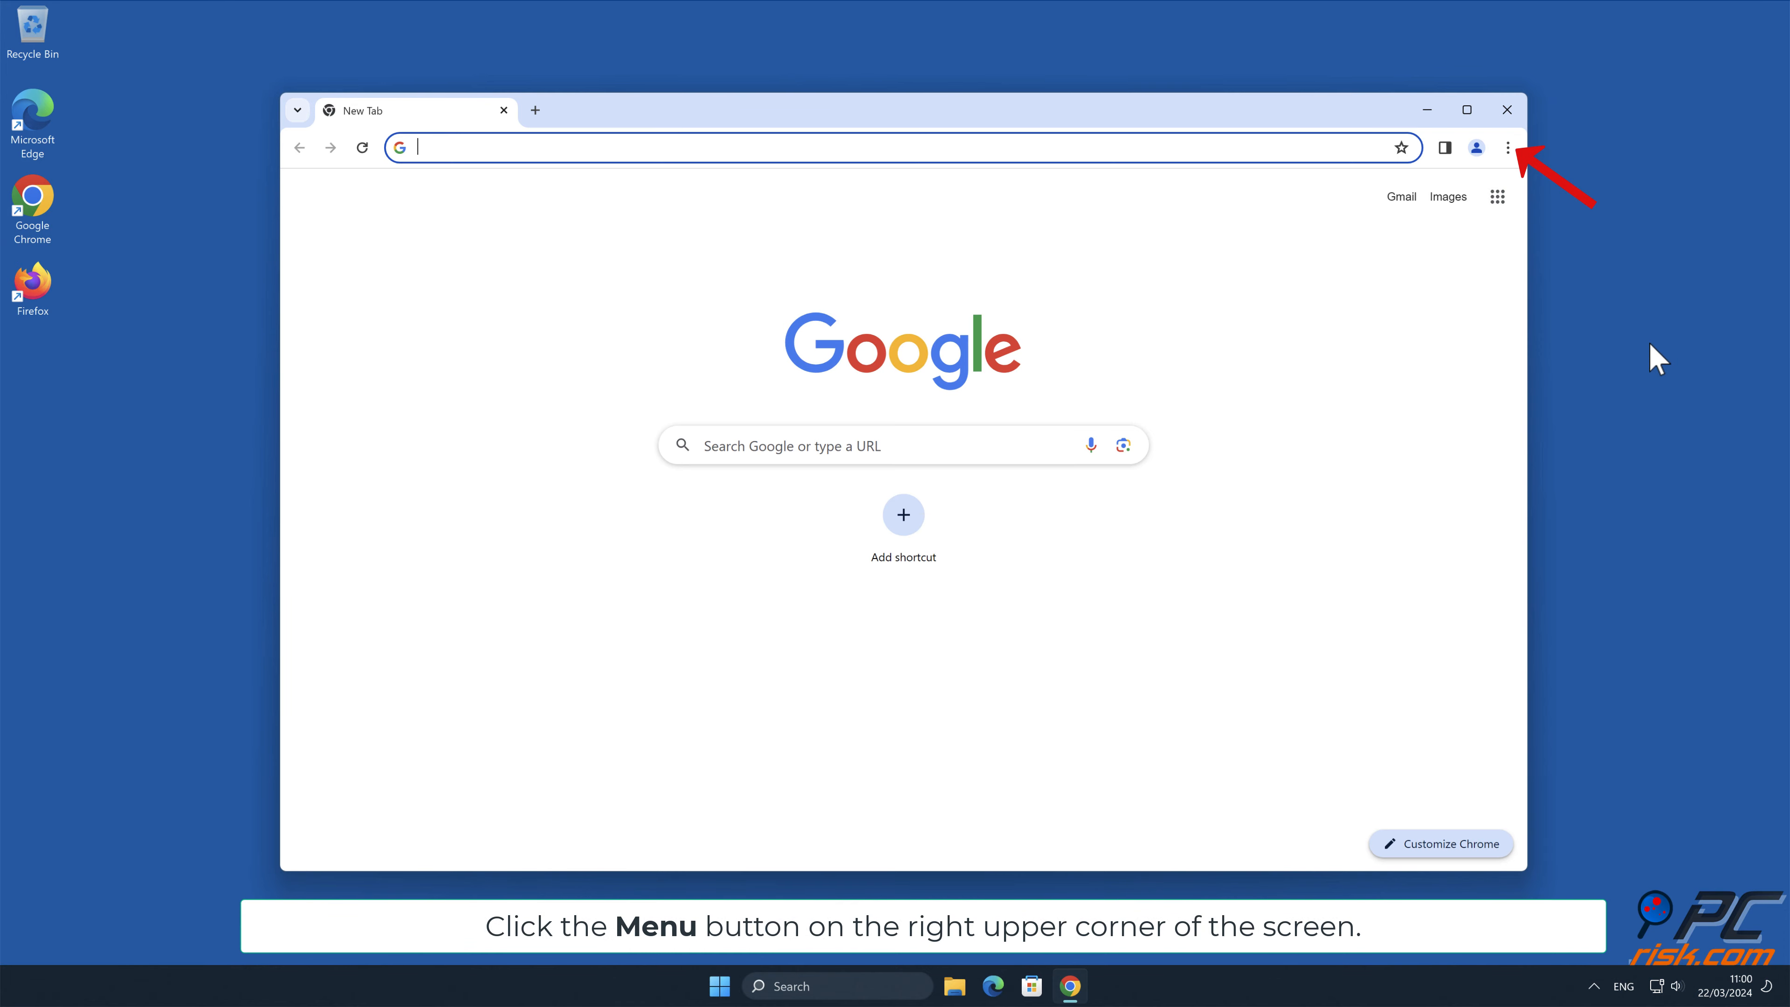
Navigate Chrome Settings to Privacy and security site notification settings.
click(1507, 147)
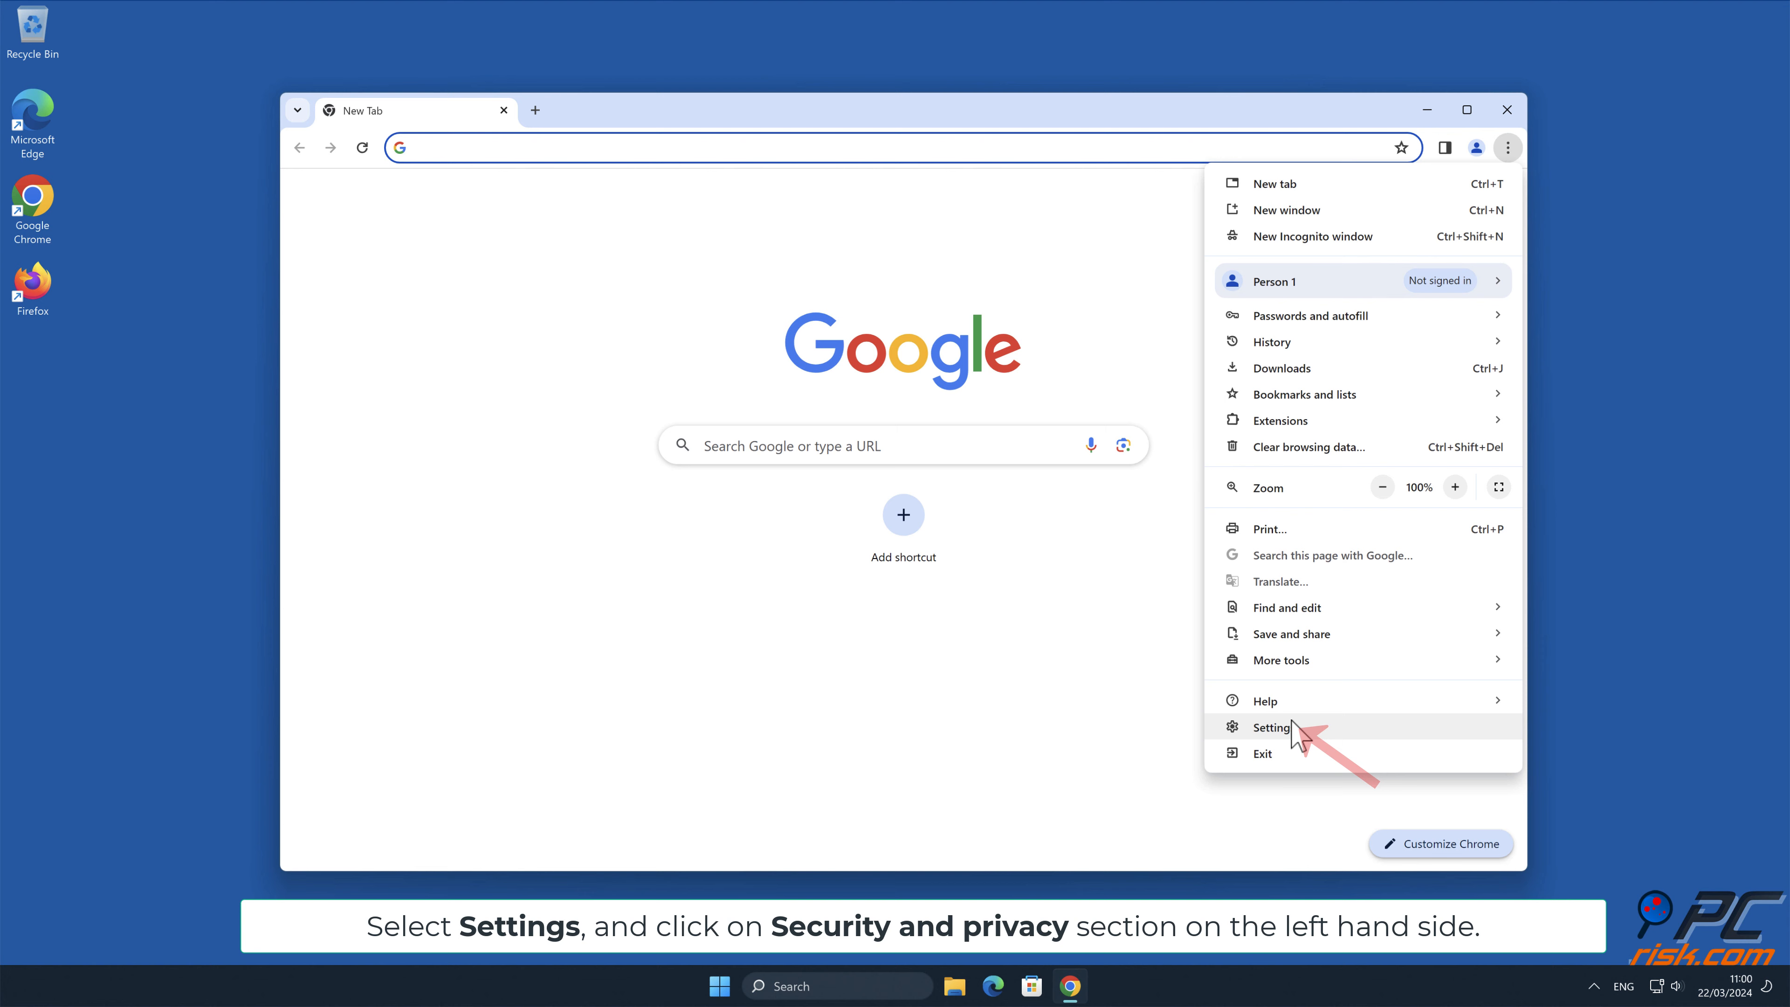
click(1271, 727)
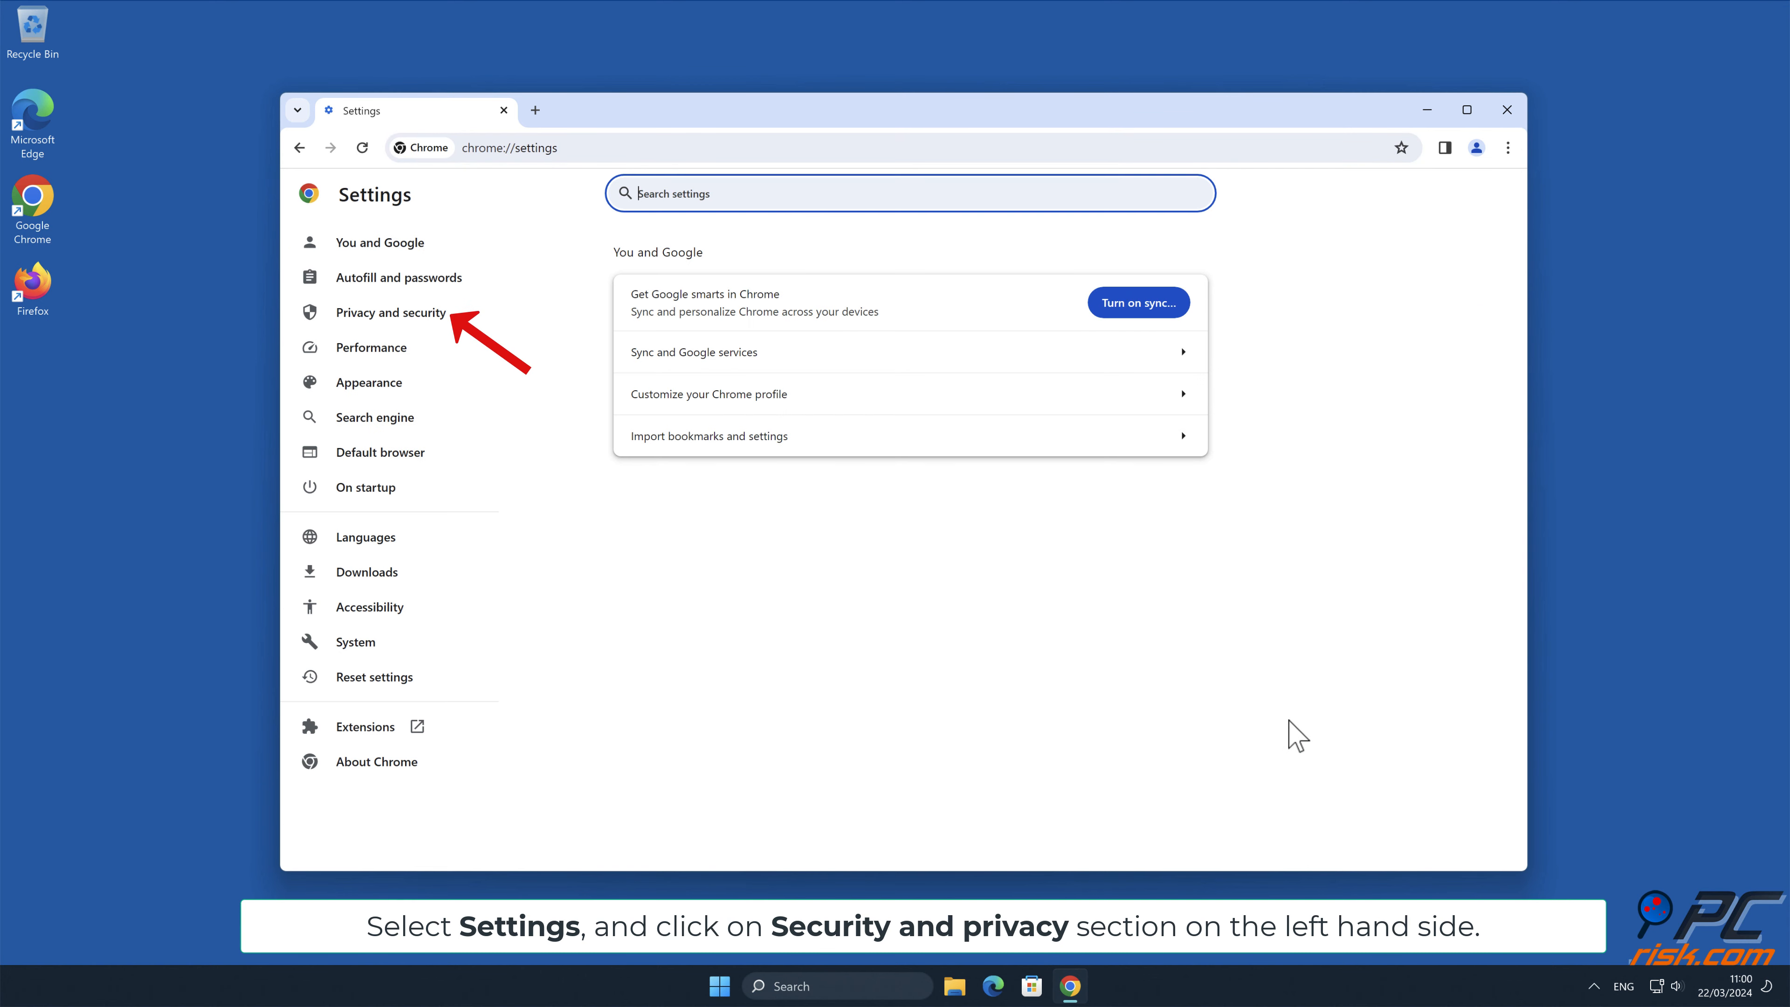
click(392, 312)
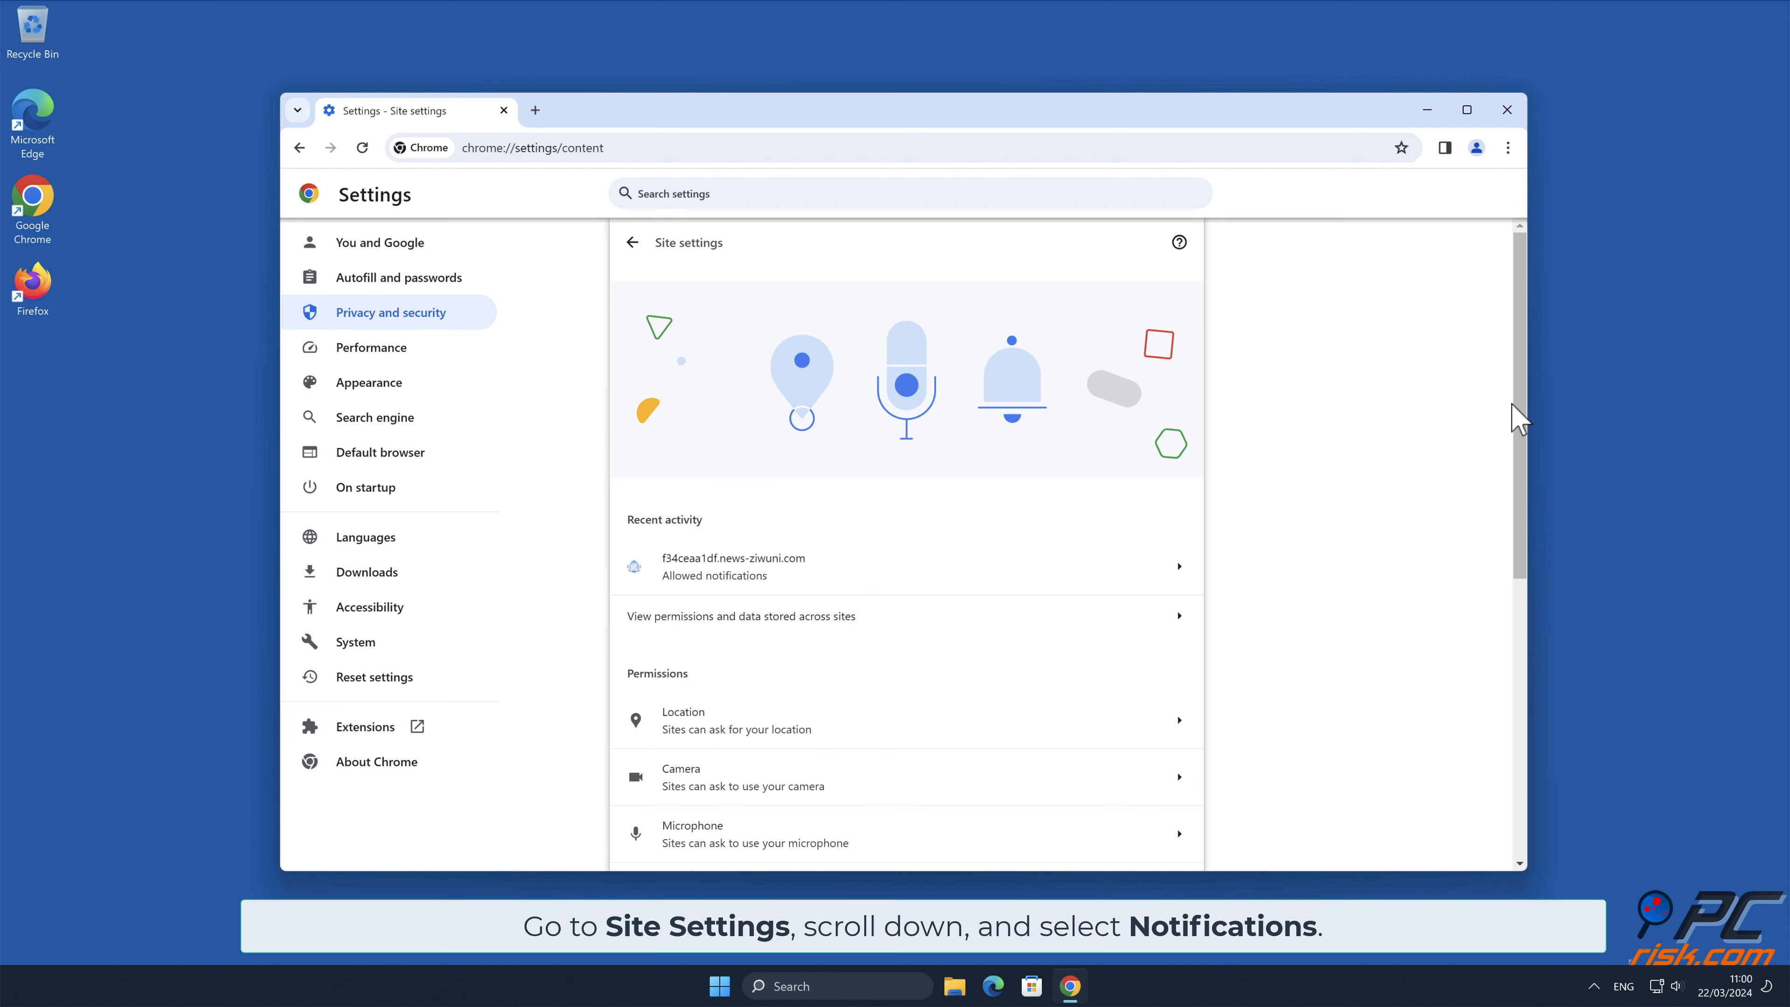
scroll(down, 3)
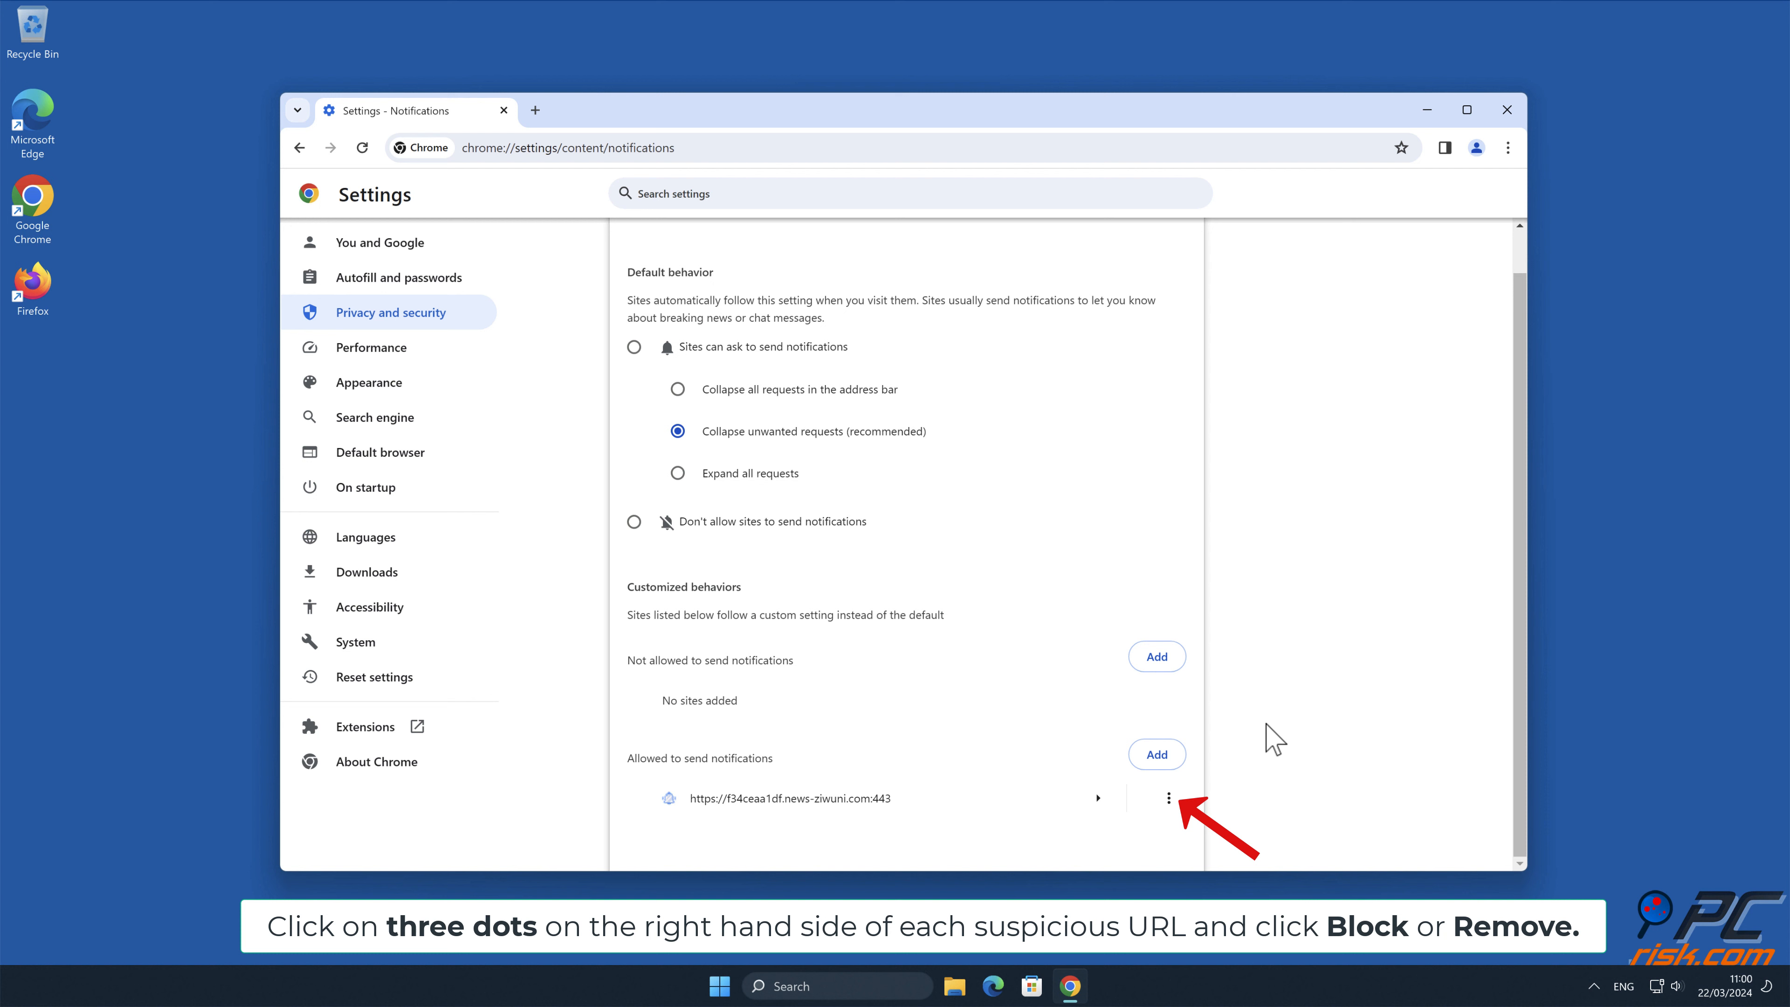
Remove news-ziwuni.com from the allowed-notifications list and close Chrome.
click(1169, 798)
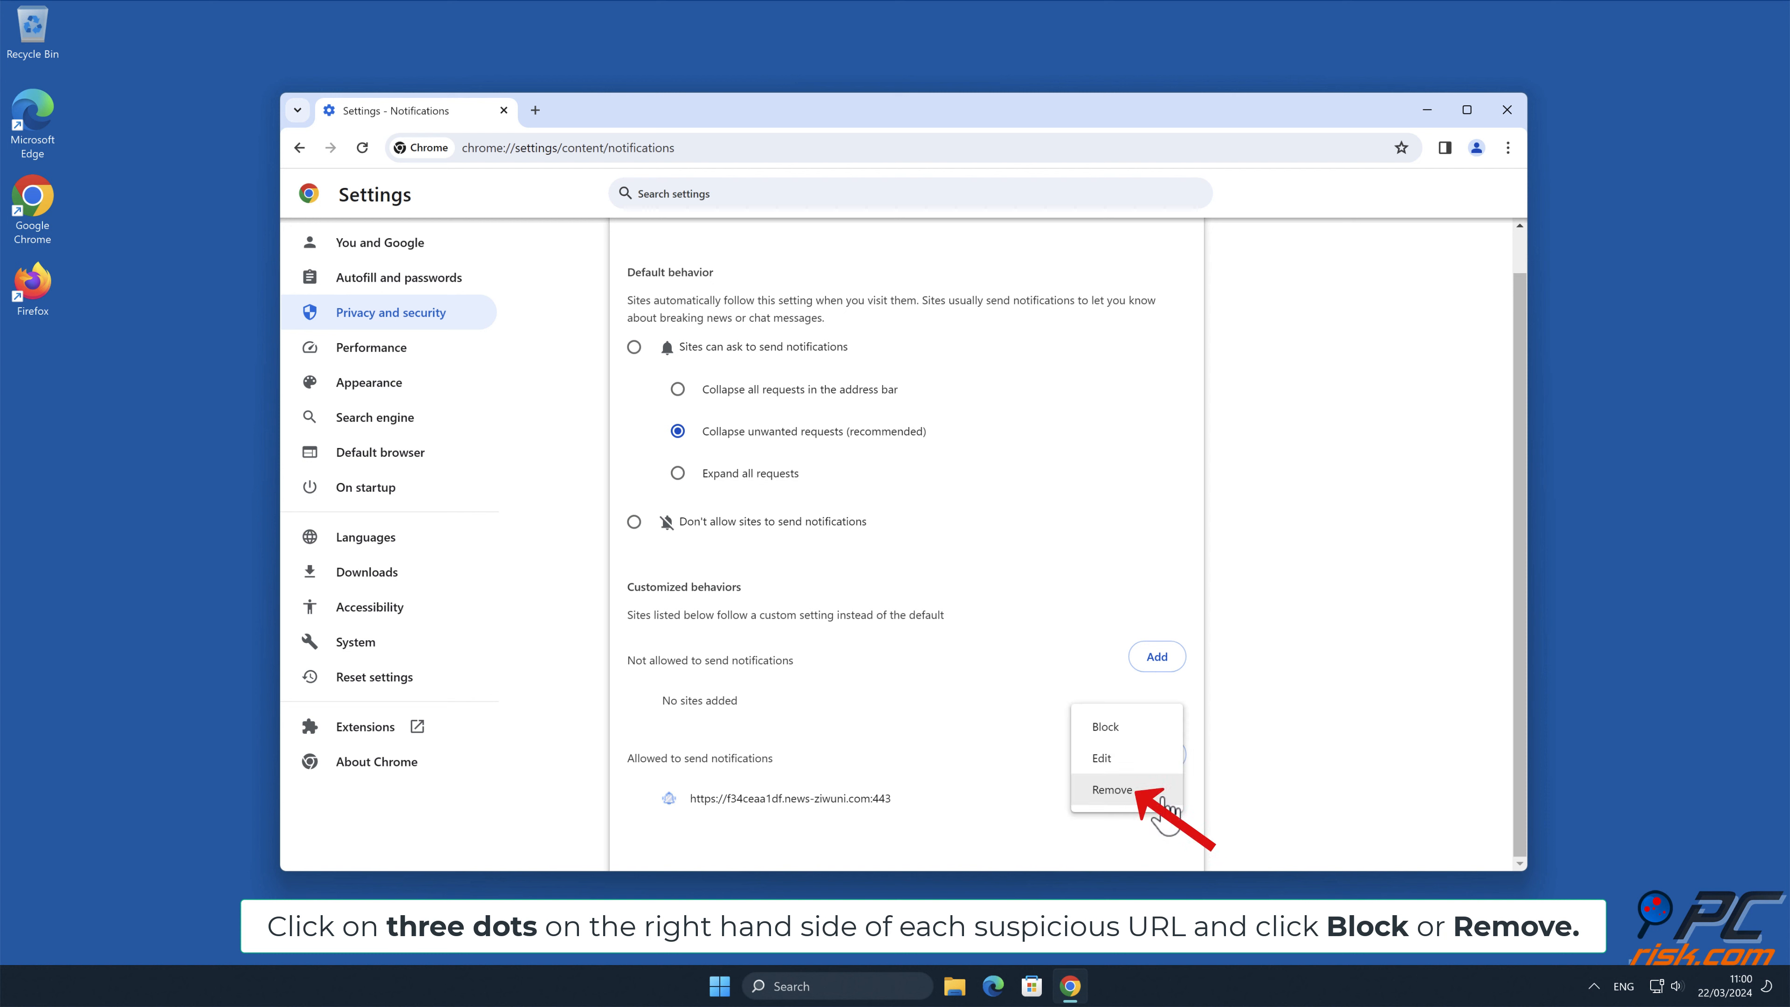
click(1111, 789)
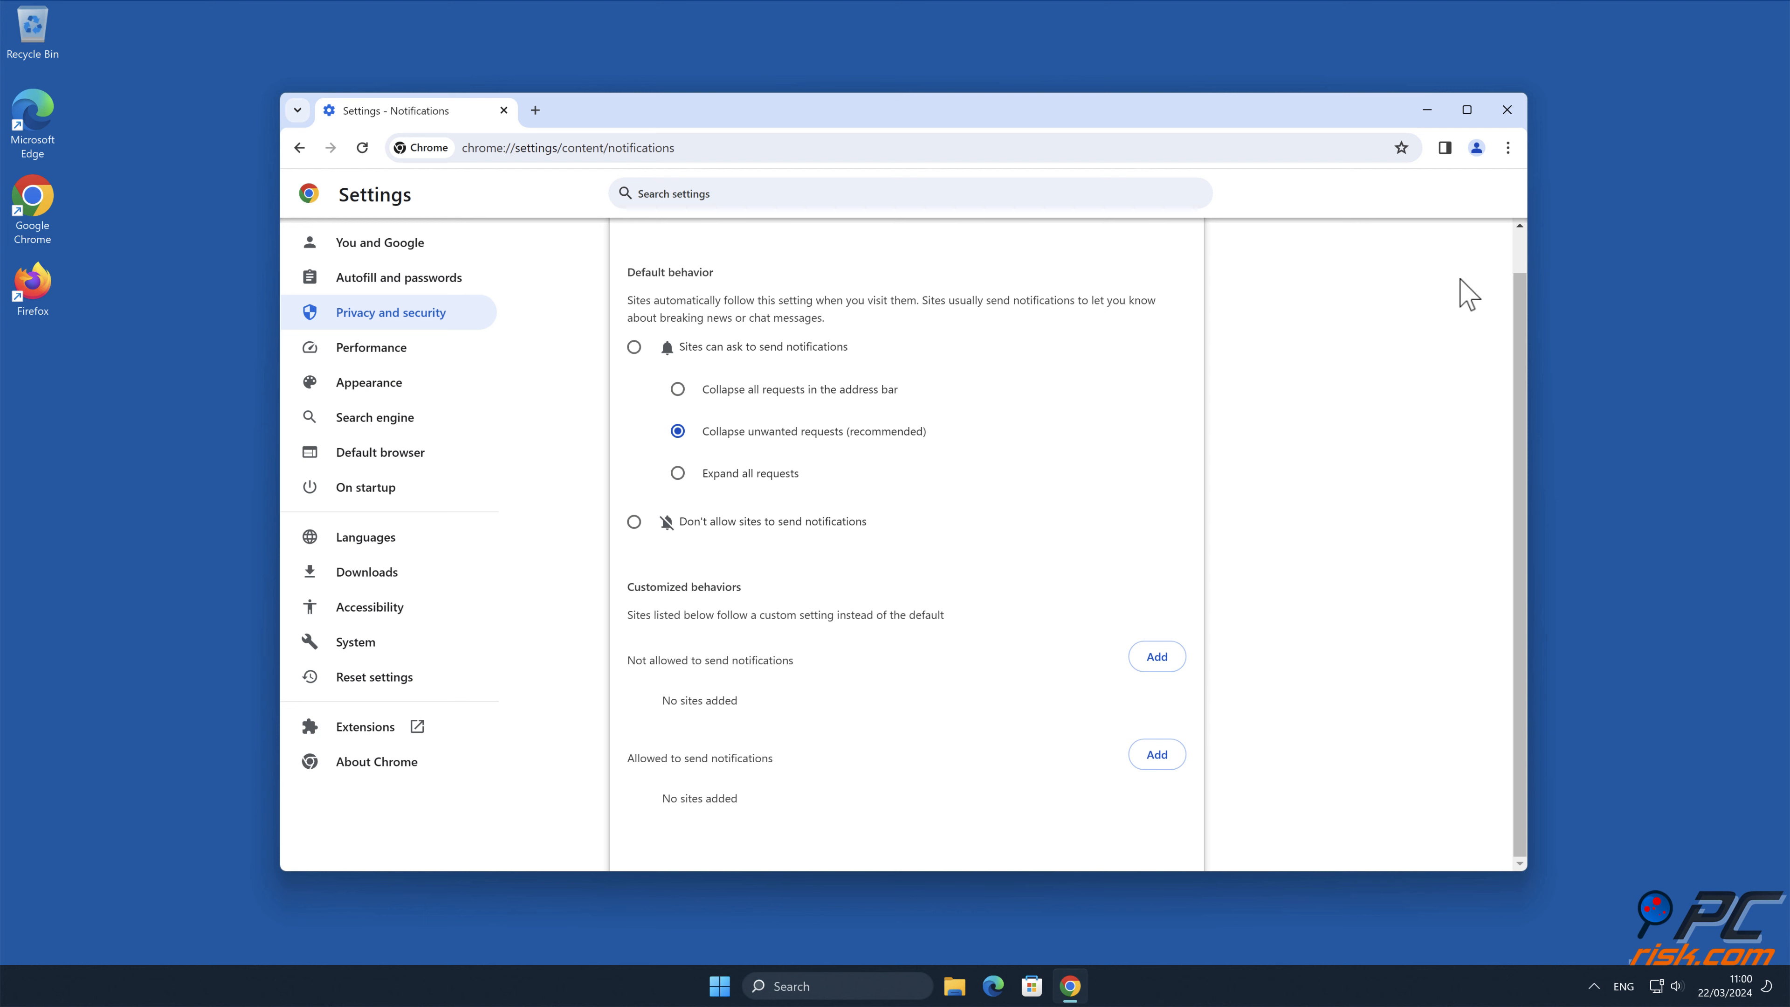
click(1506, 110)
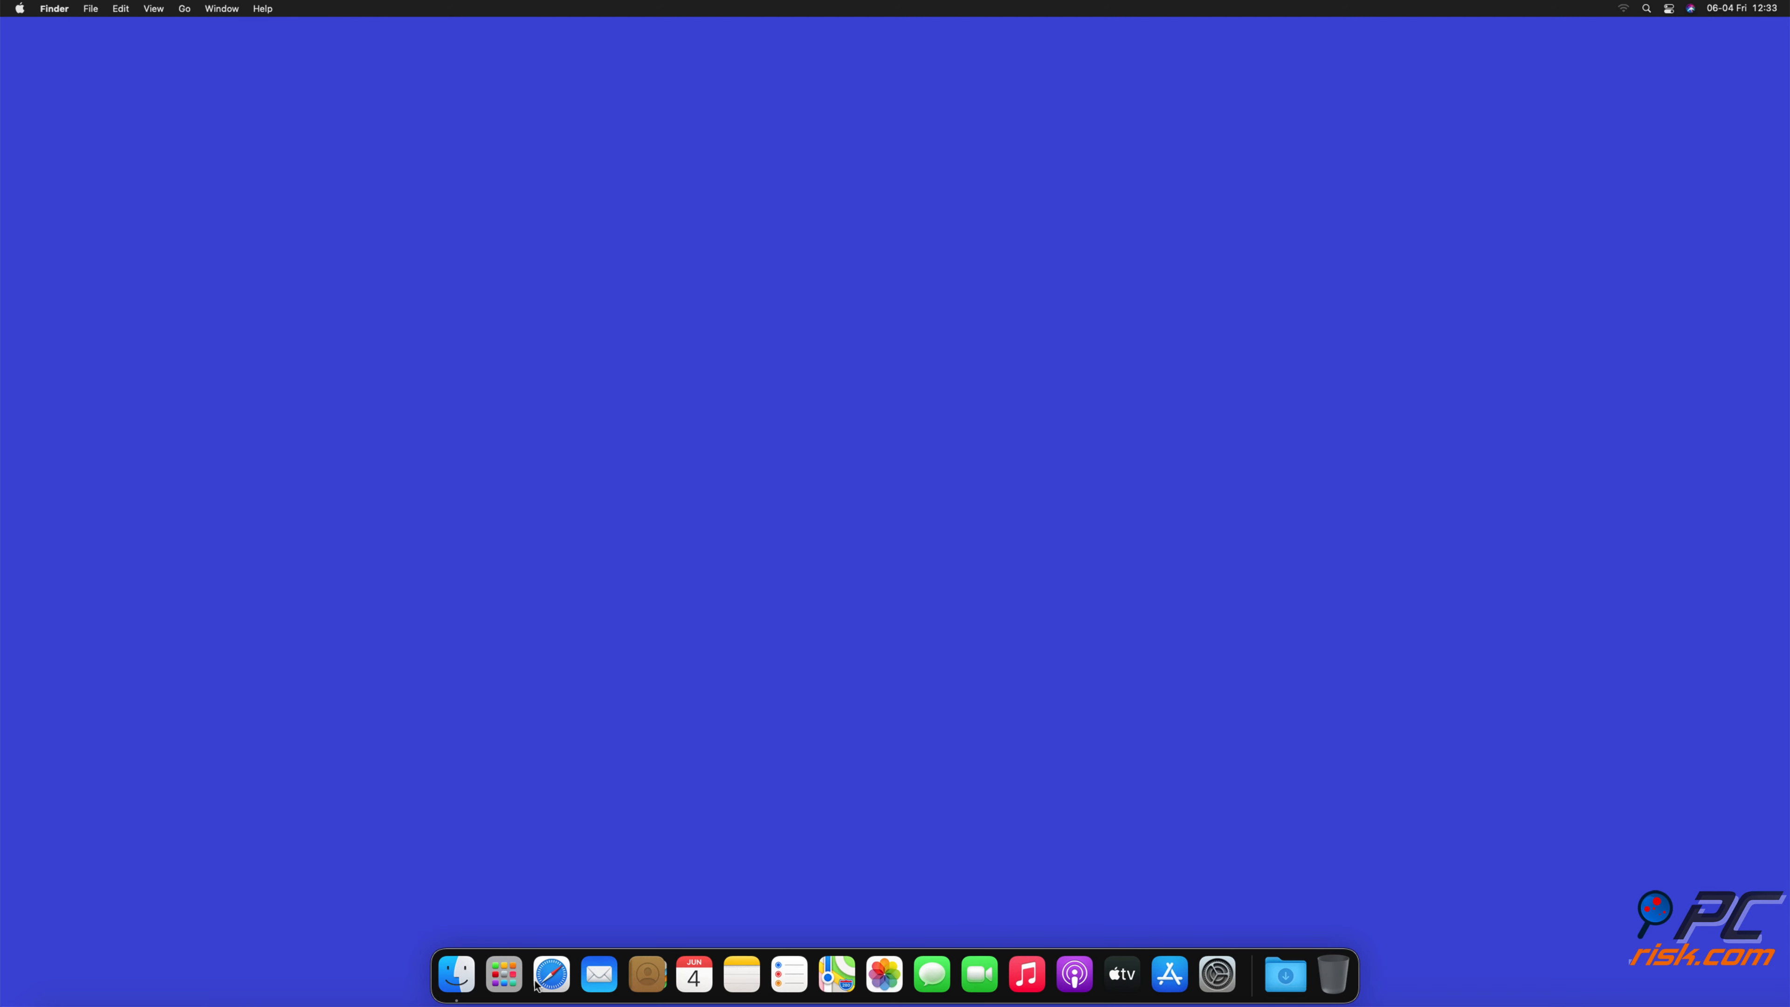
Launch Safari and go to Preferences > Websites > Notifications.
click(551, 974)
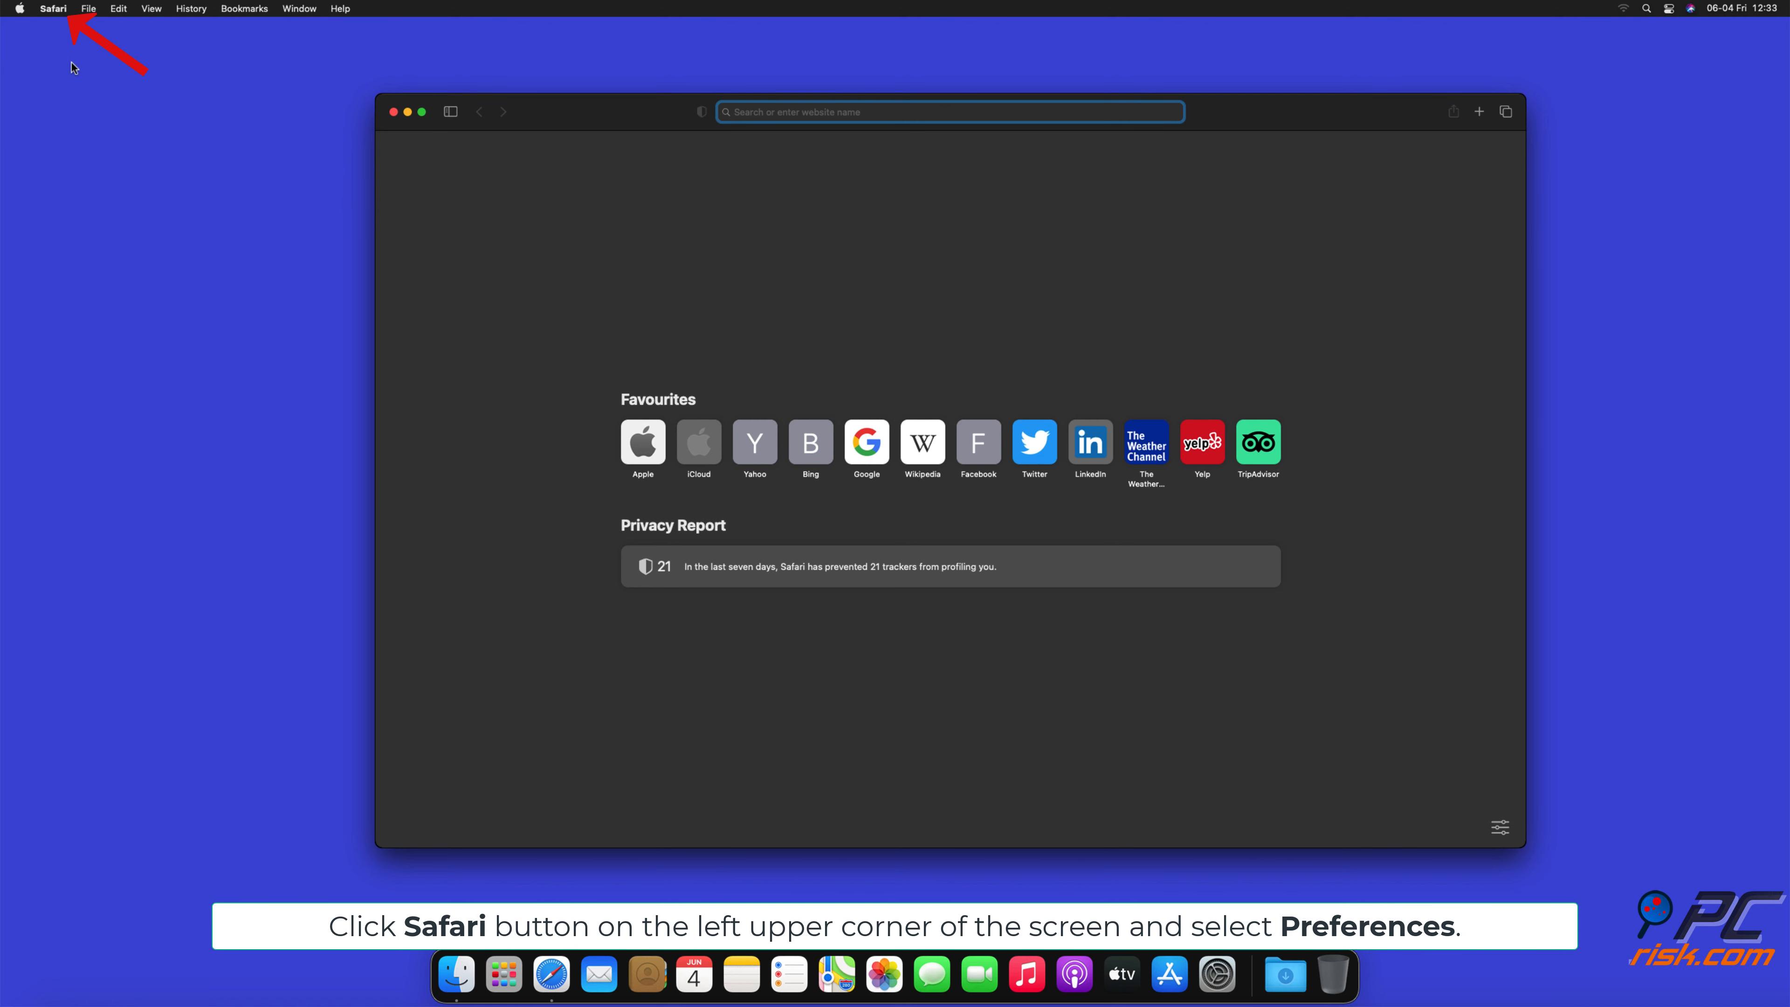
click(52, 8)
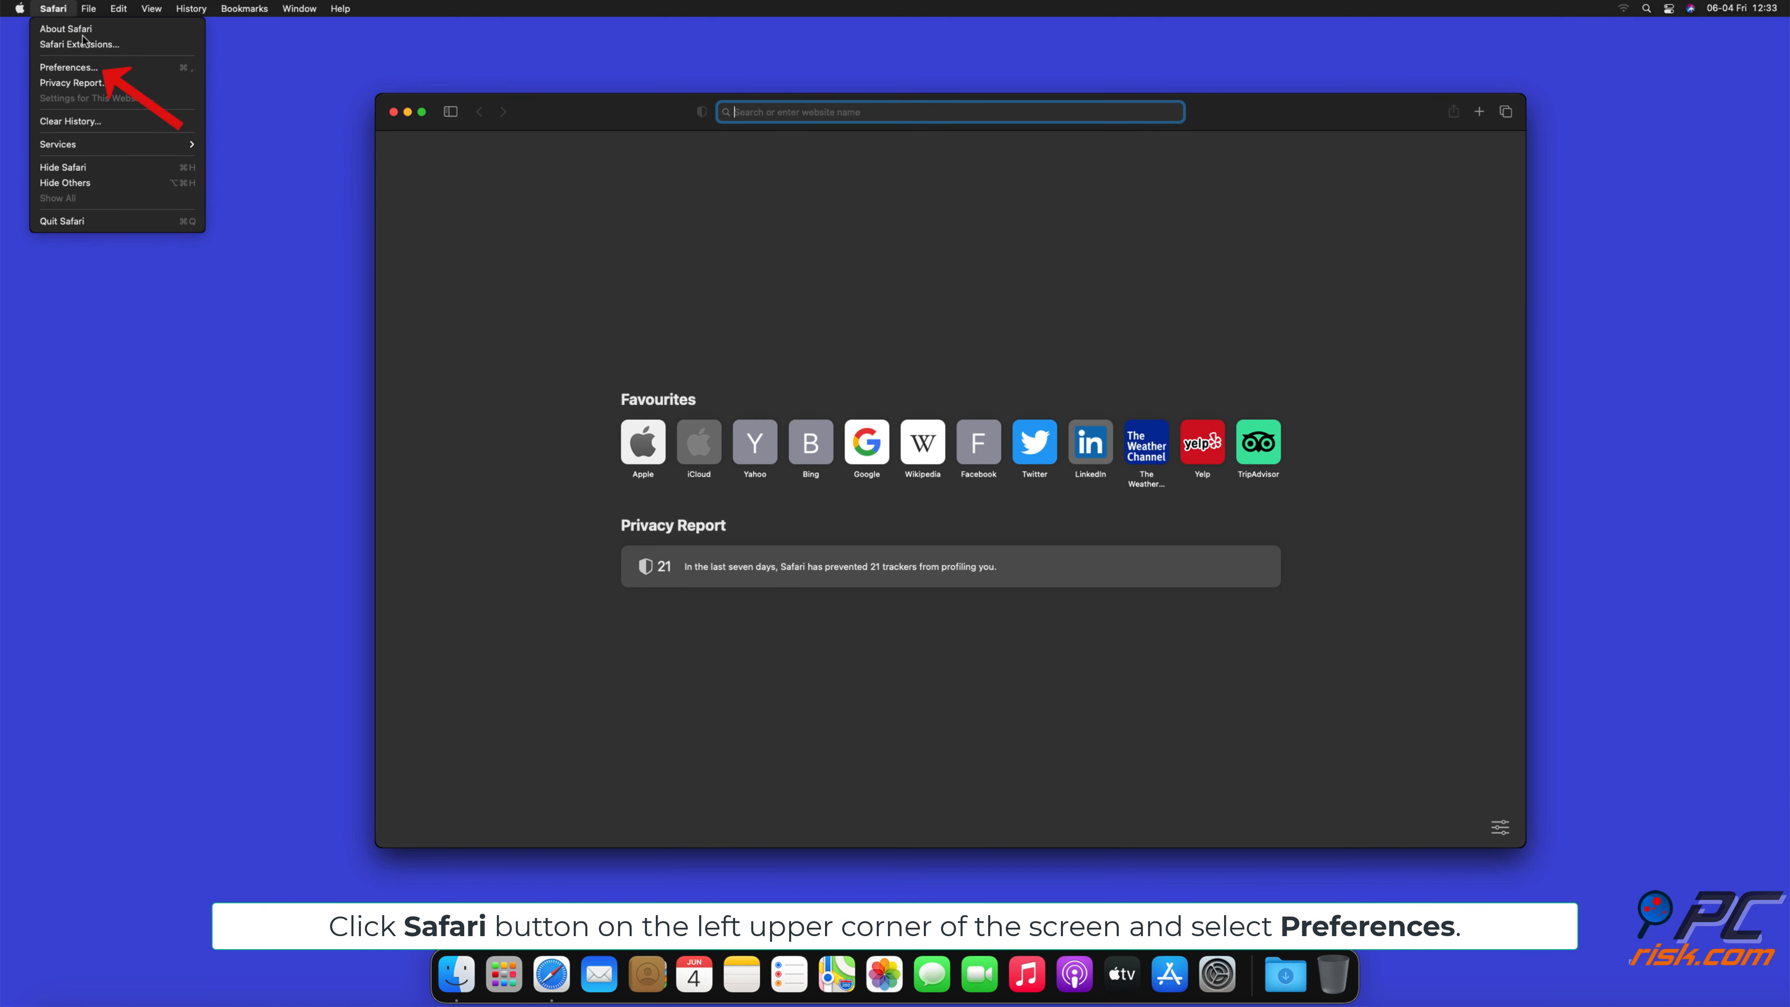
click(68, 67)
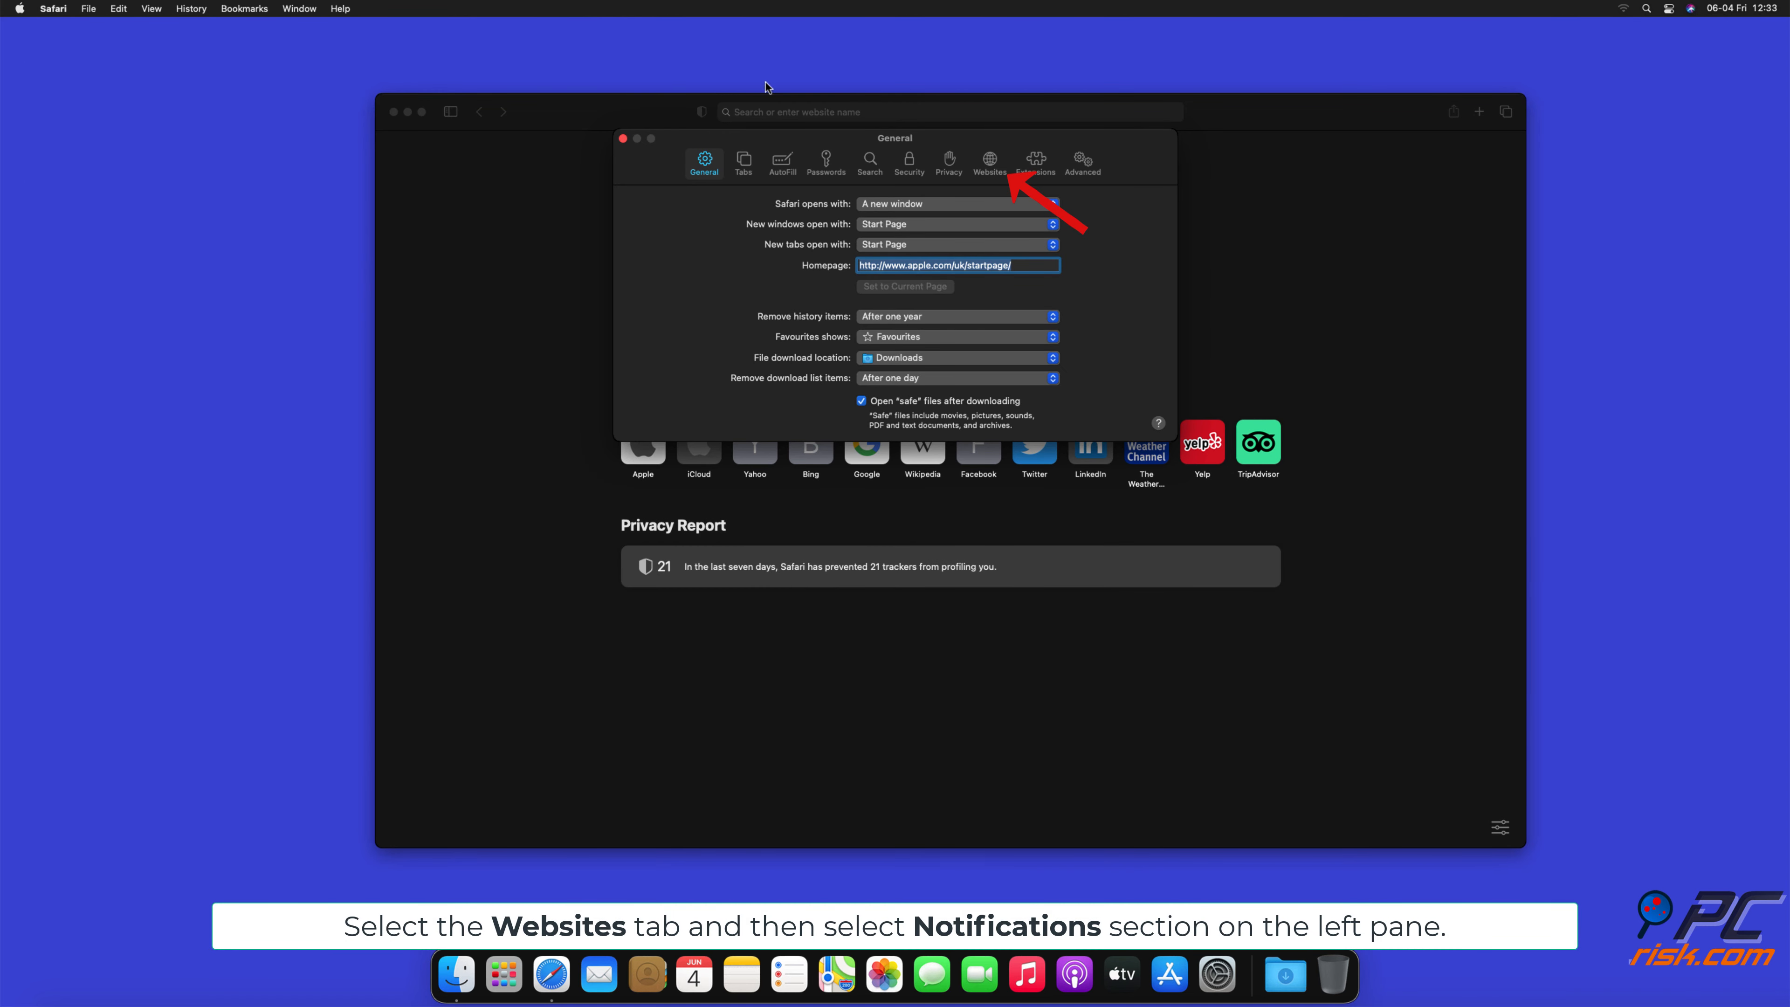
click(990, 161)
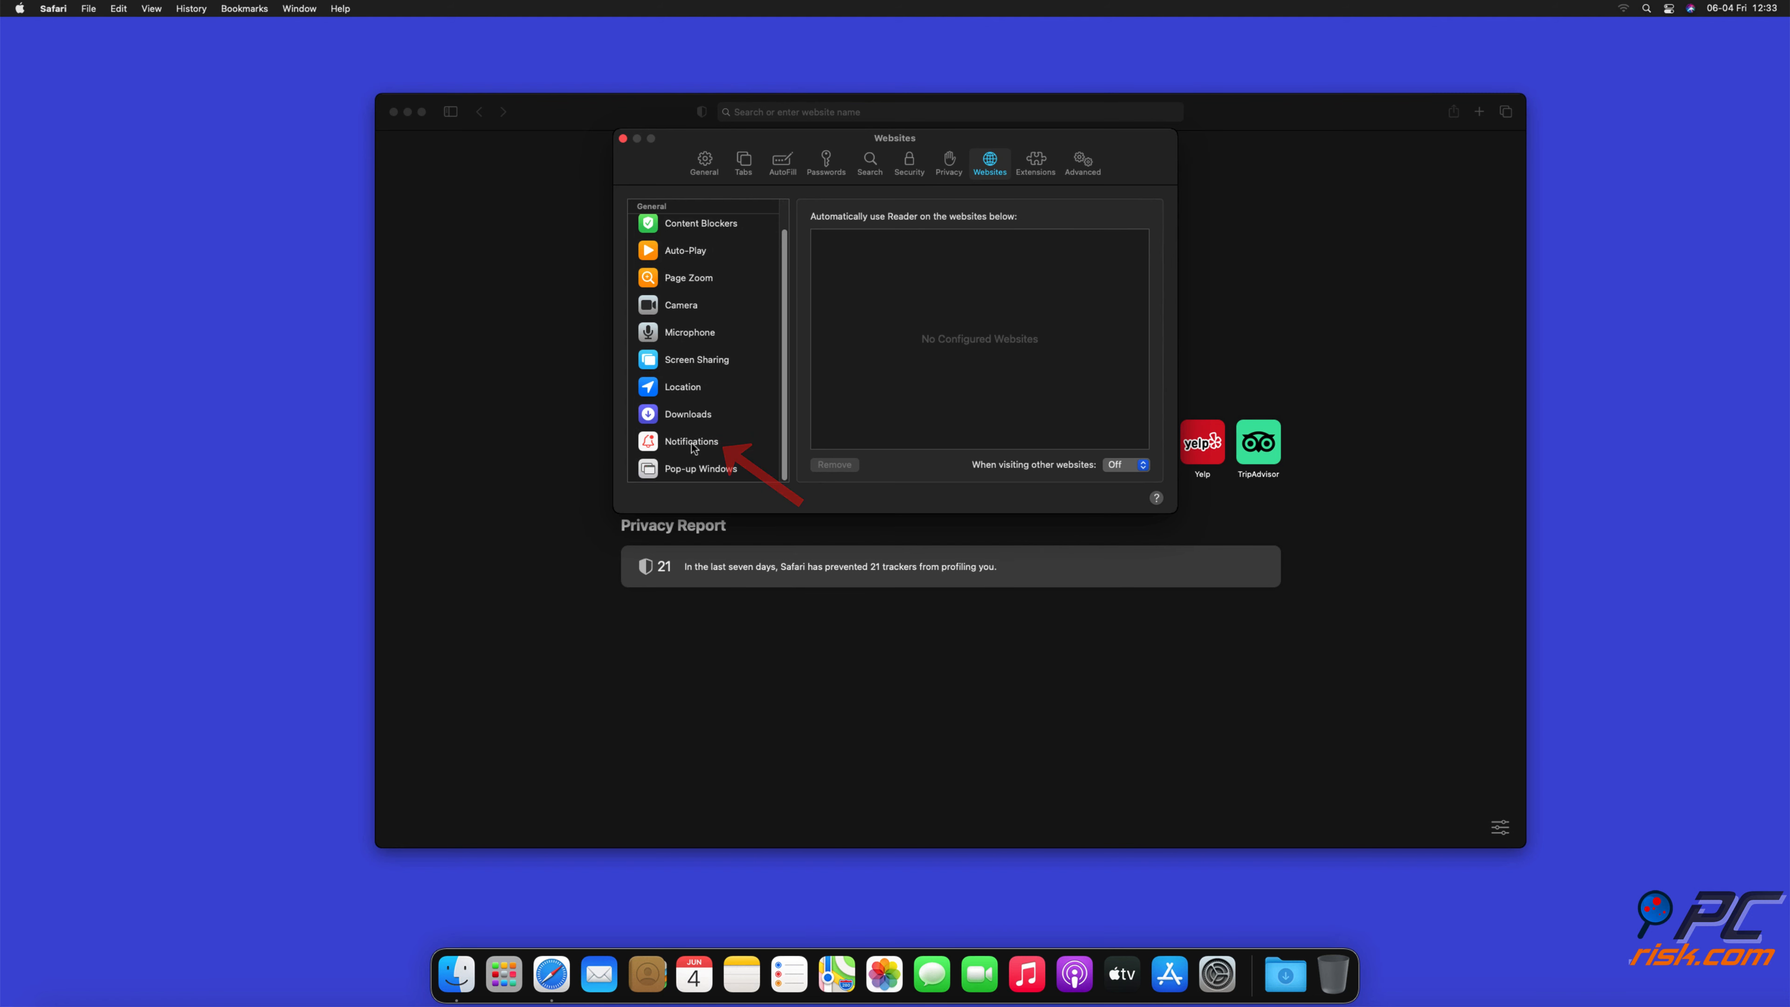
click(692, 441)
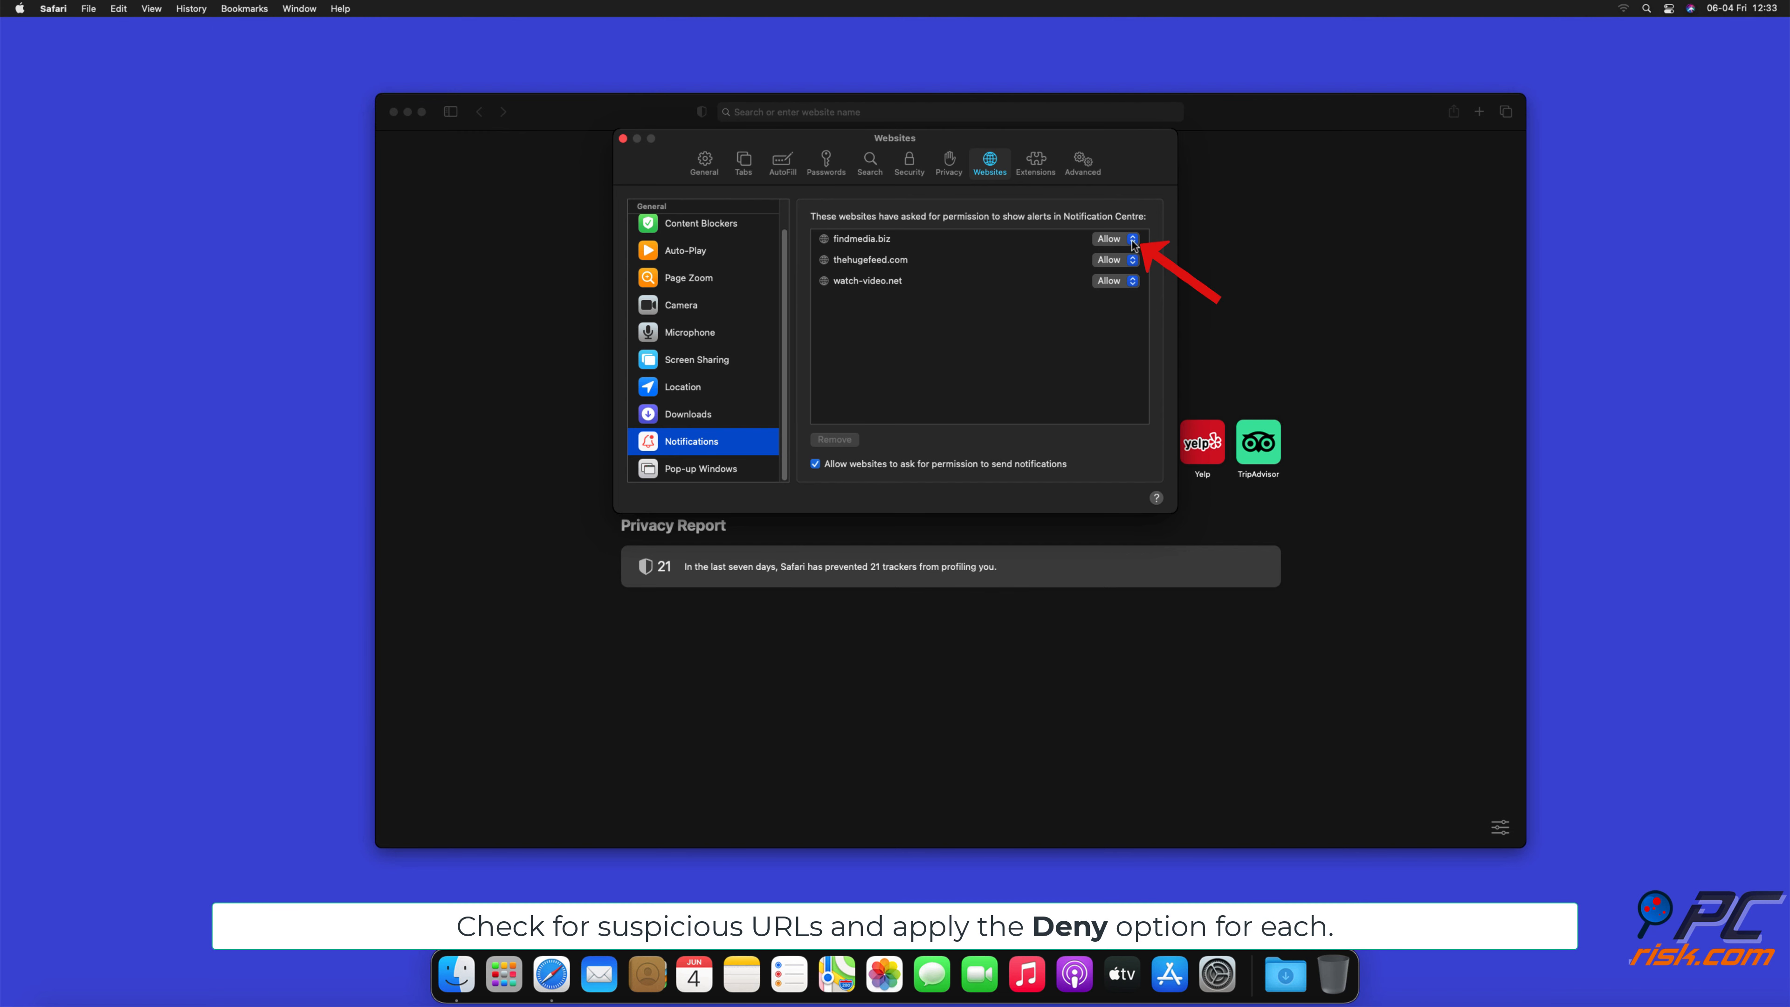
Set findmedia.biz, thehugefeed.com and watch-video.net to Deny, then close the settings window.
click(1131, 238)
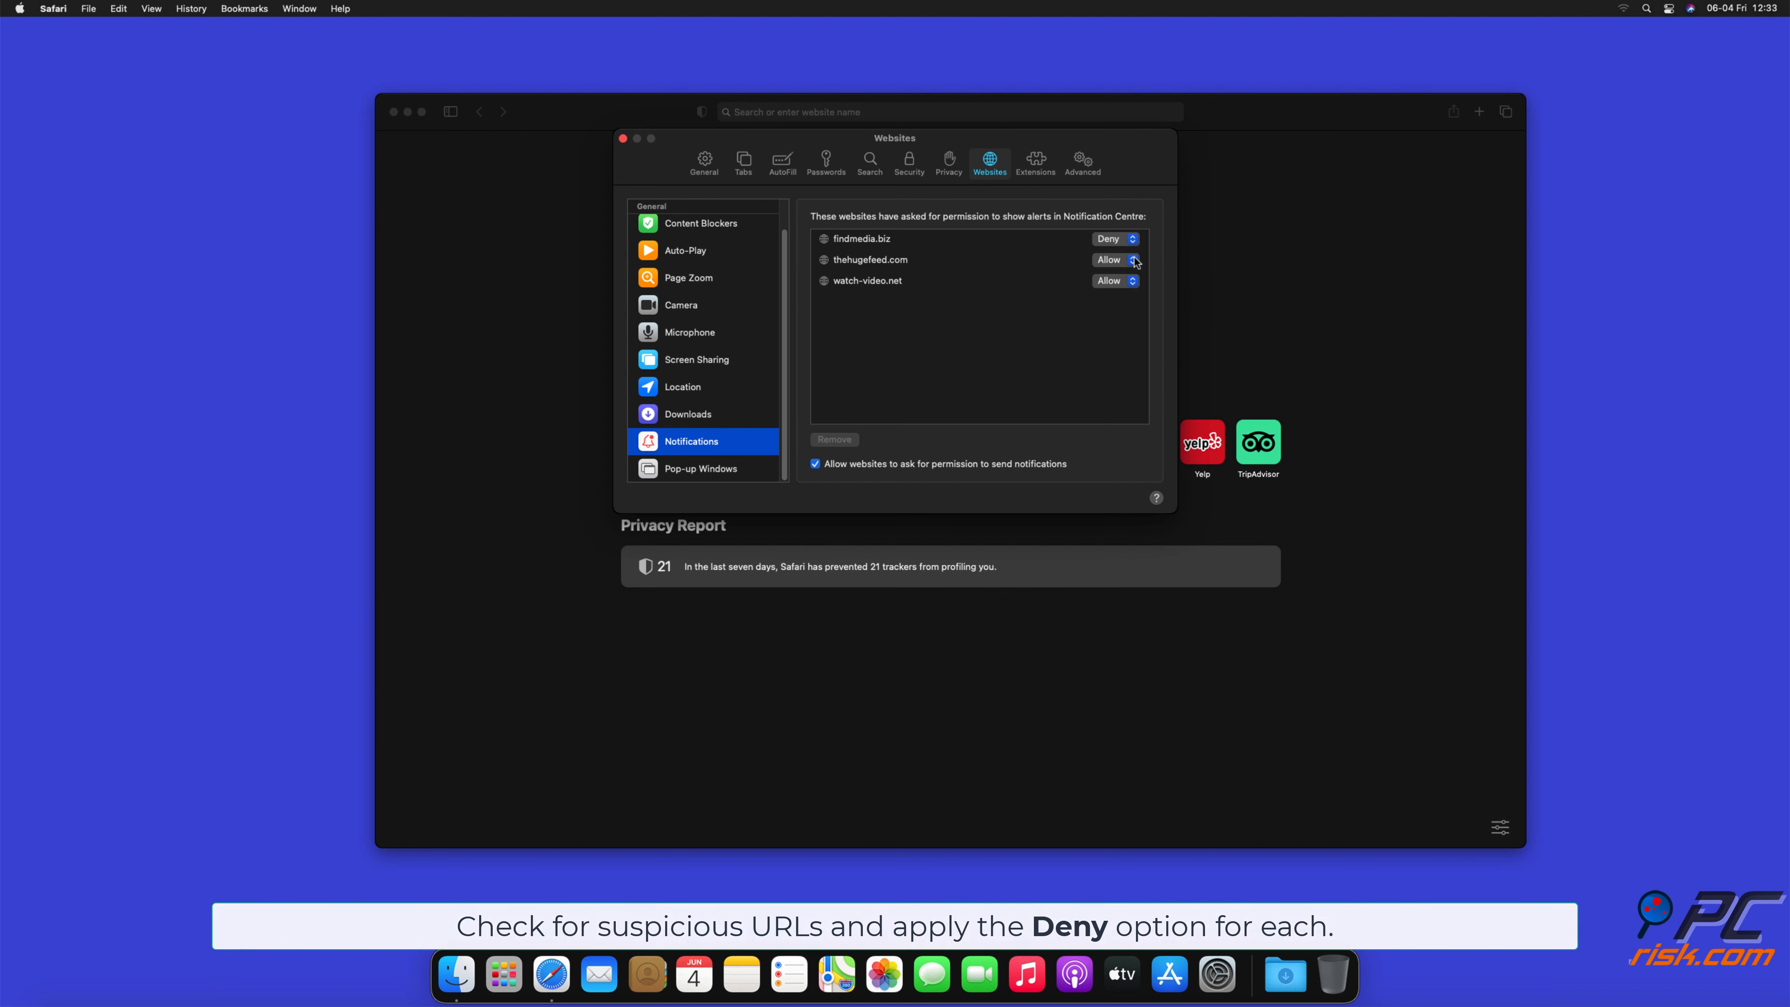
click(1132, 259)
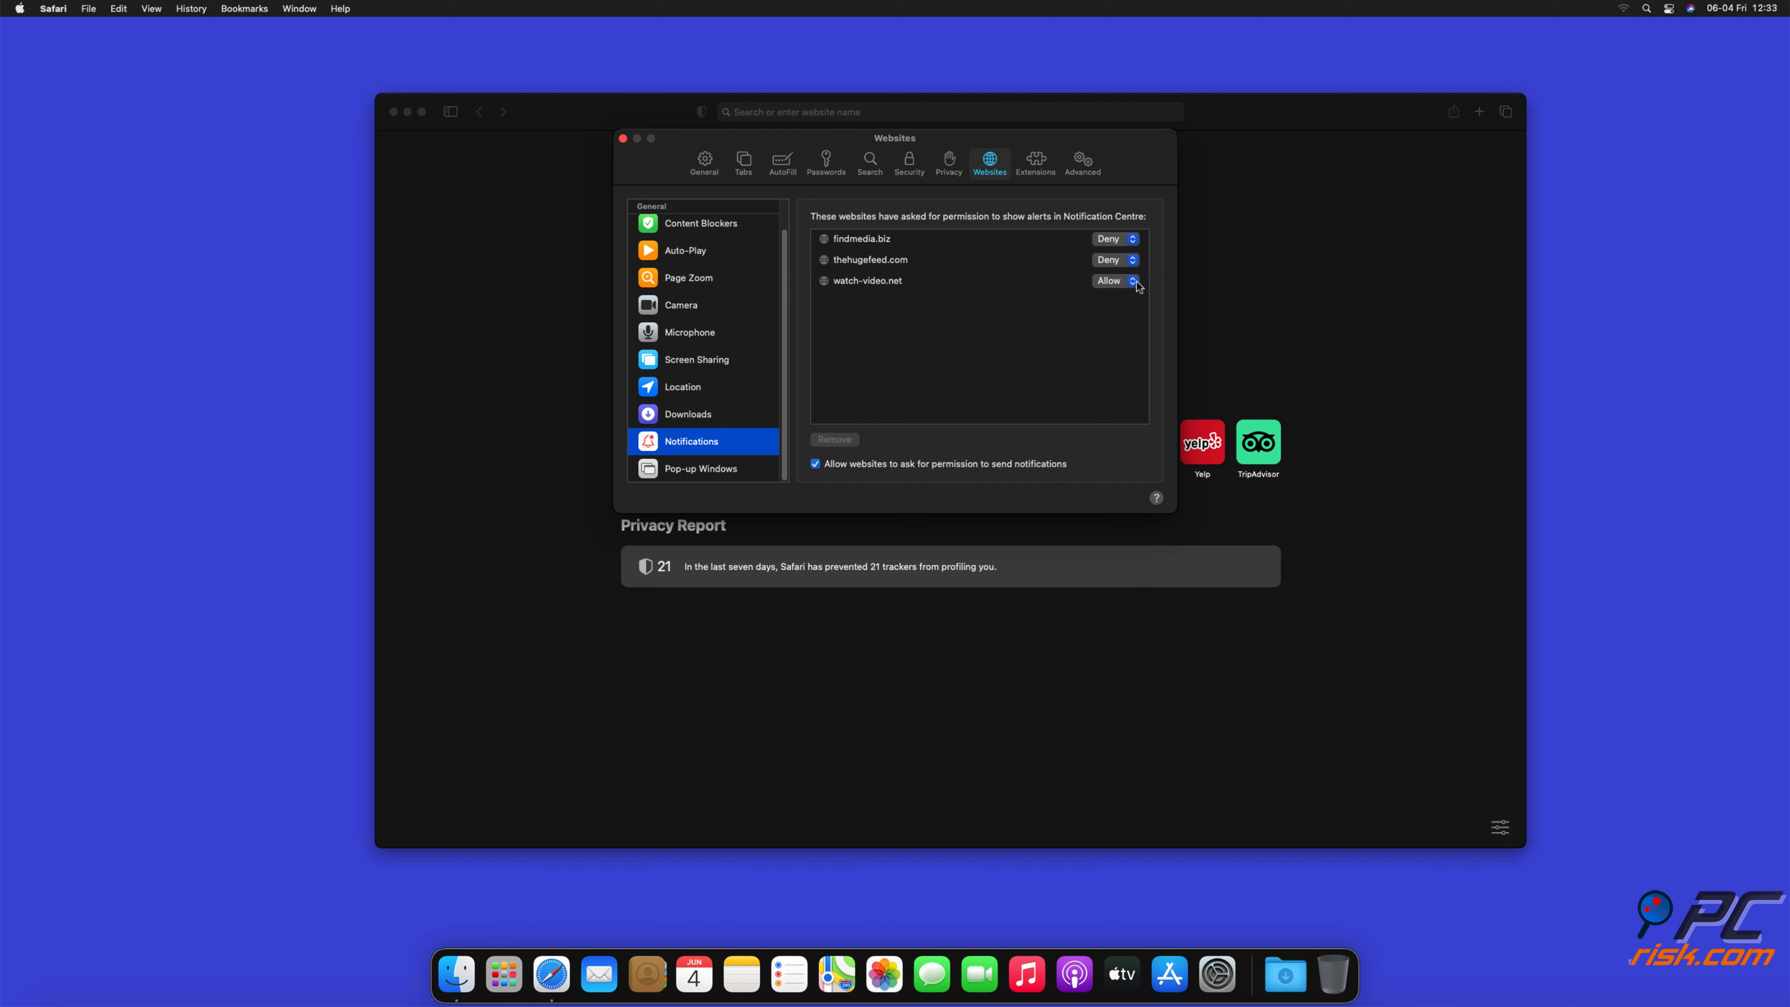
click(1133, 281)
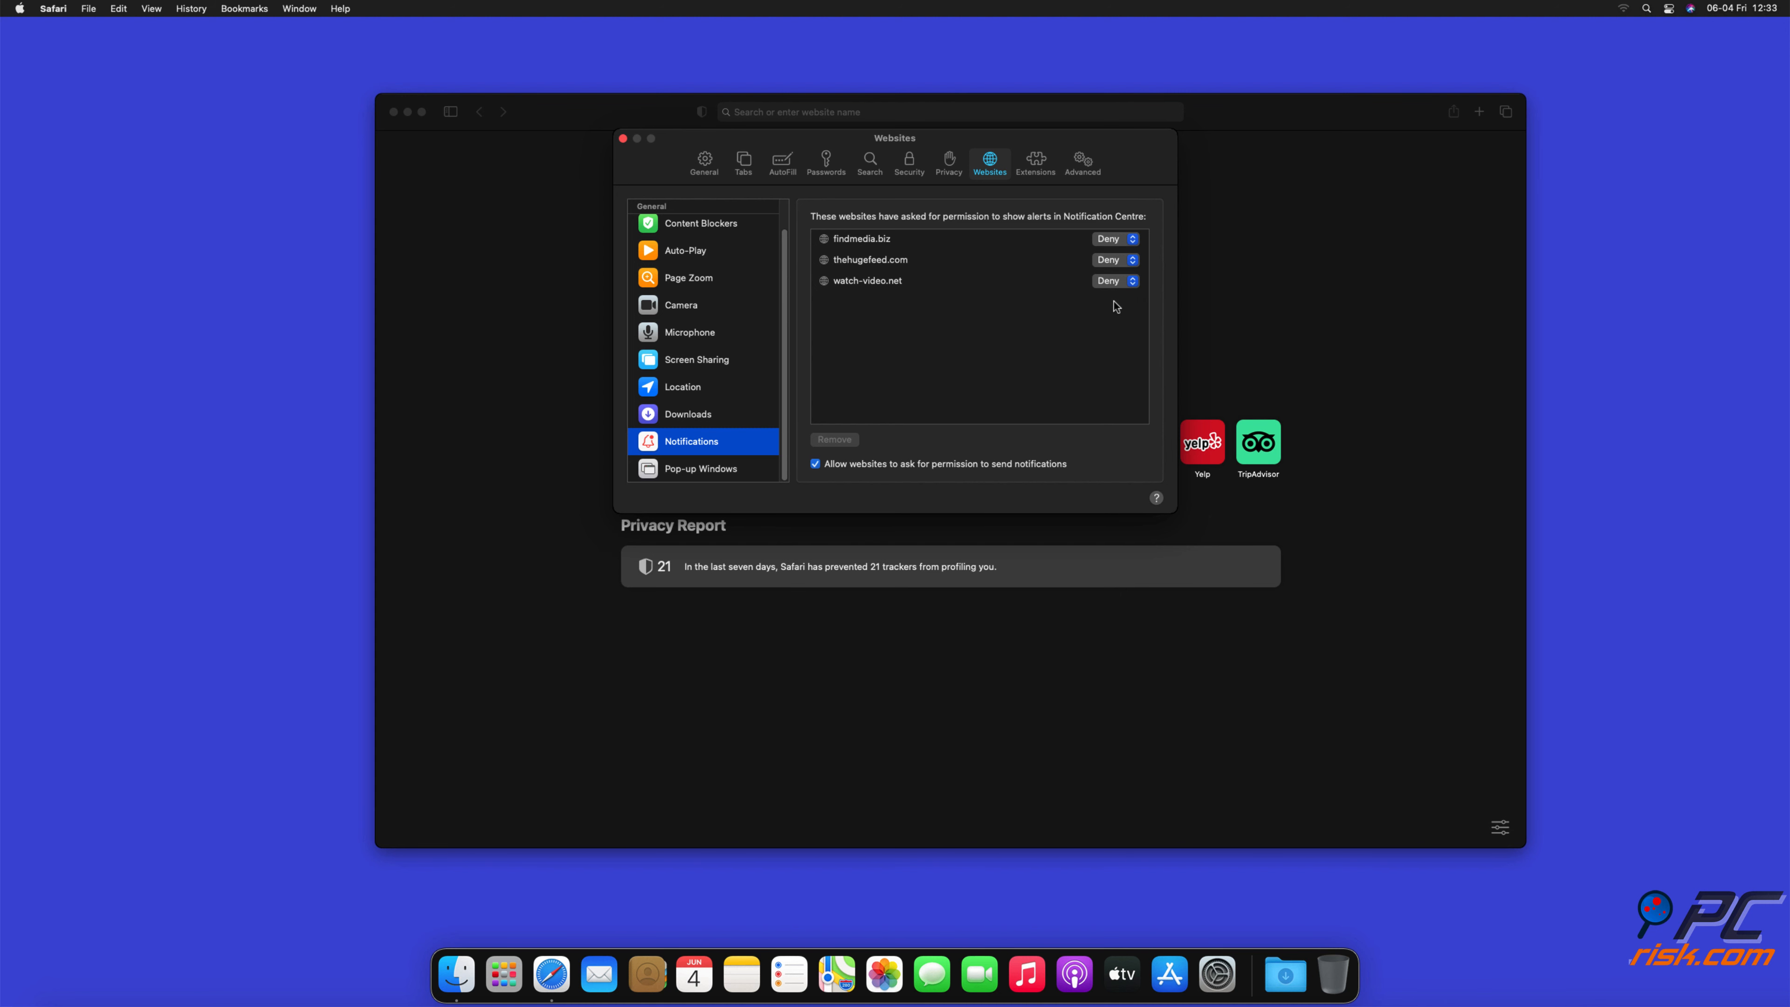
mouse_move(629, 150)
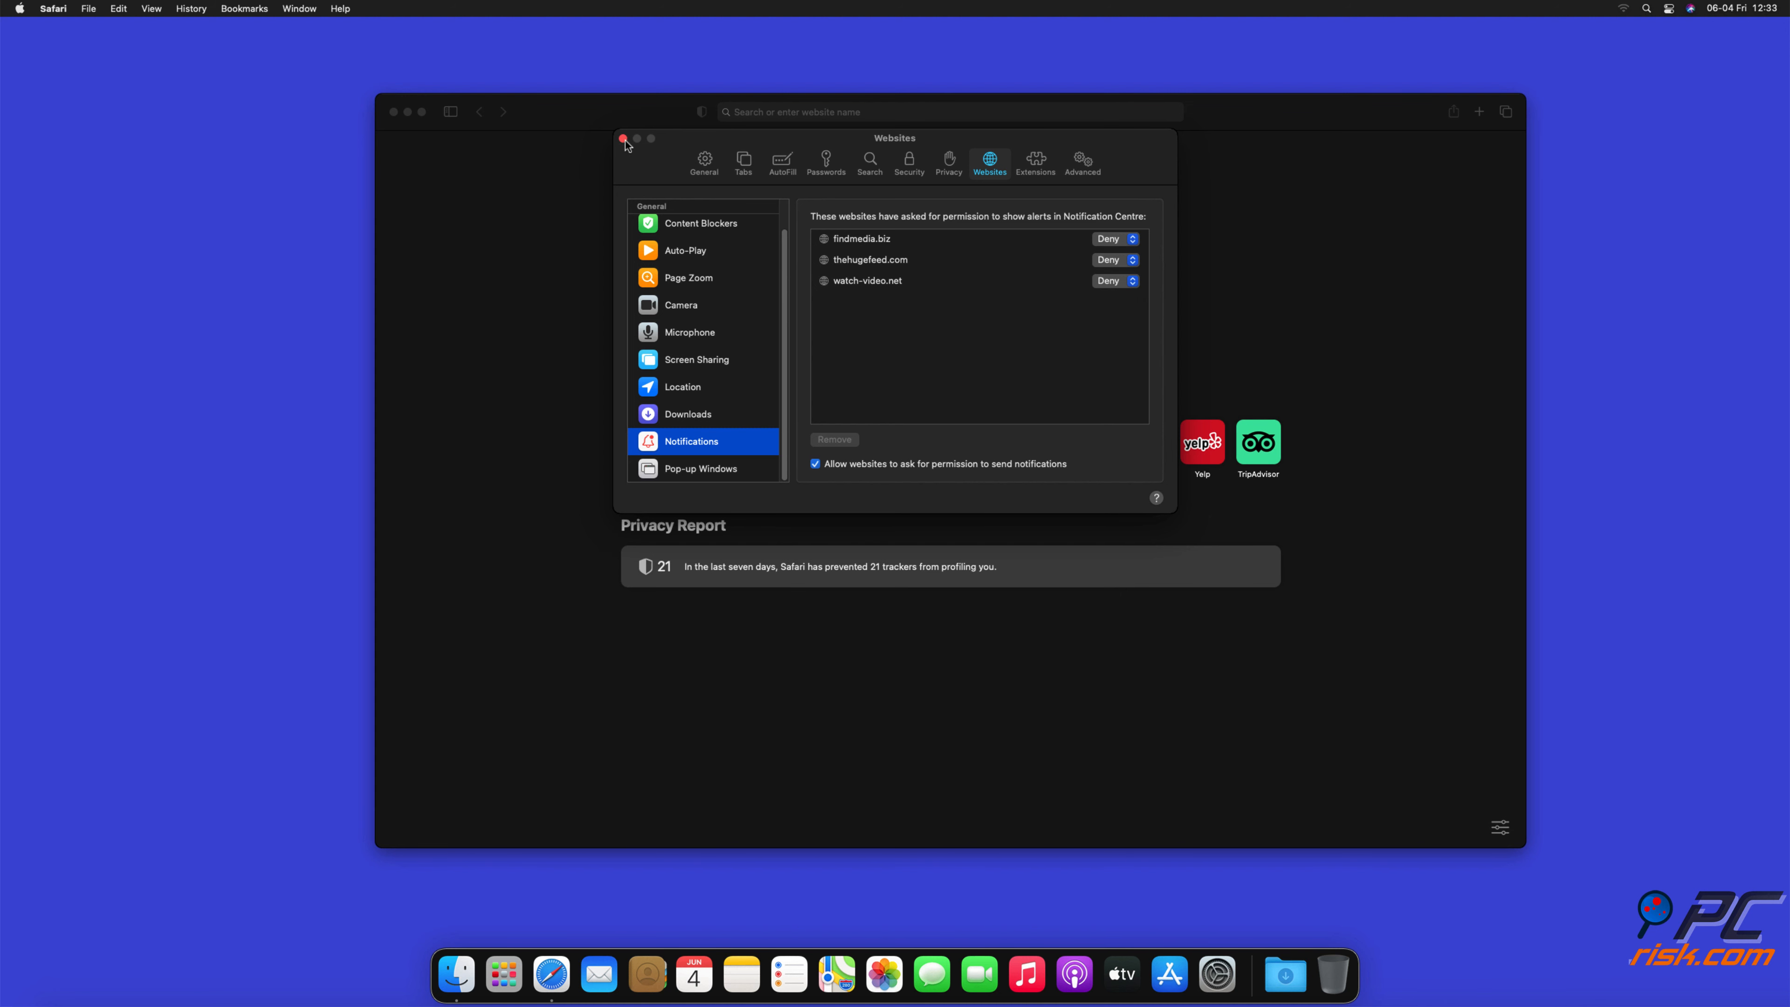
click(623, 138)
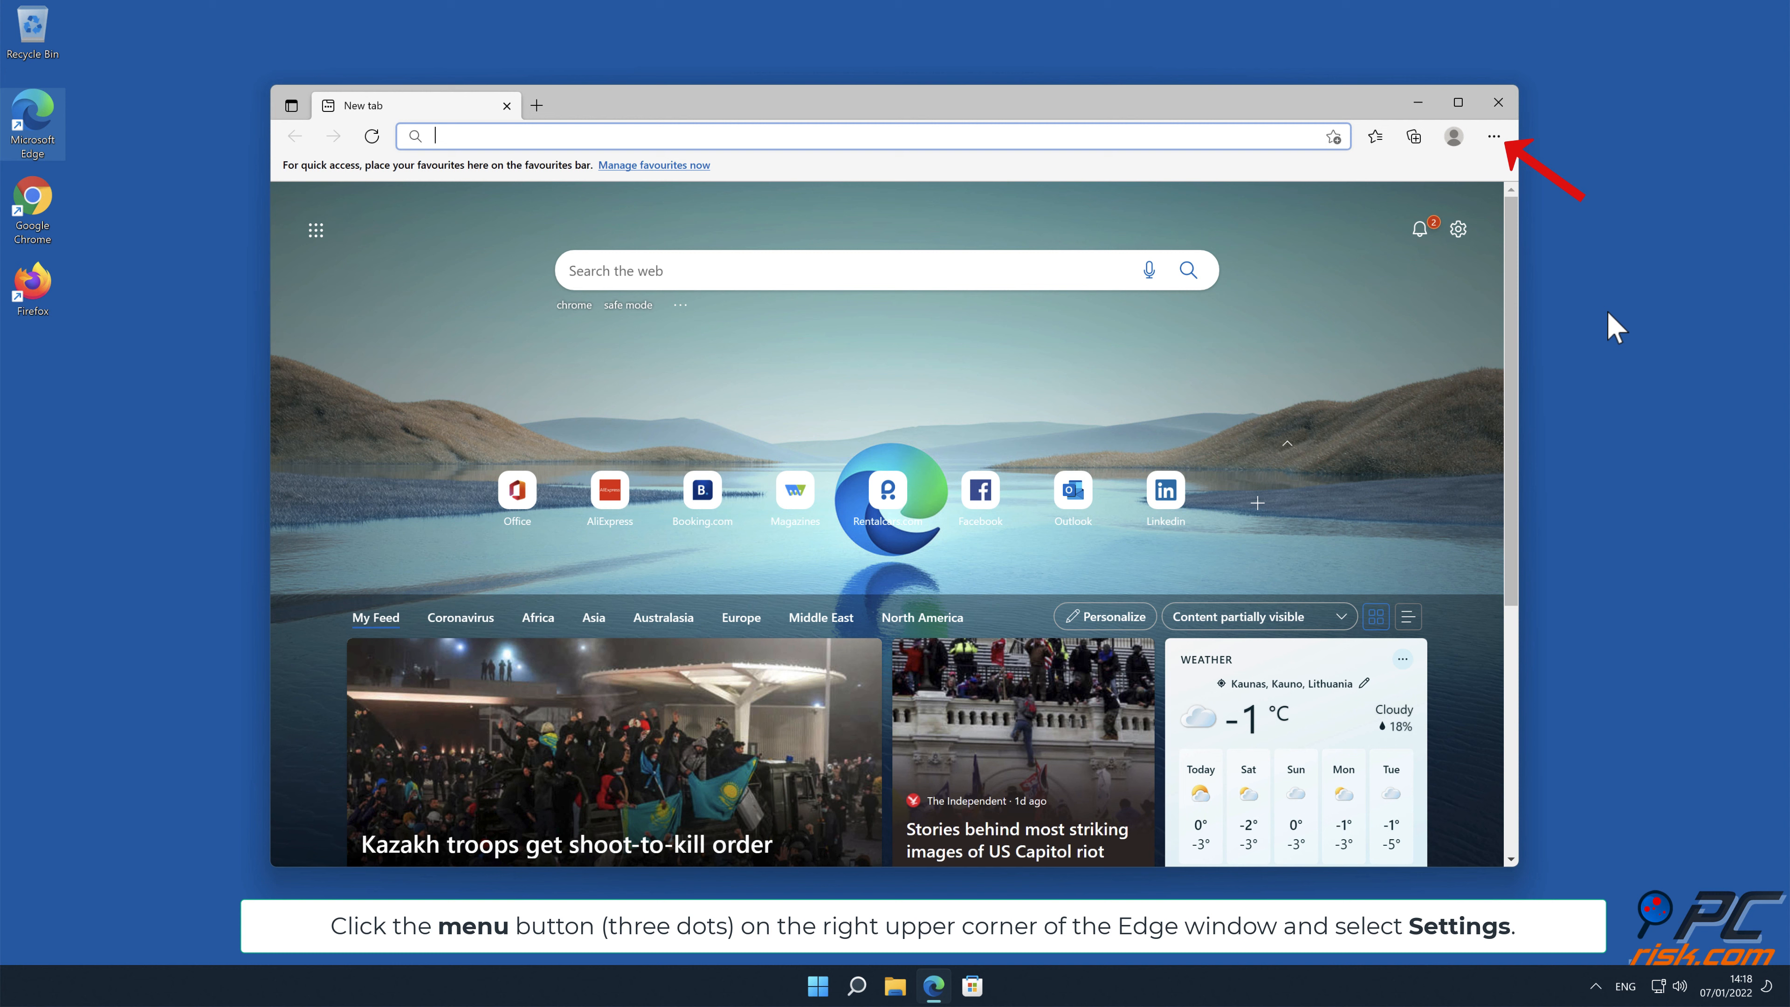
Reach Edge's Settings page from the three-dots menu.
click(1493, 136)
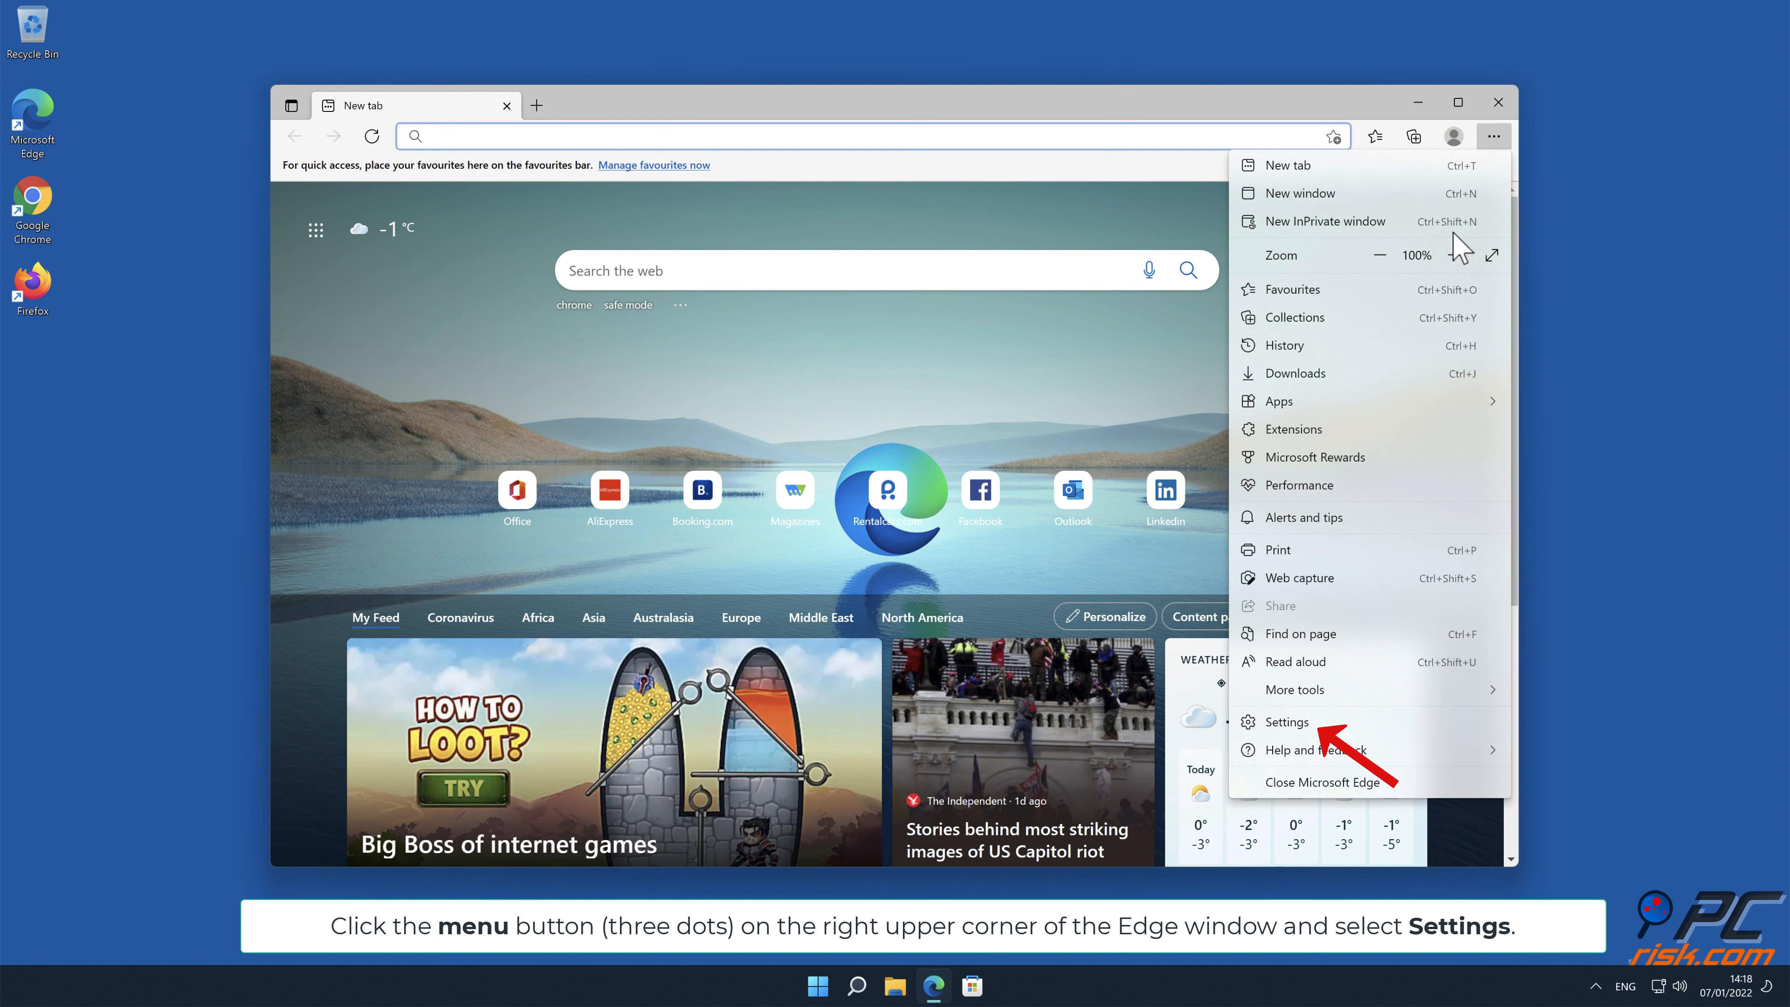
click(1286, 721)
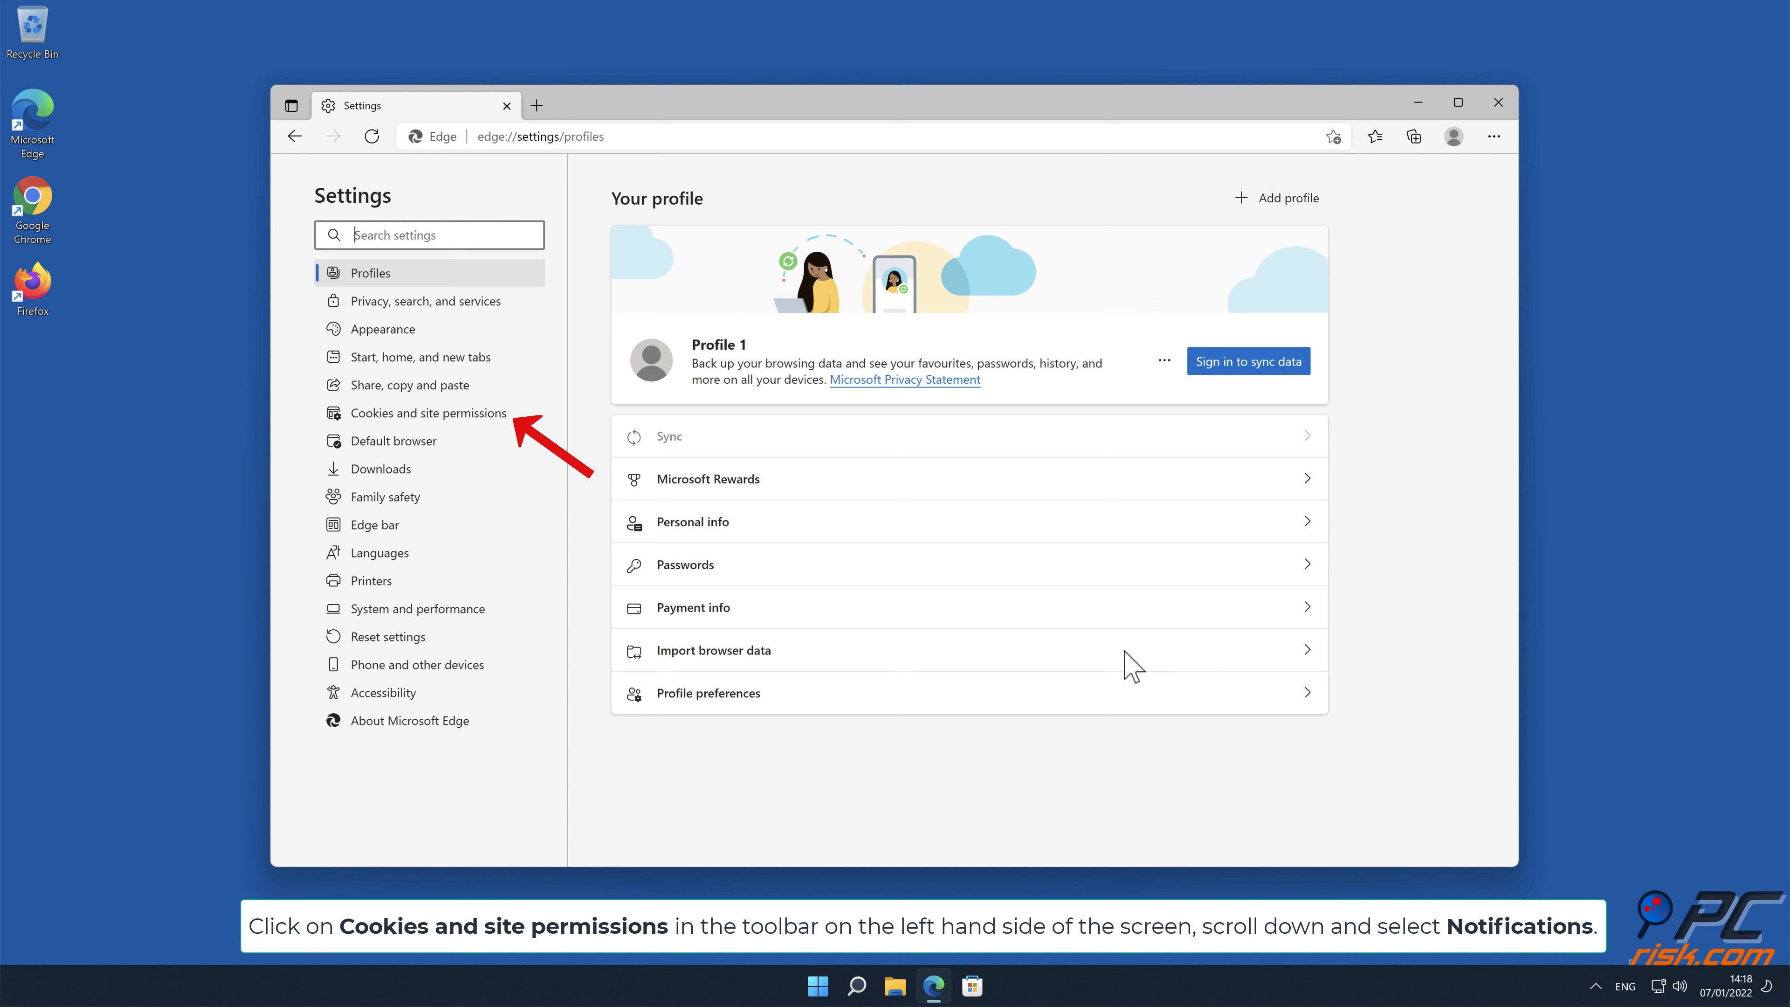
Go to Cookies and site permissions and scroll to the Notifications permission.
click(429, 413)
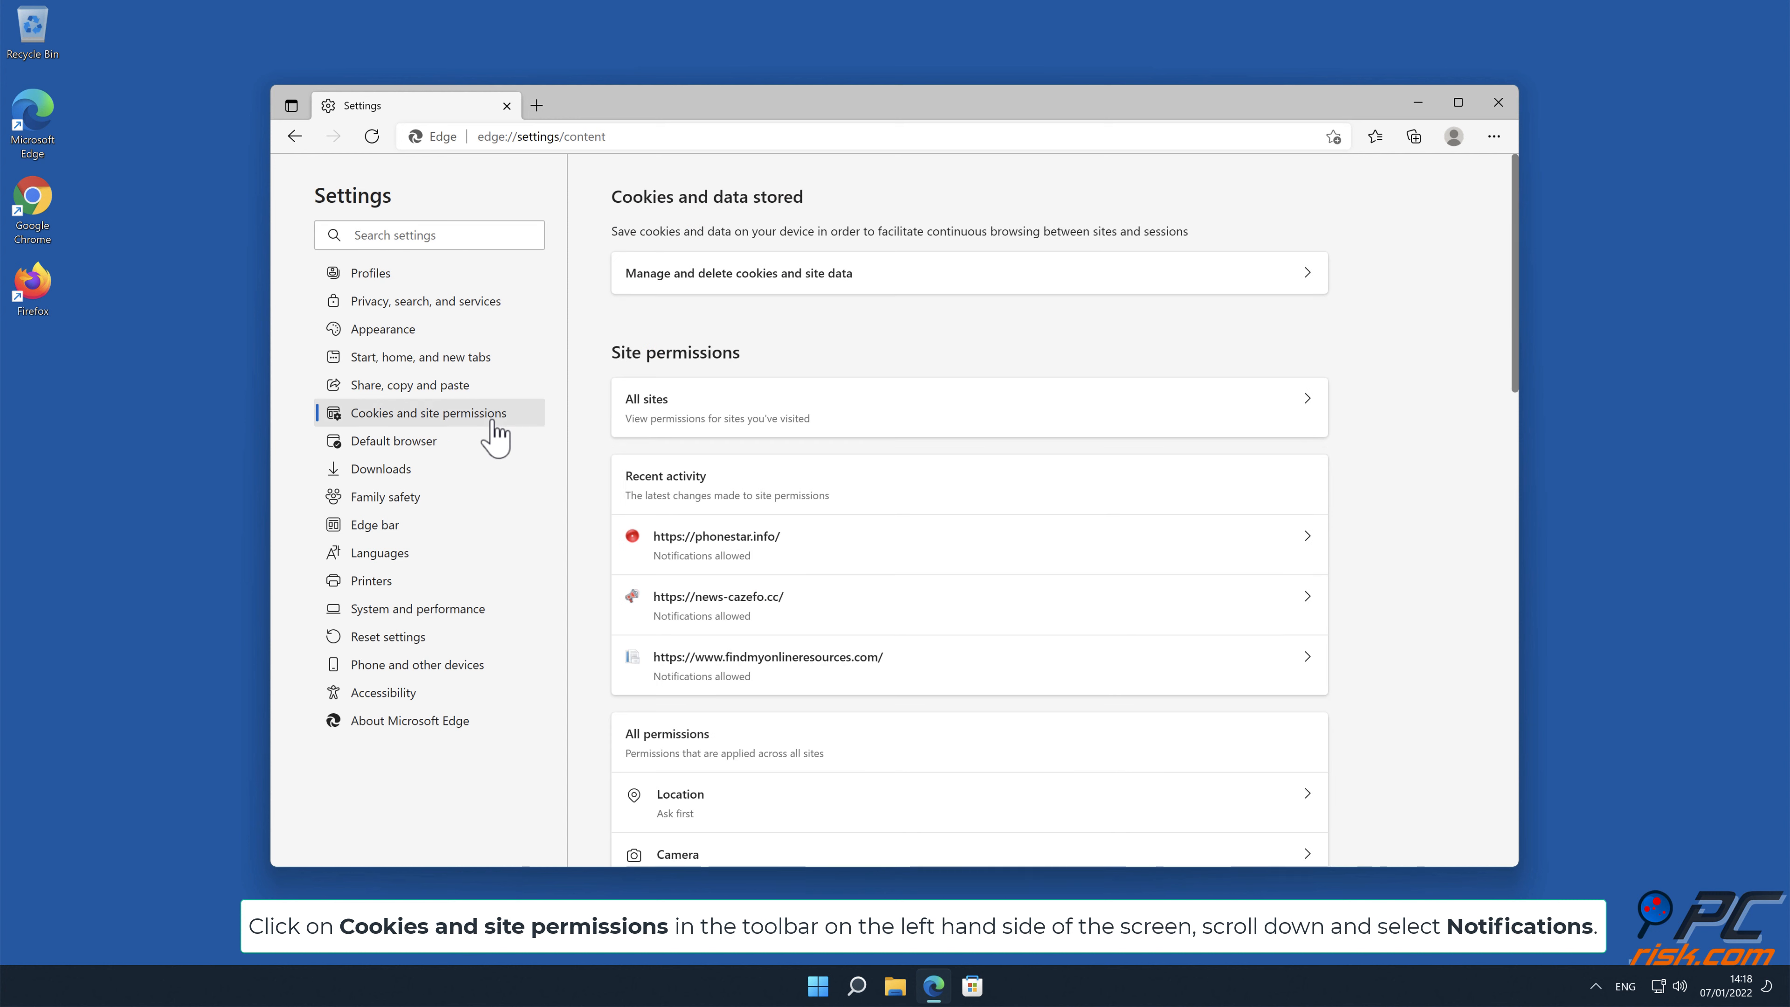
mouse_move(1287, 341)
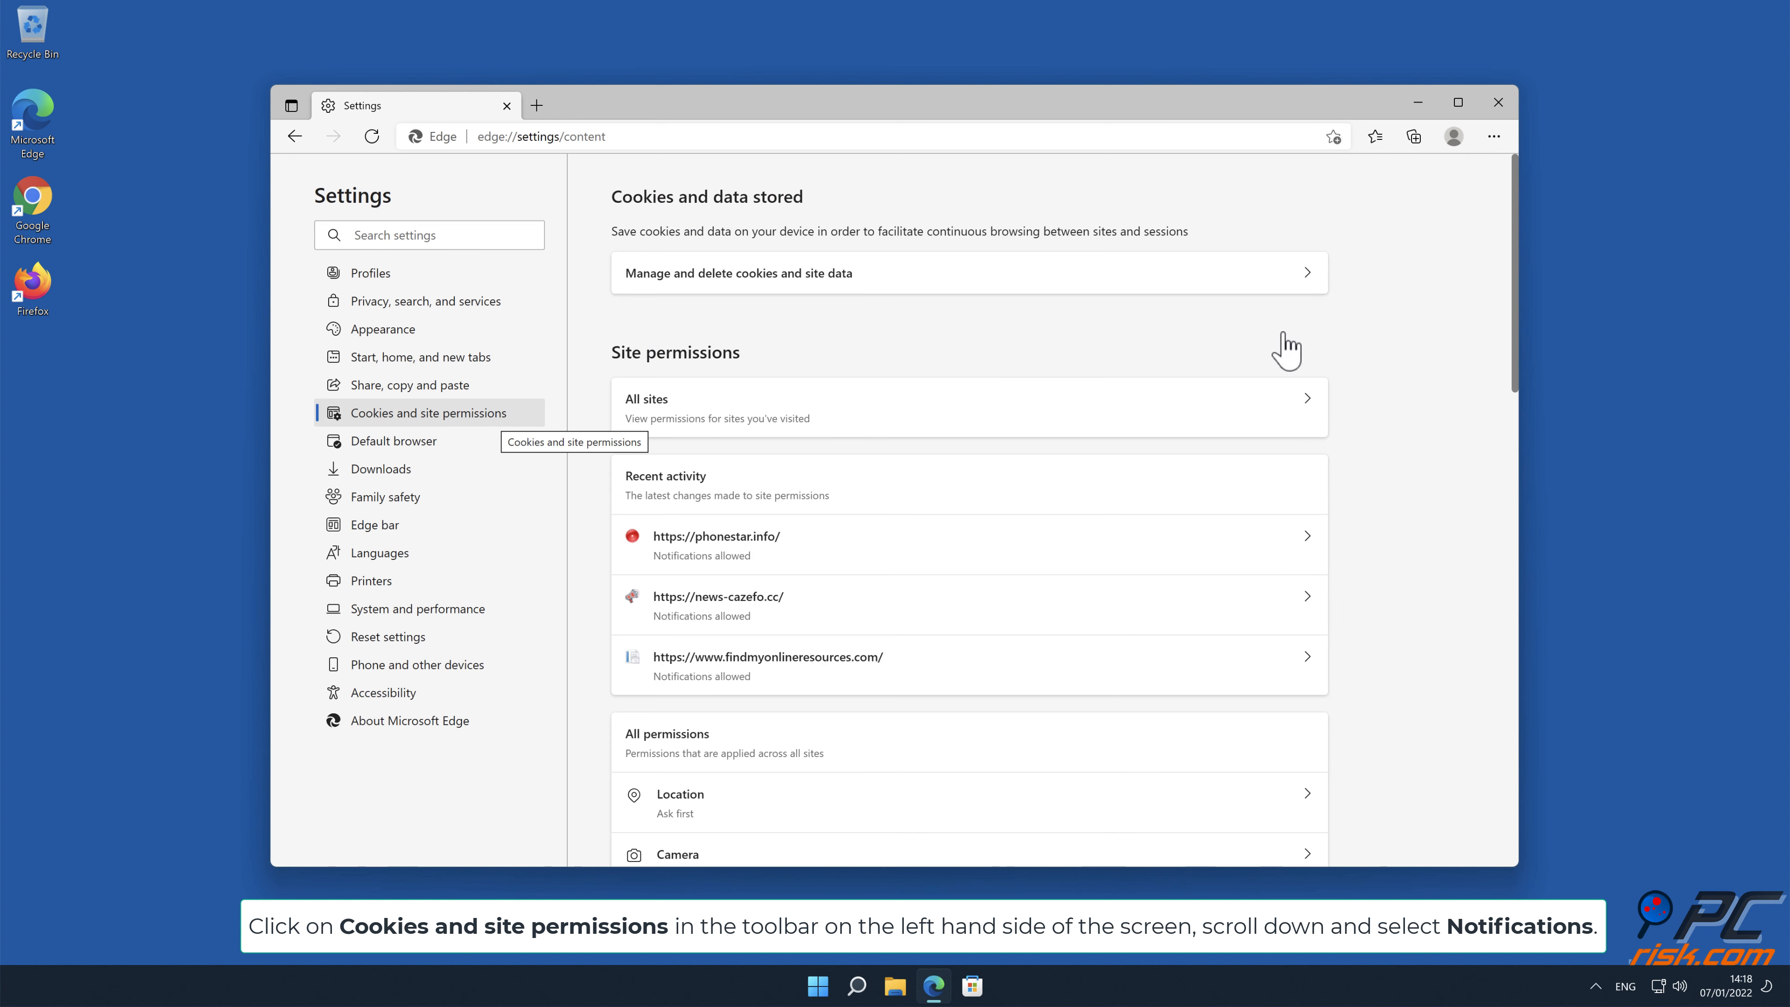
scroll(down, 3)
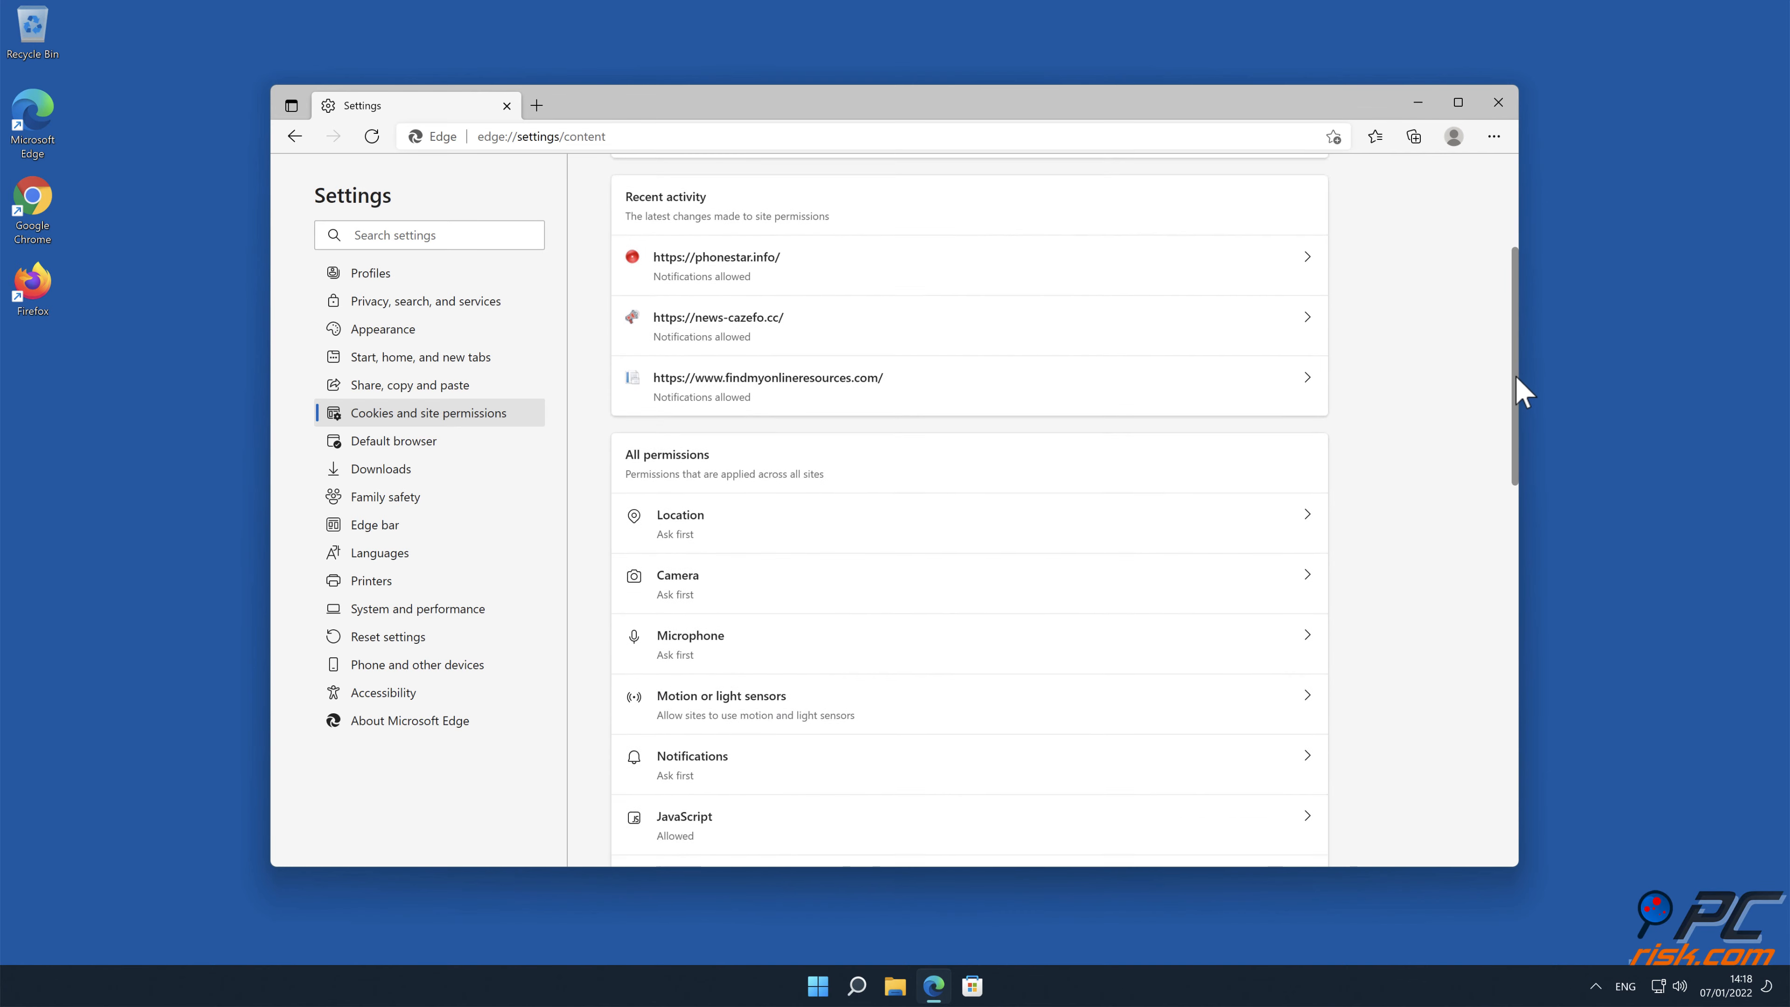
scroll(down, 3)
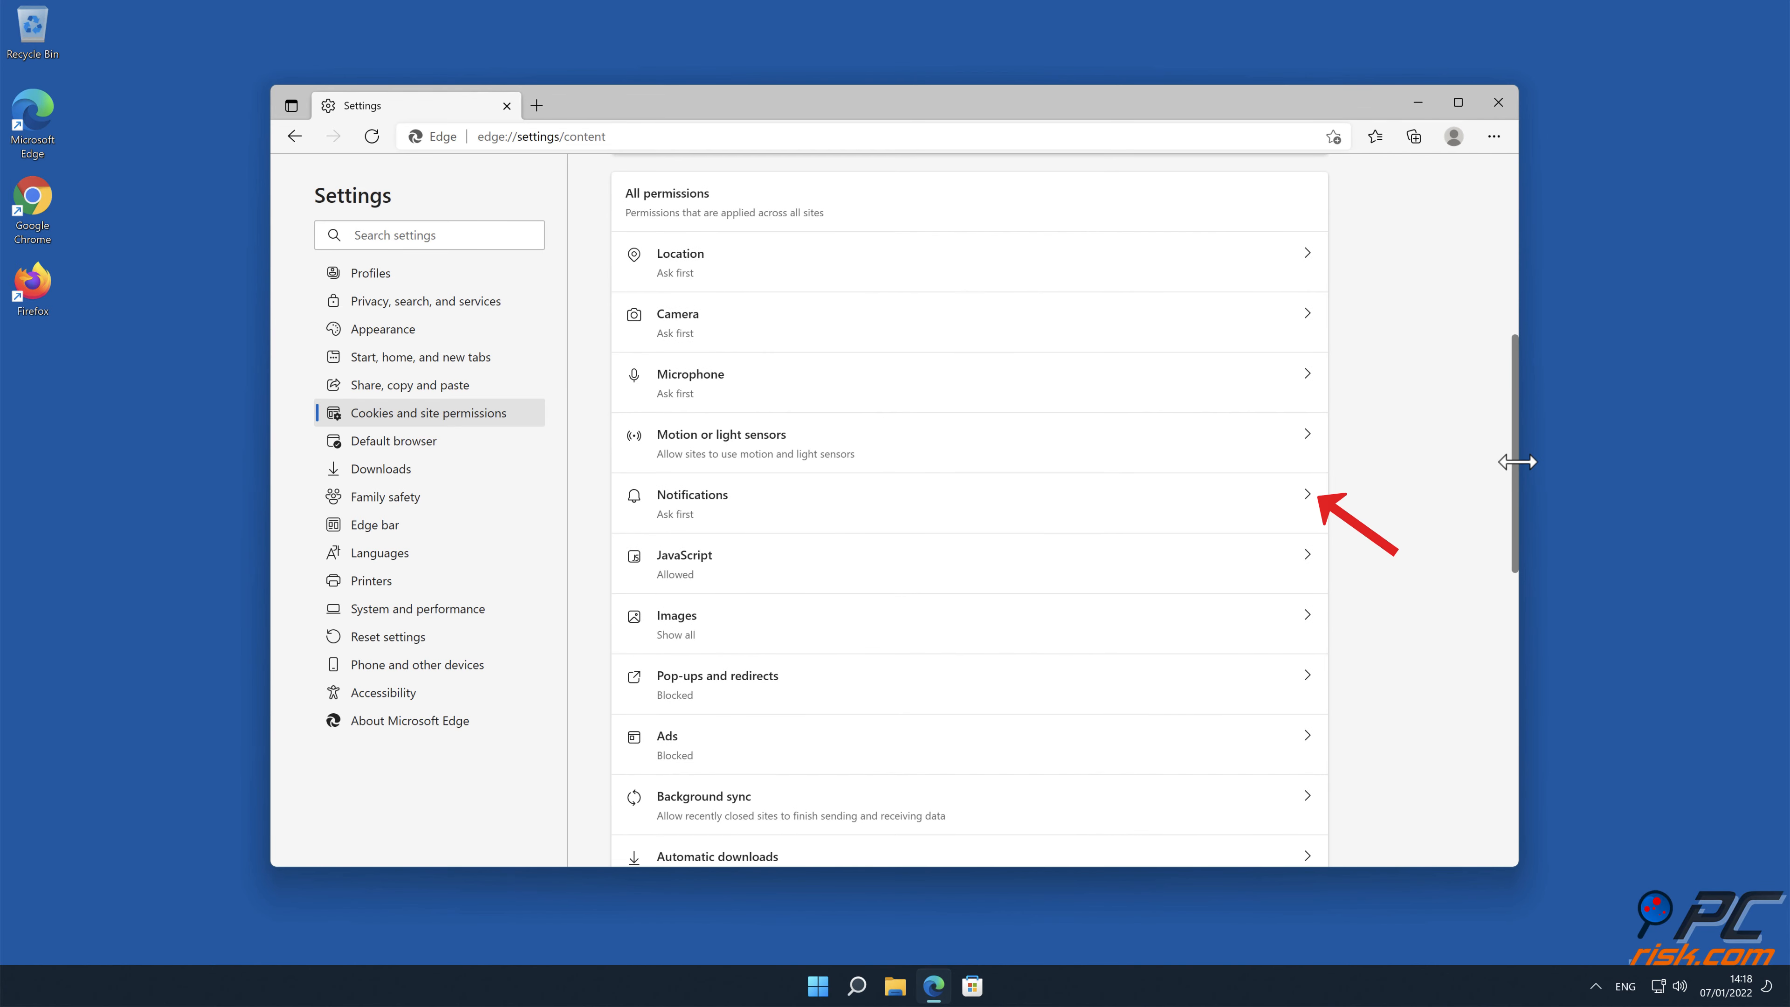
mouse_move(1333, 489)
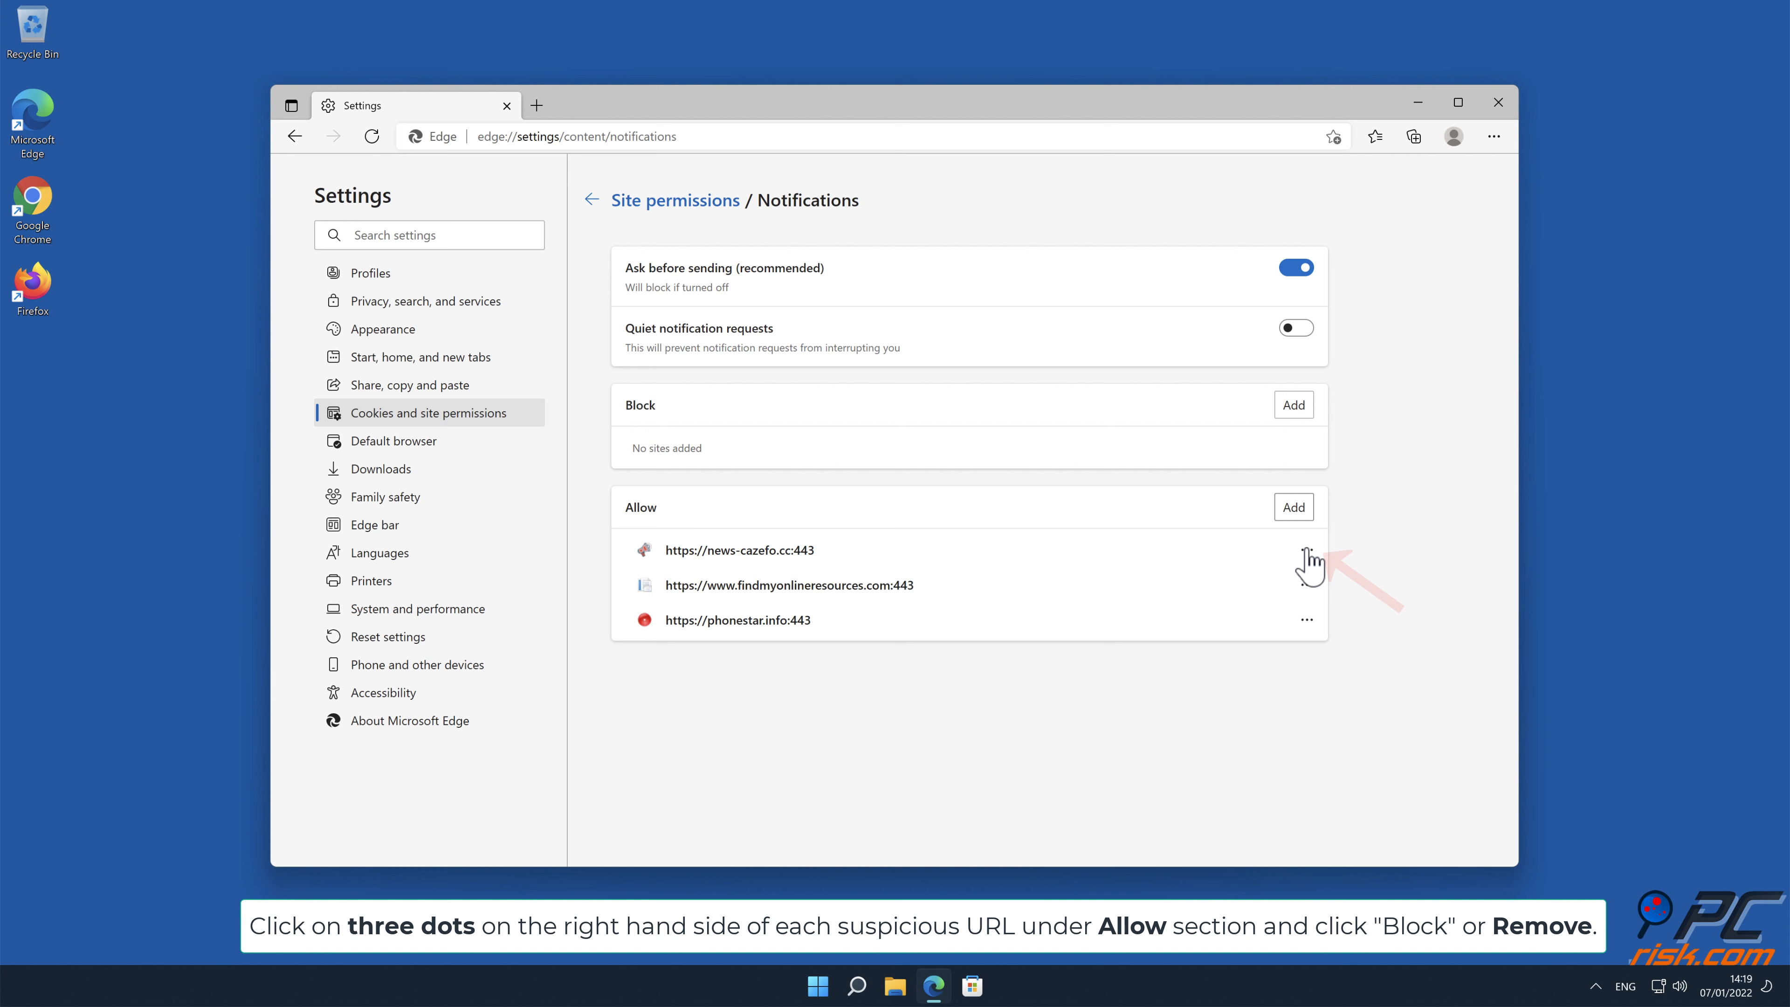
Remove news-cazefo.cc, findmyonlineresources.com and phonestar.info so no sites are allowed, then close Edge.
click(1307, 550)
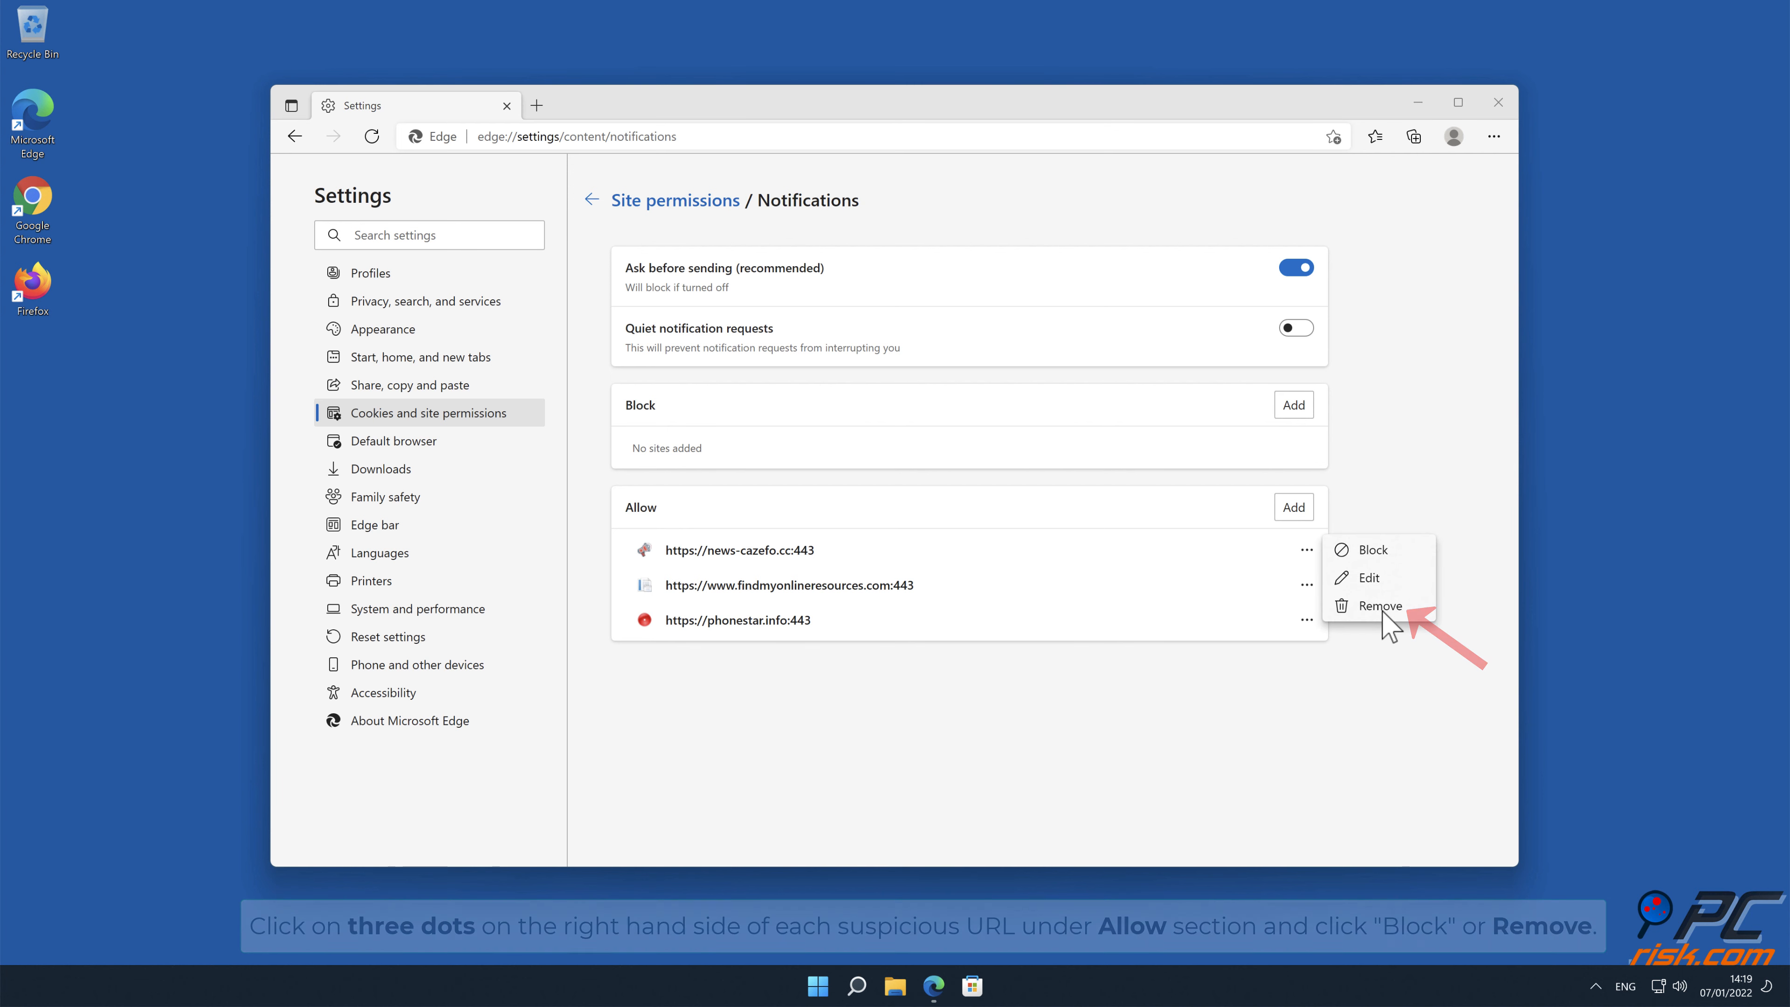
click(1380, 606)
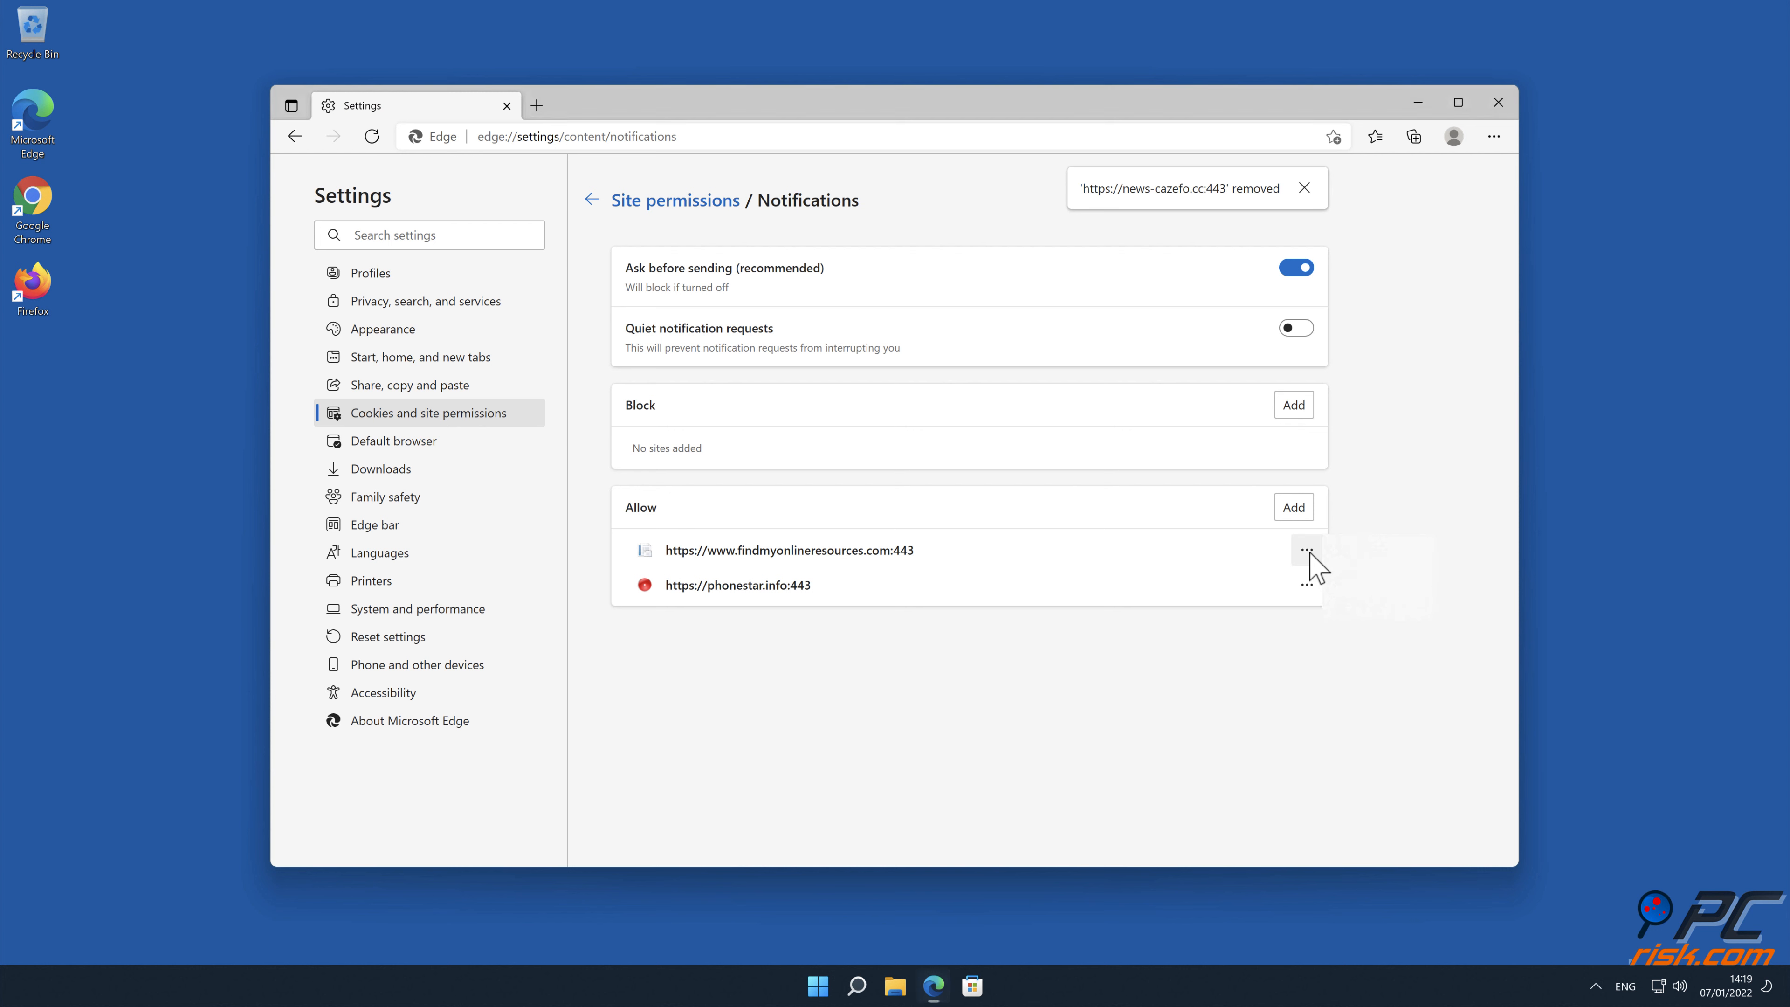
click(1307, 550)
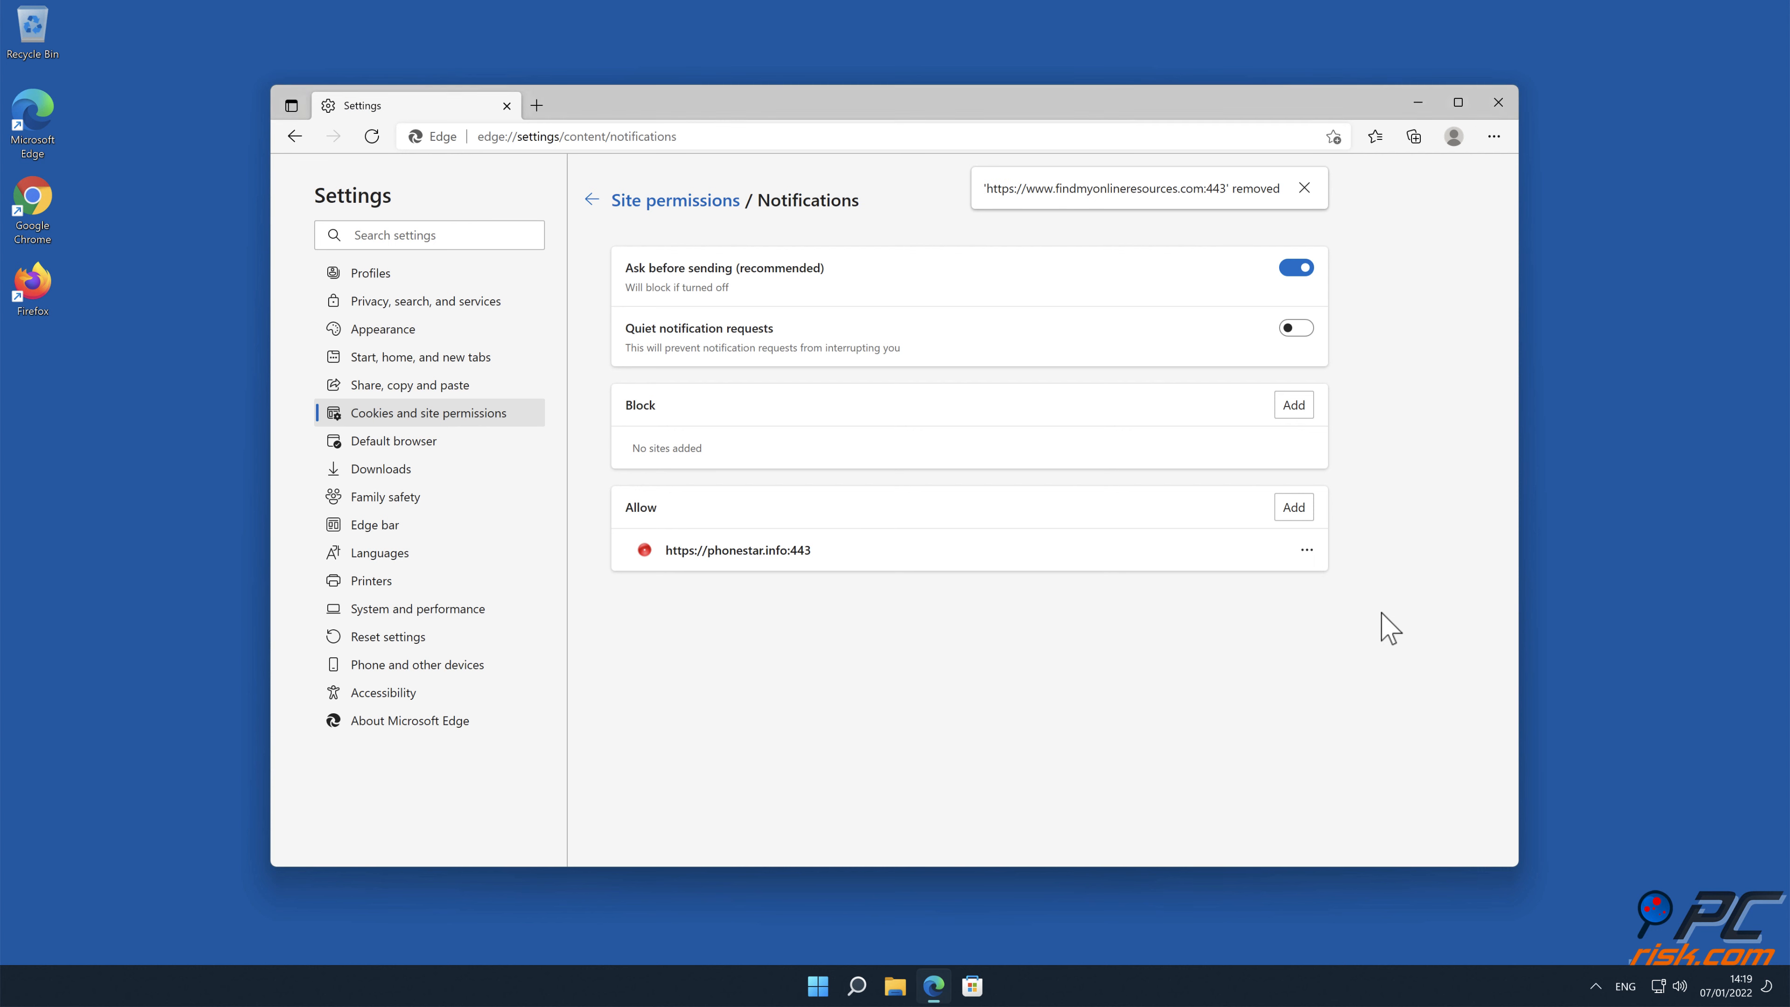
click(1307, 550)
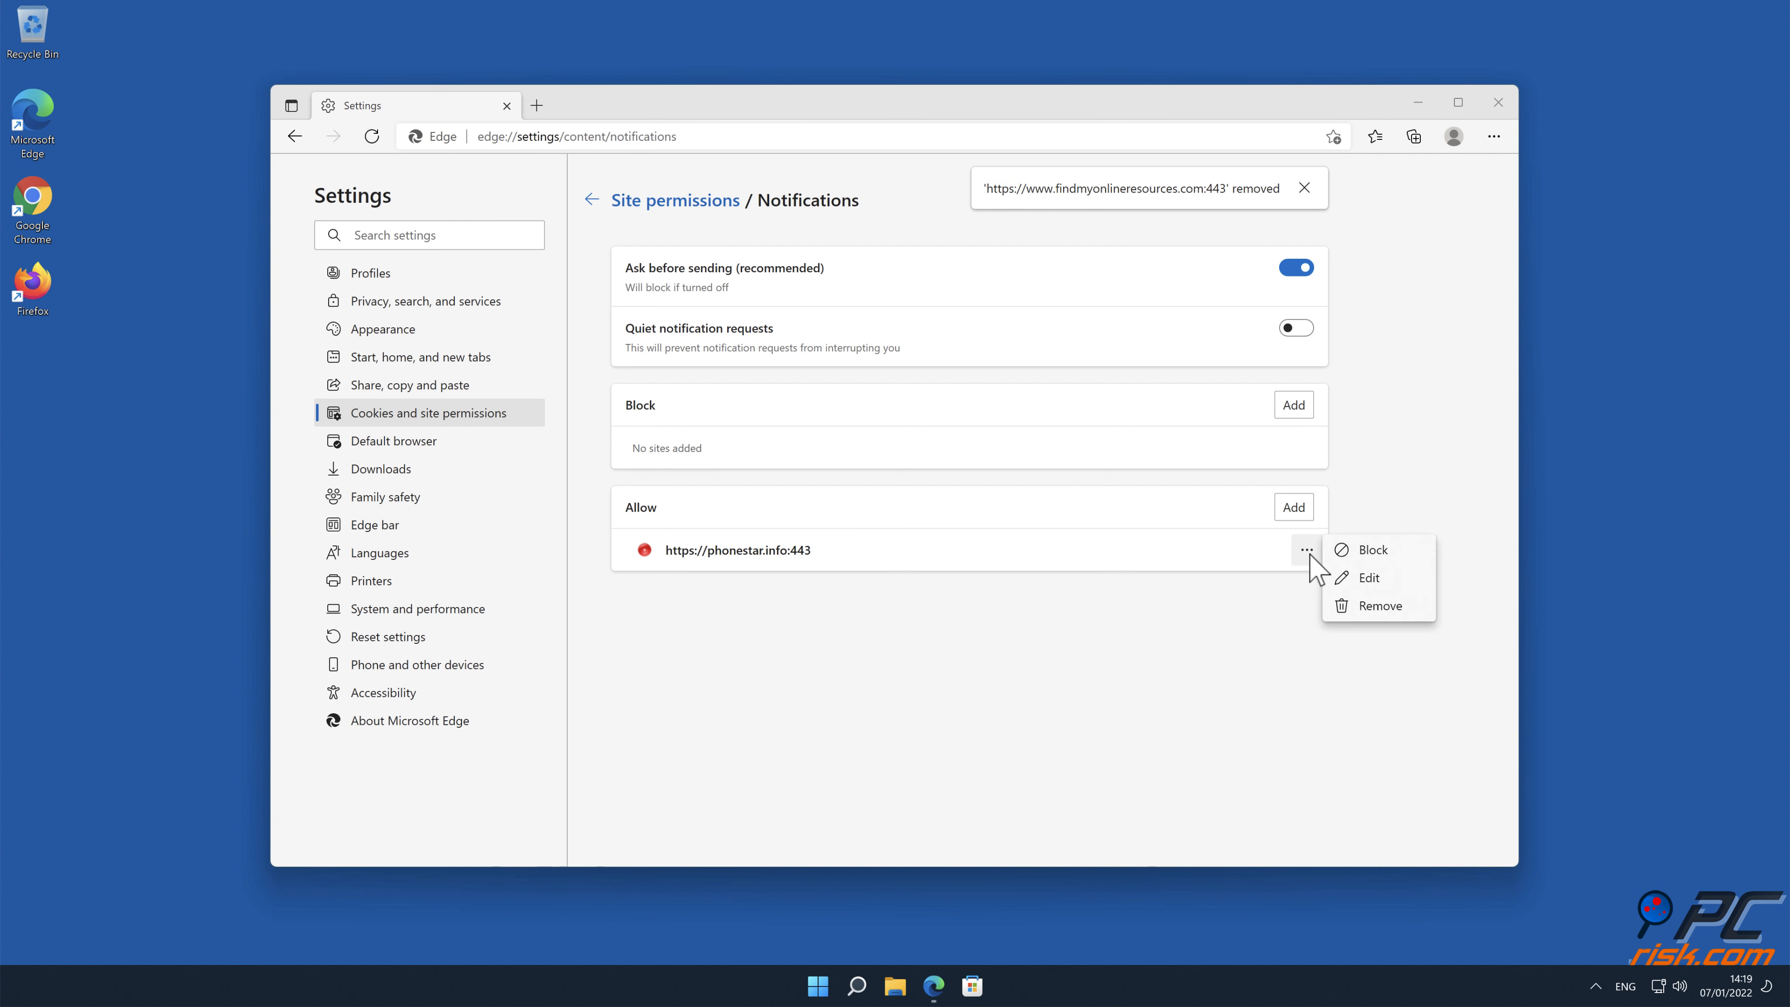
click(1380, 605)
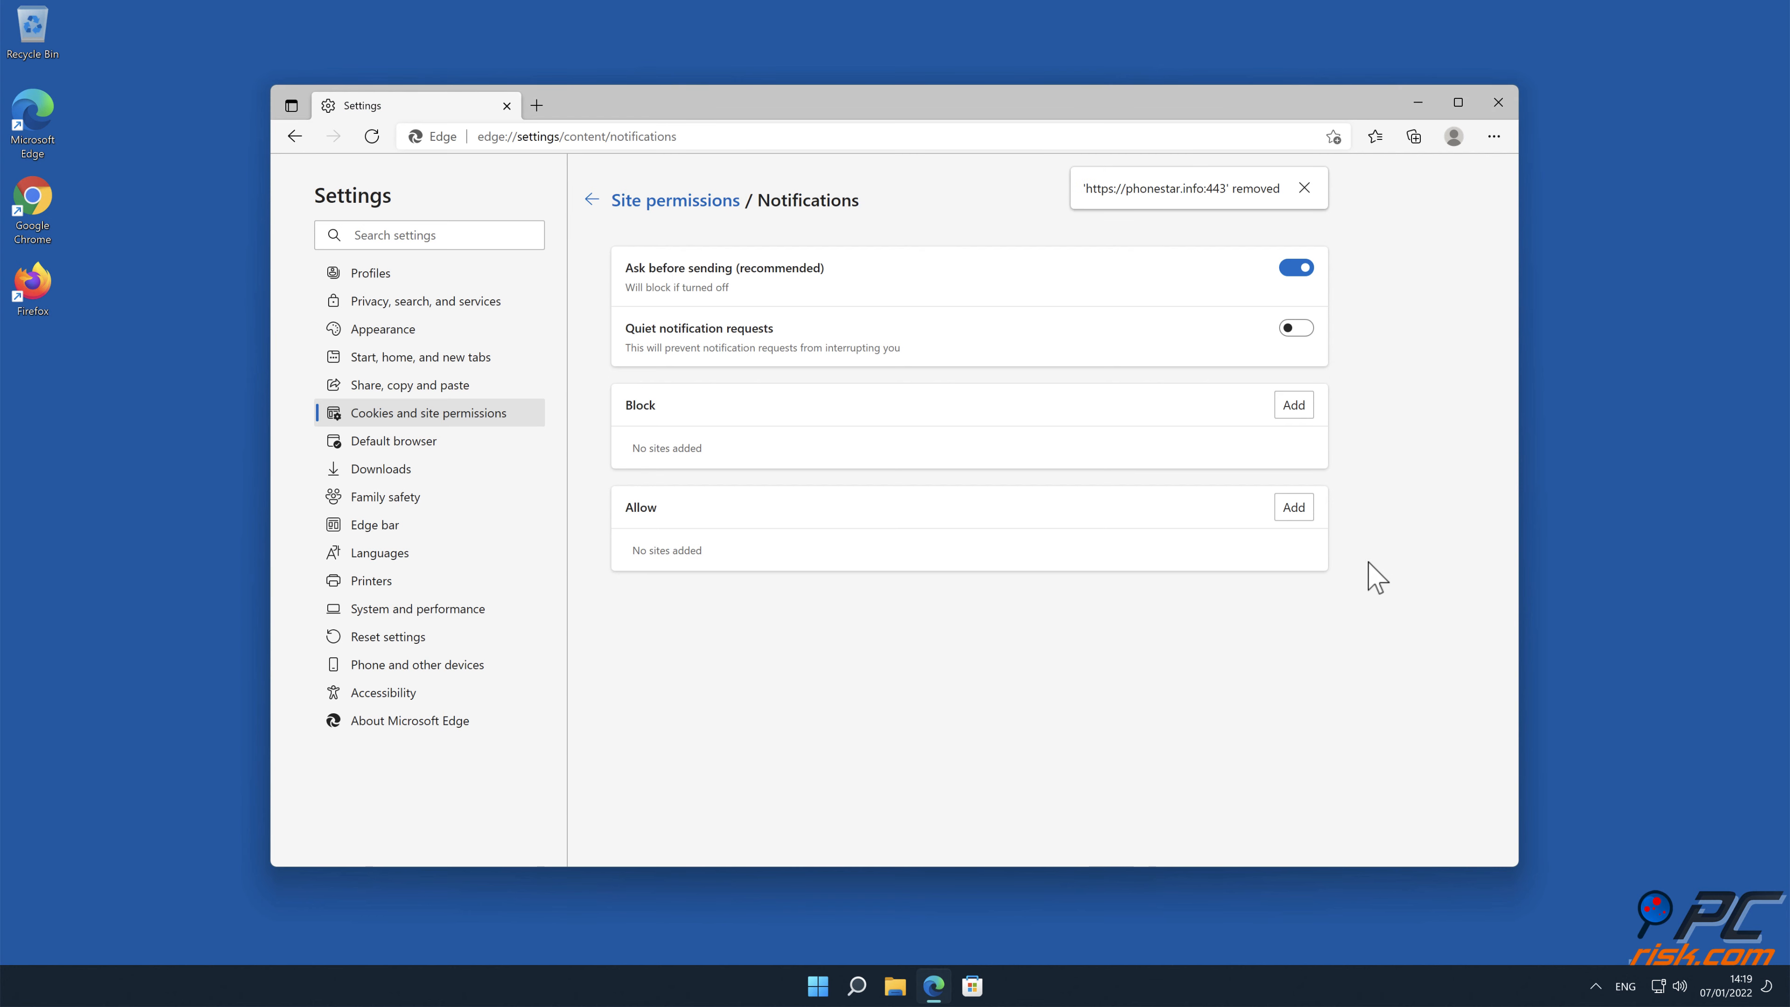
click(1498, 103)
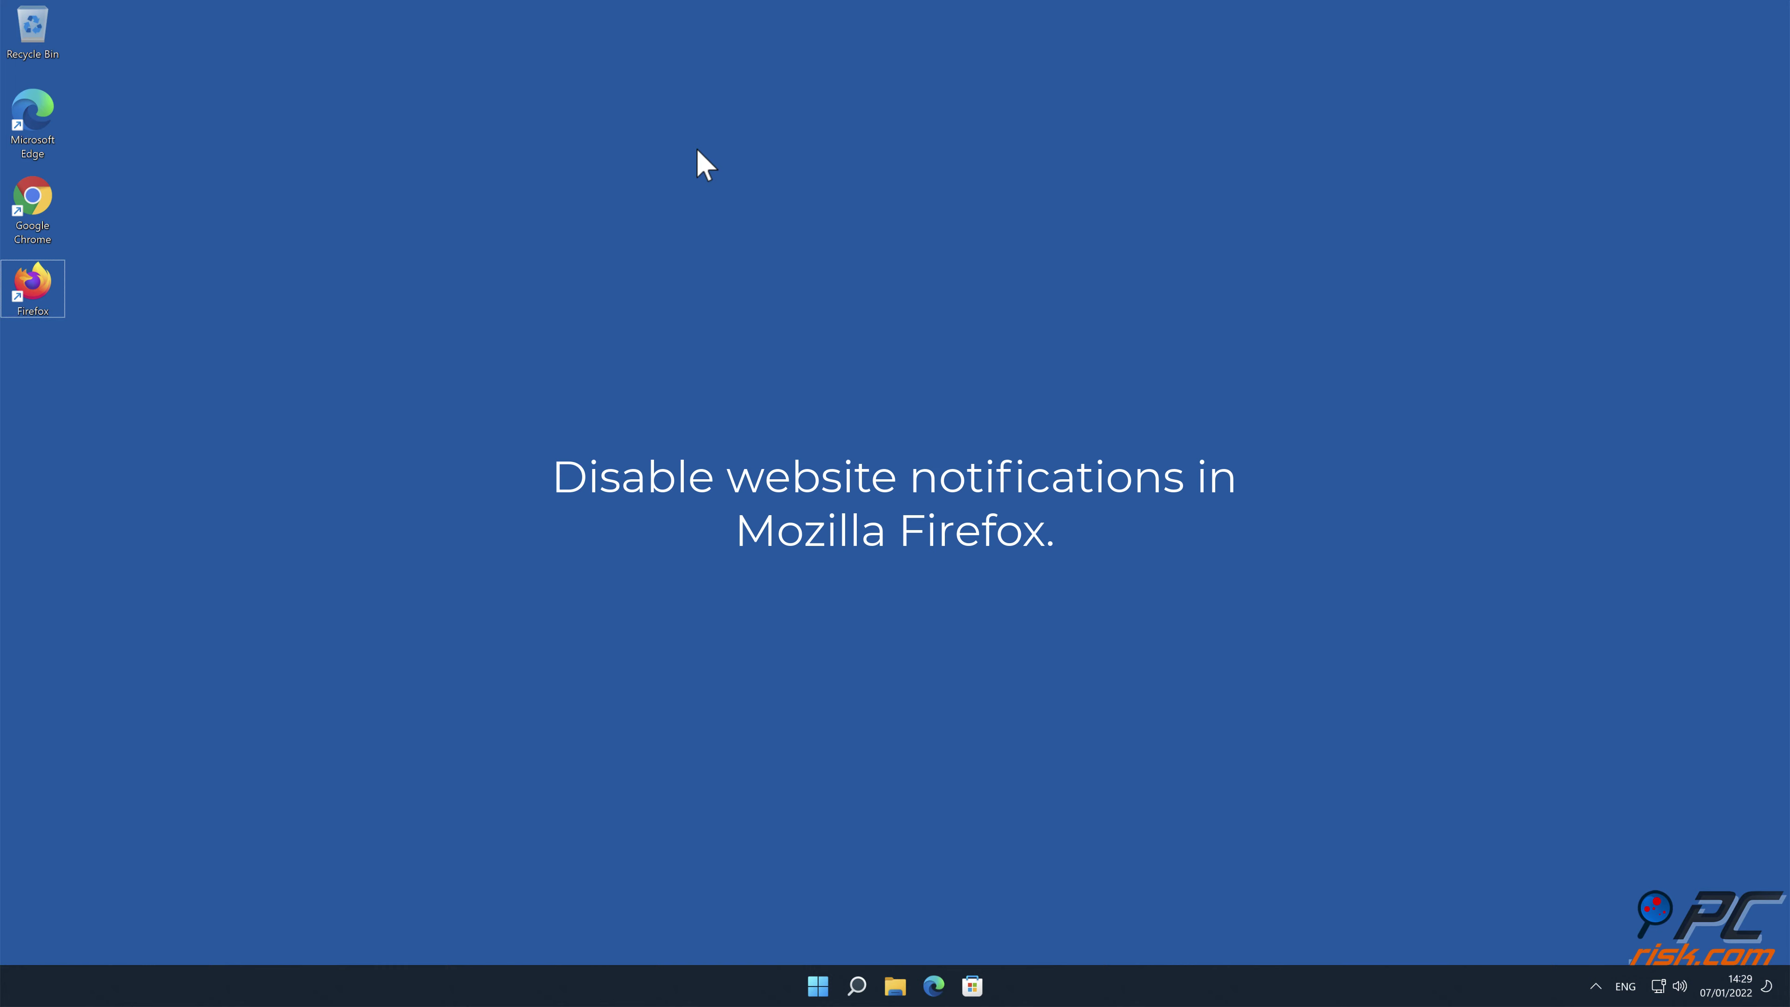
Launch Firefox and navigate to its Privacy & Security settings page via the main menu.
double_click(32, 284)
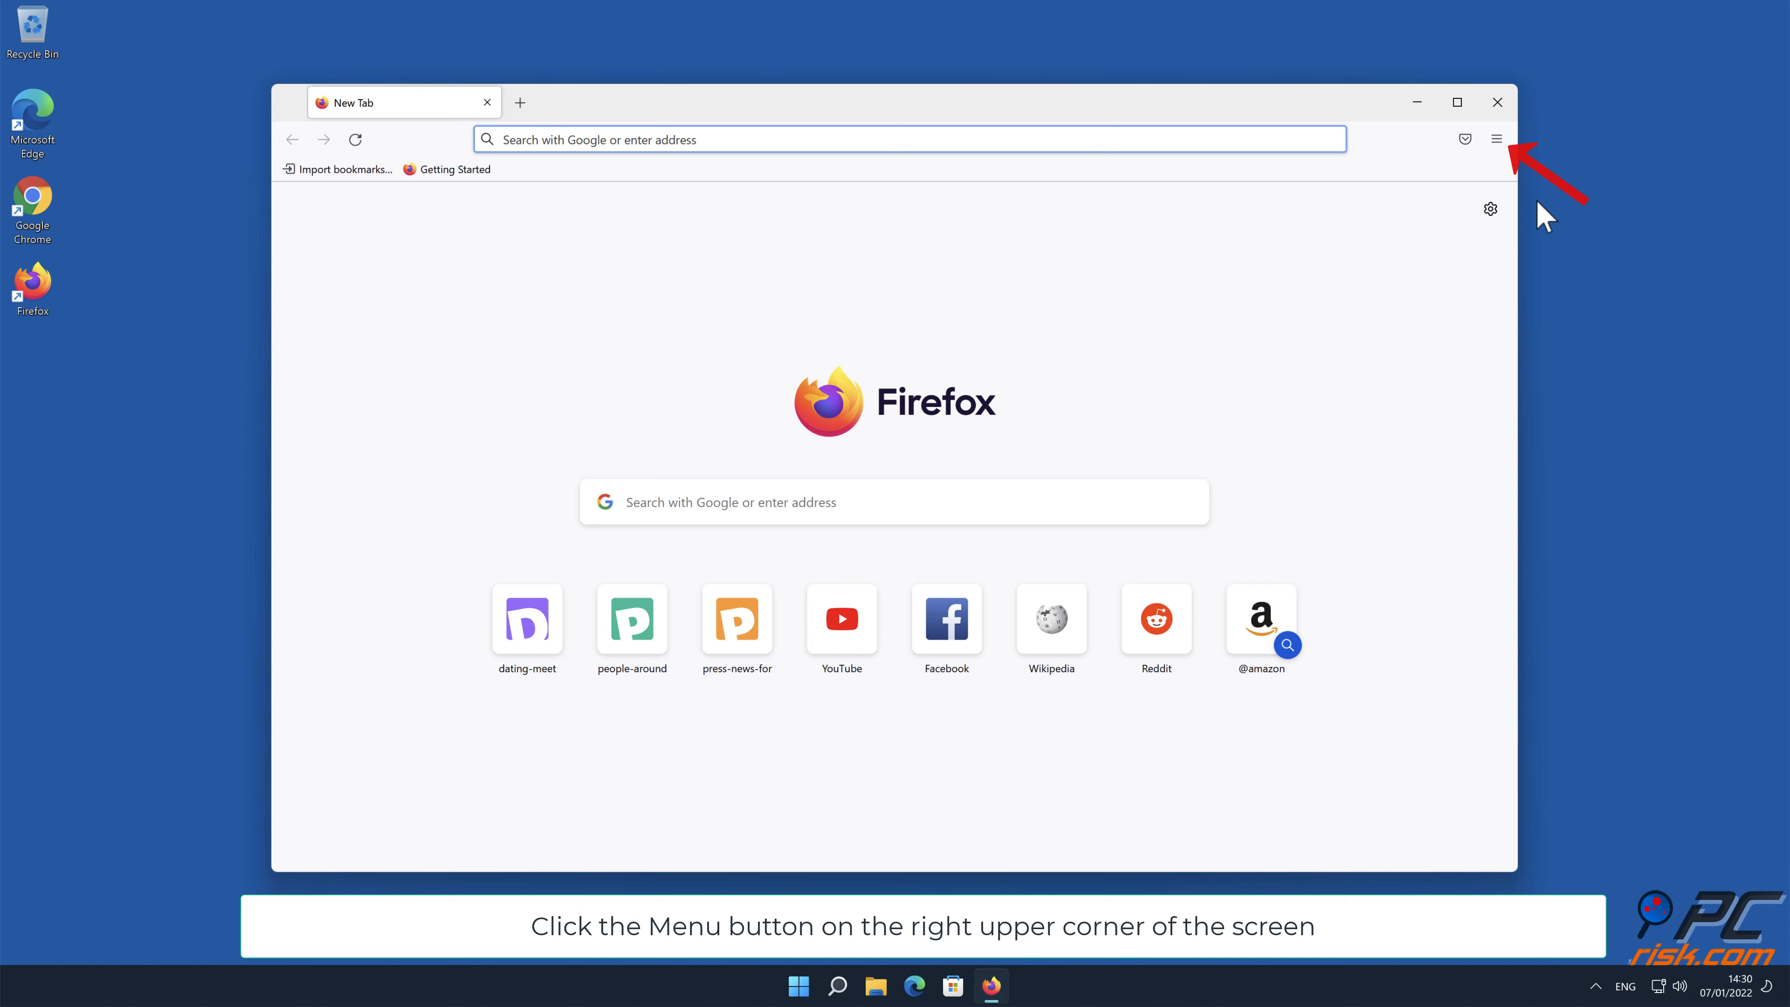
click(1496, 138)
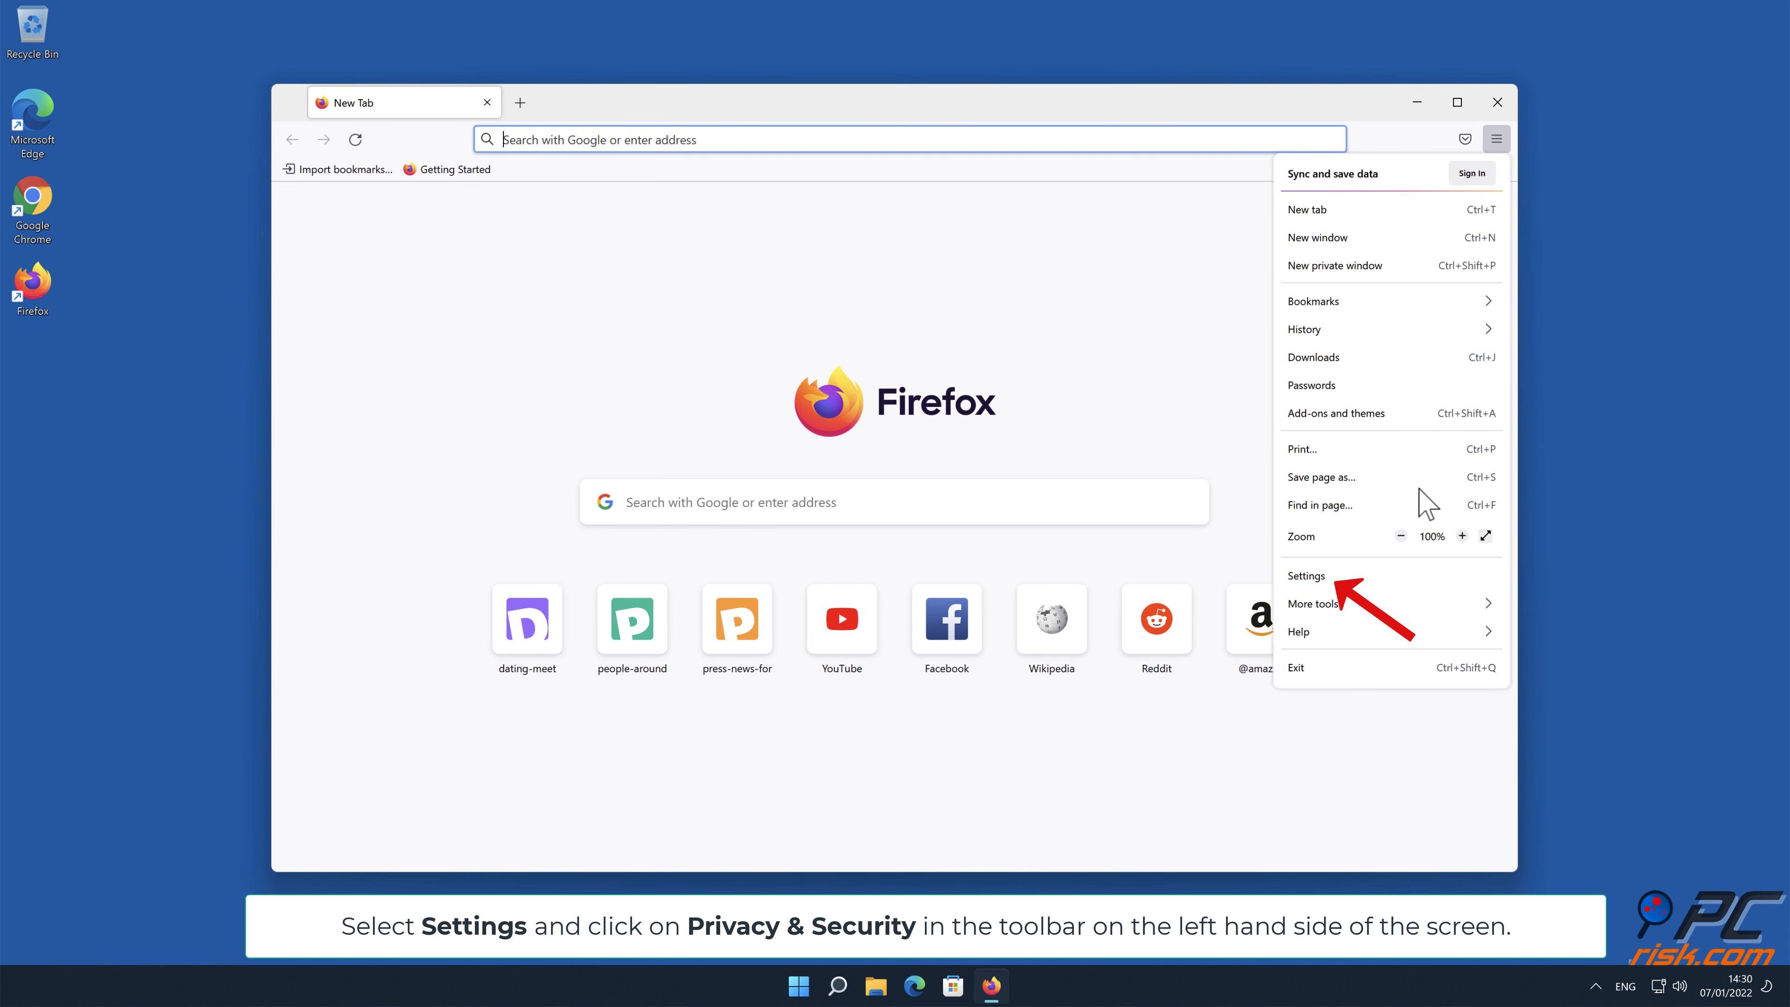
click(1305, 576)
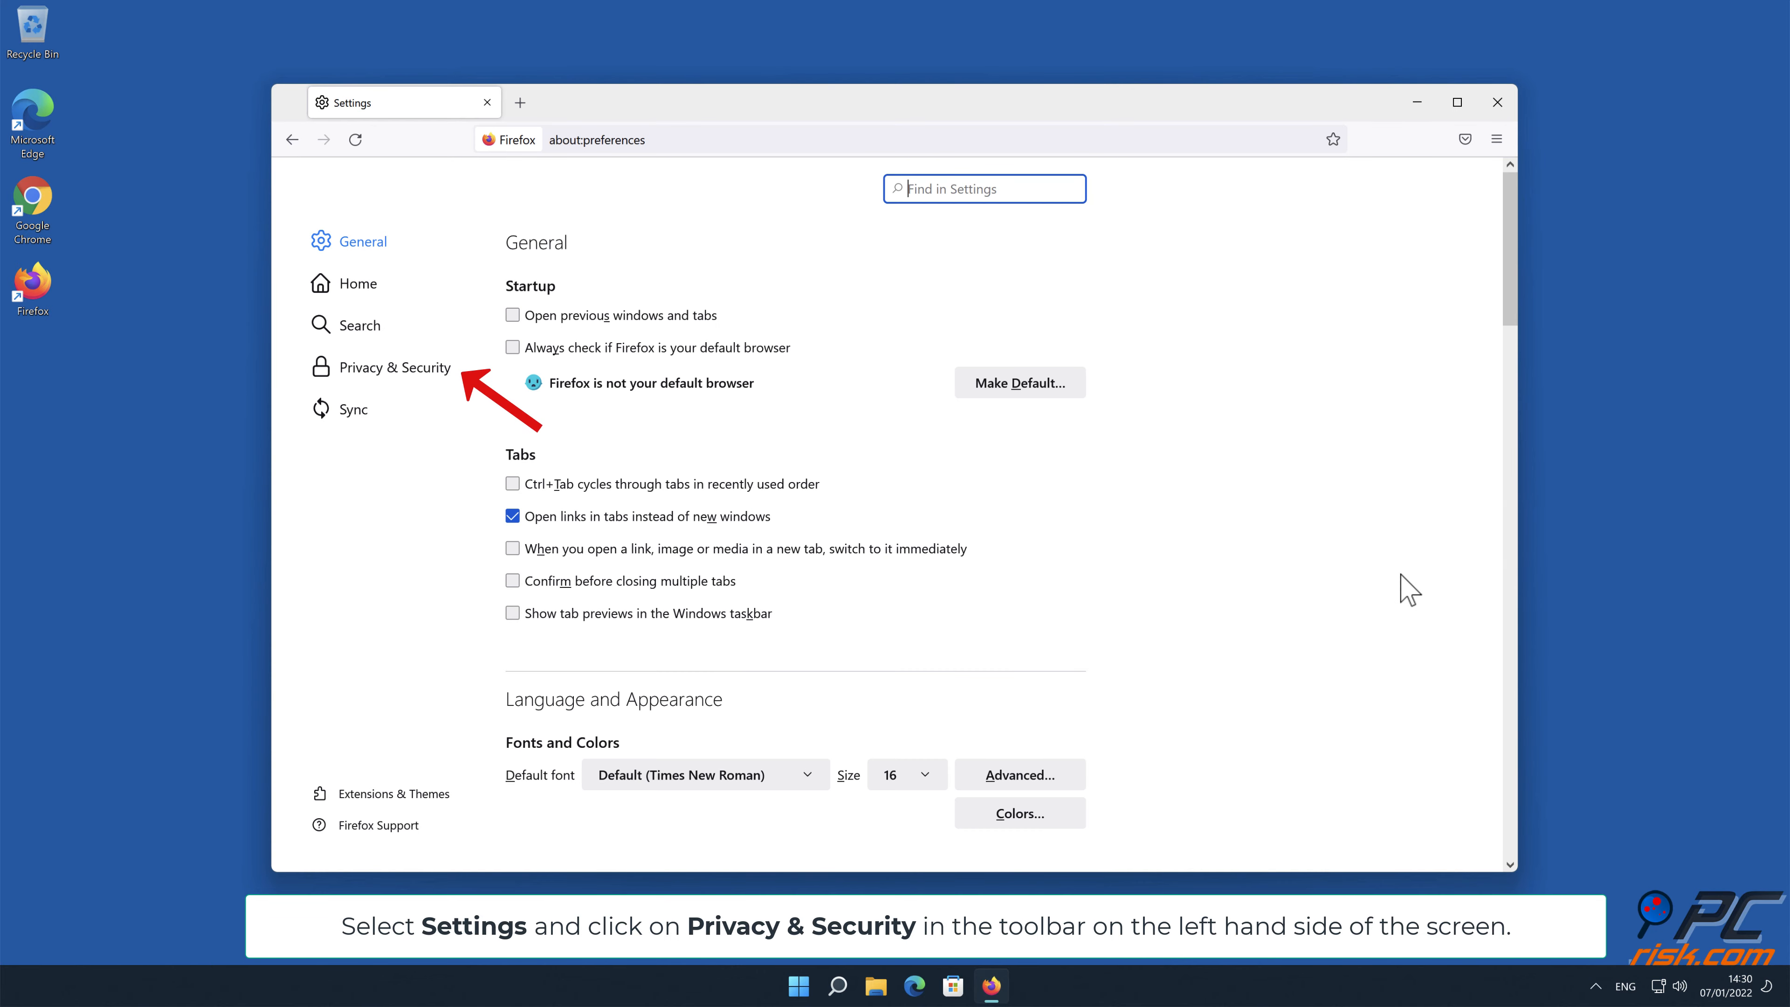
mouse_move(910, 488)
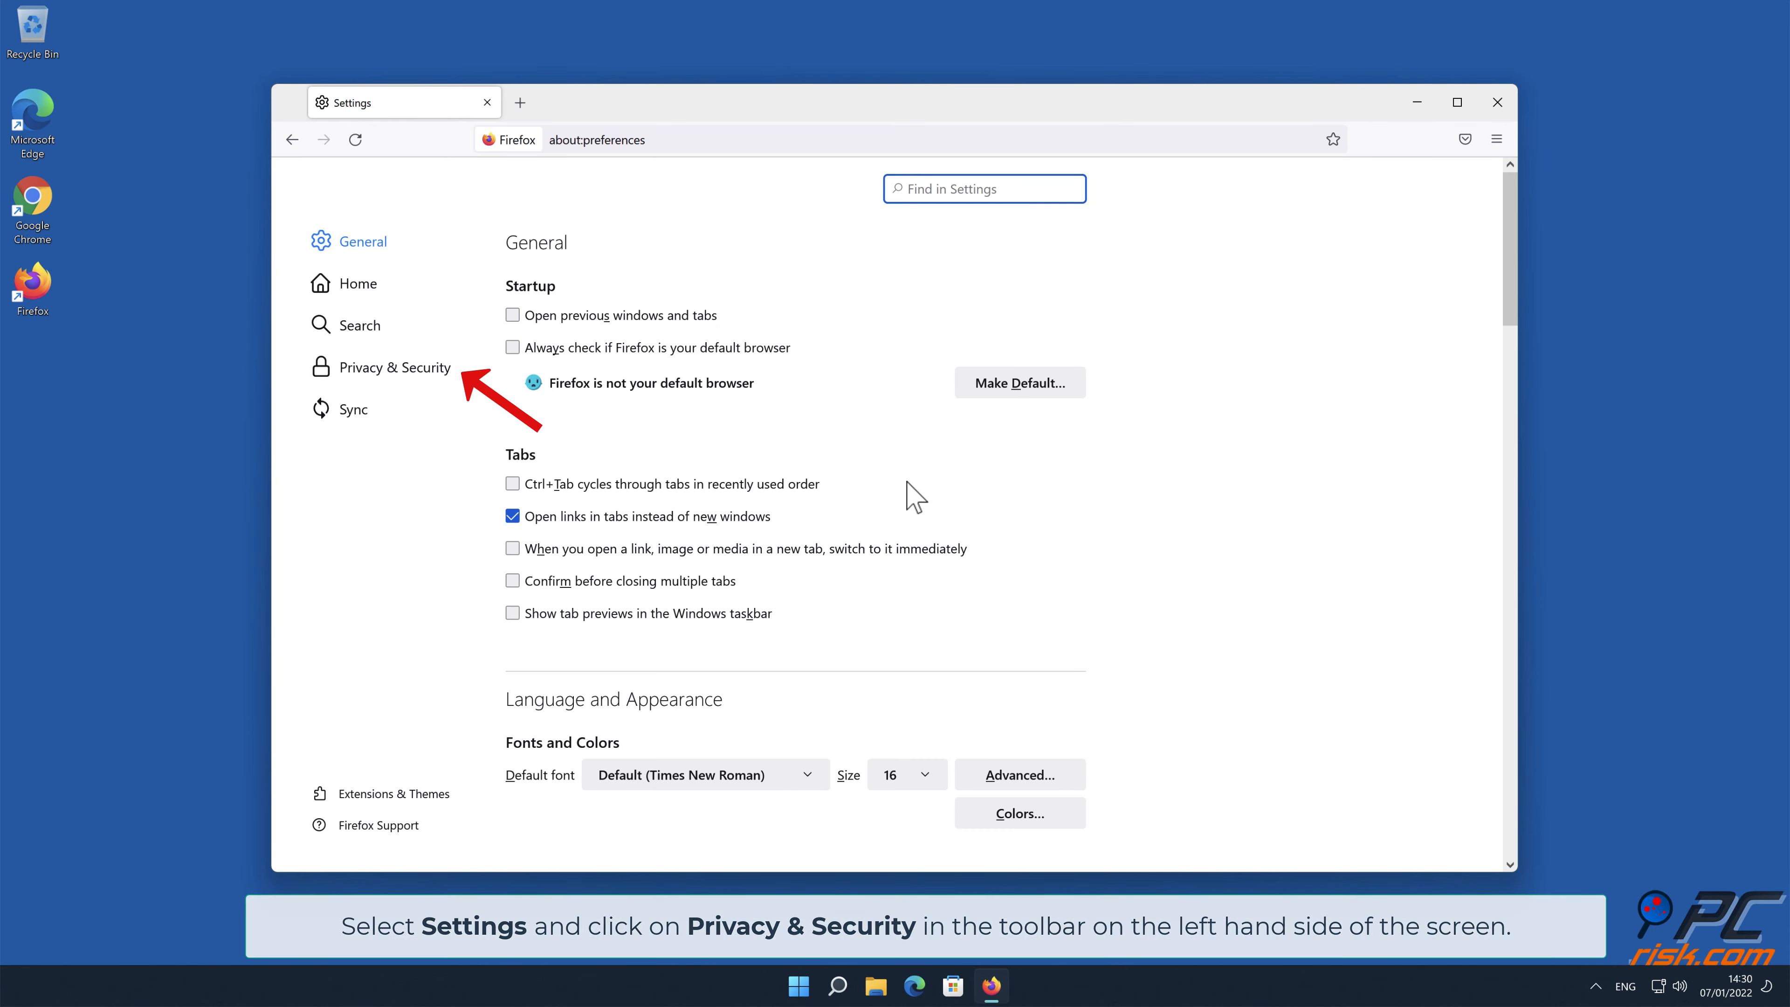
click(395, 369)
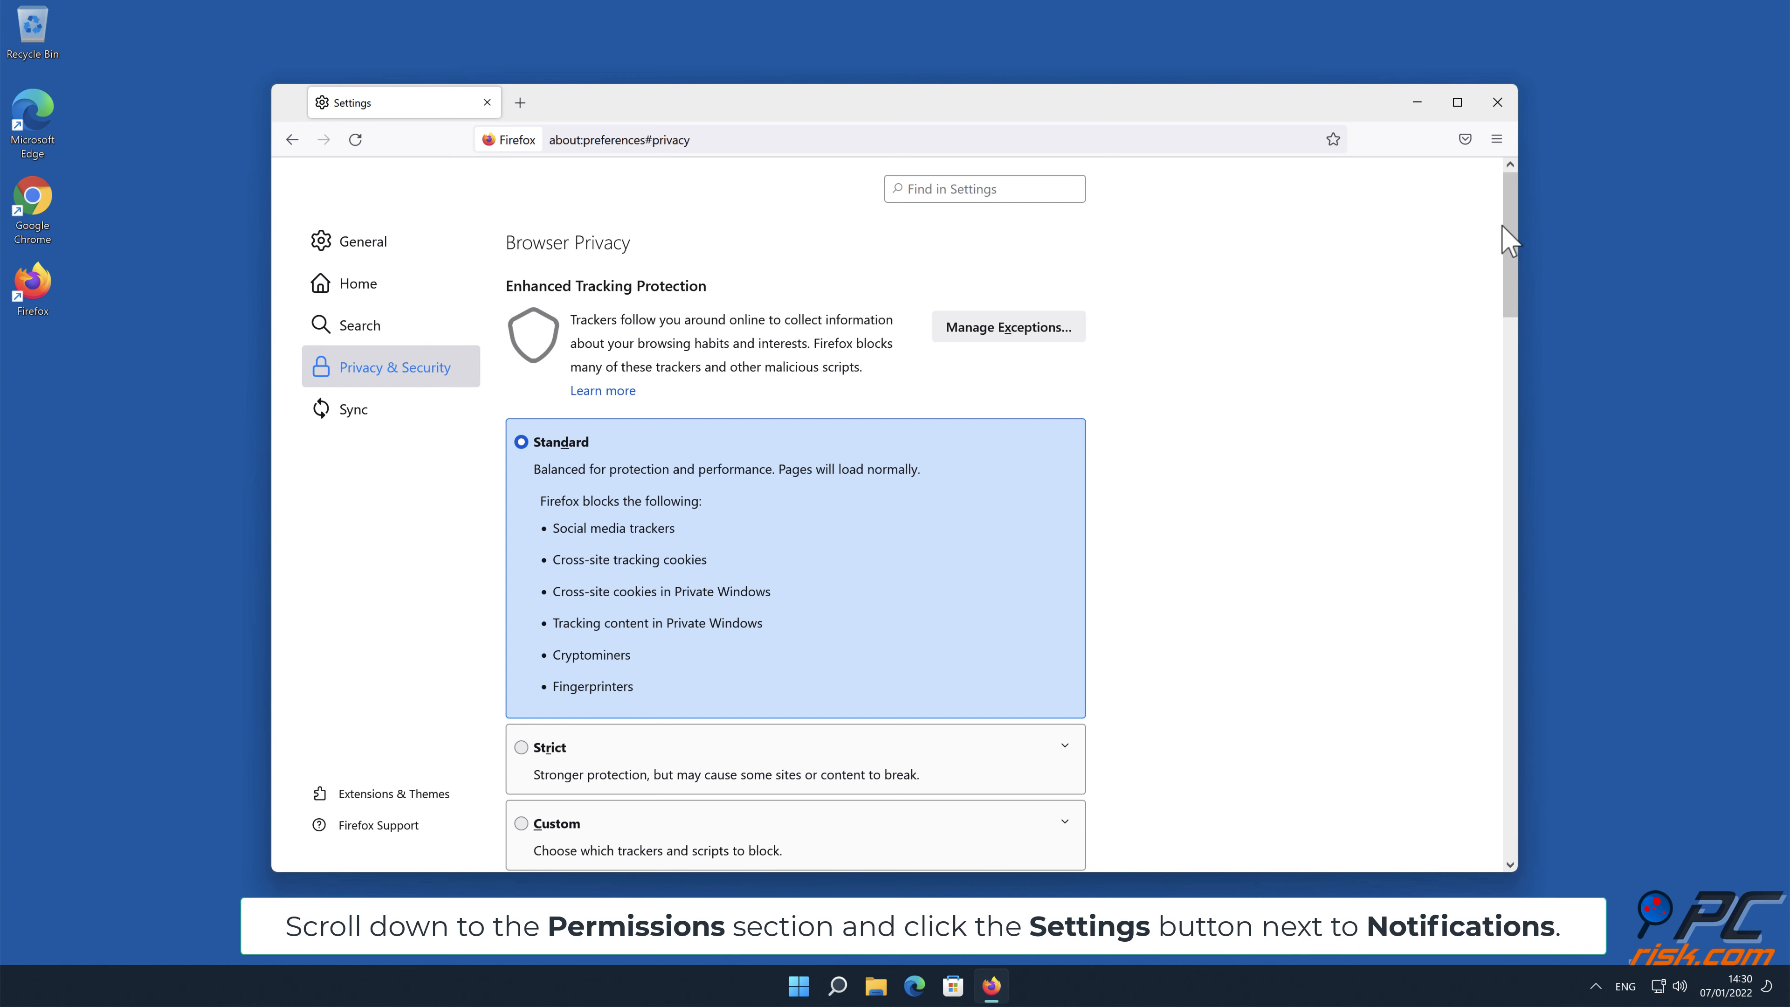
Reach the Notification Permissions list and start changing the status of people-around.me.
scroll(down, 3)
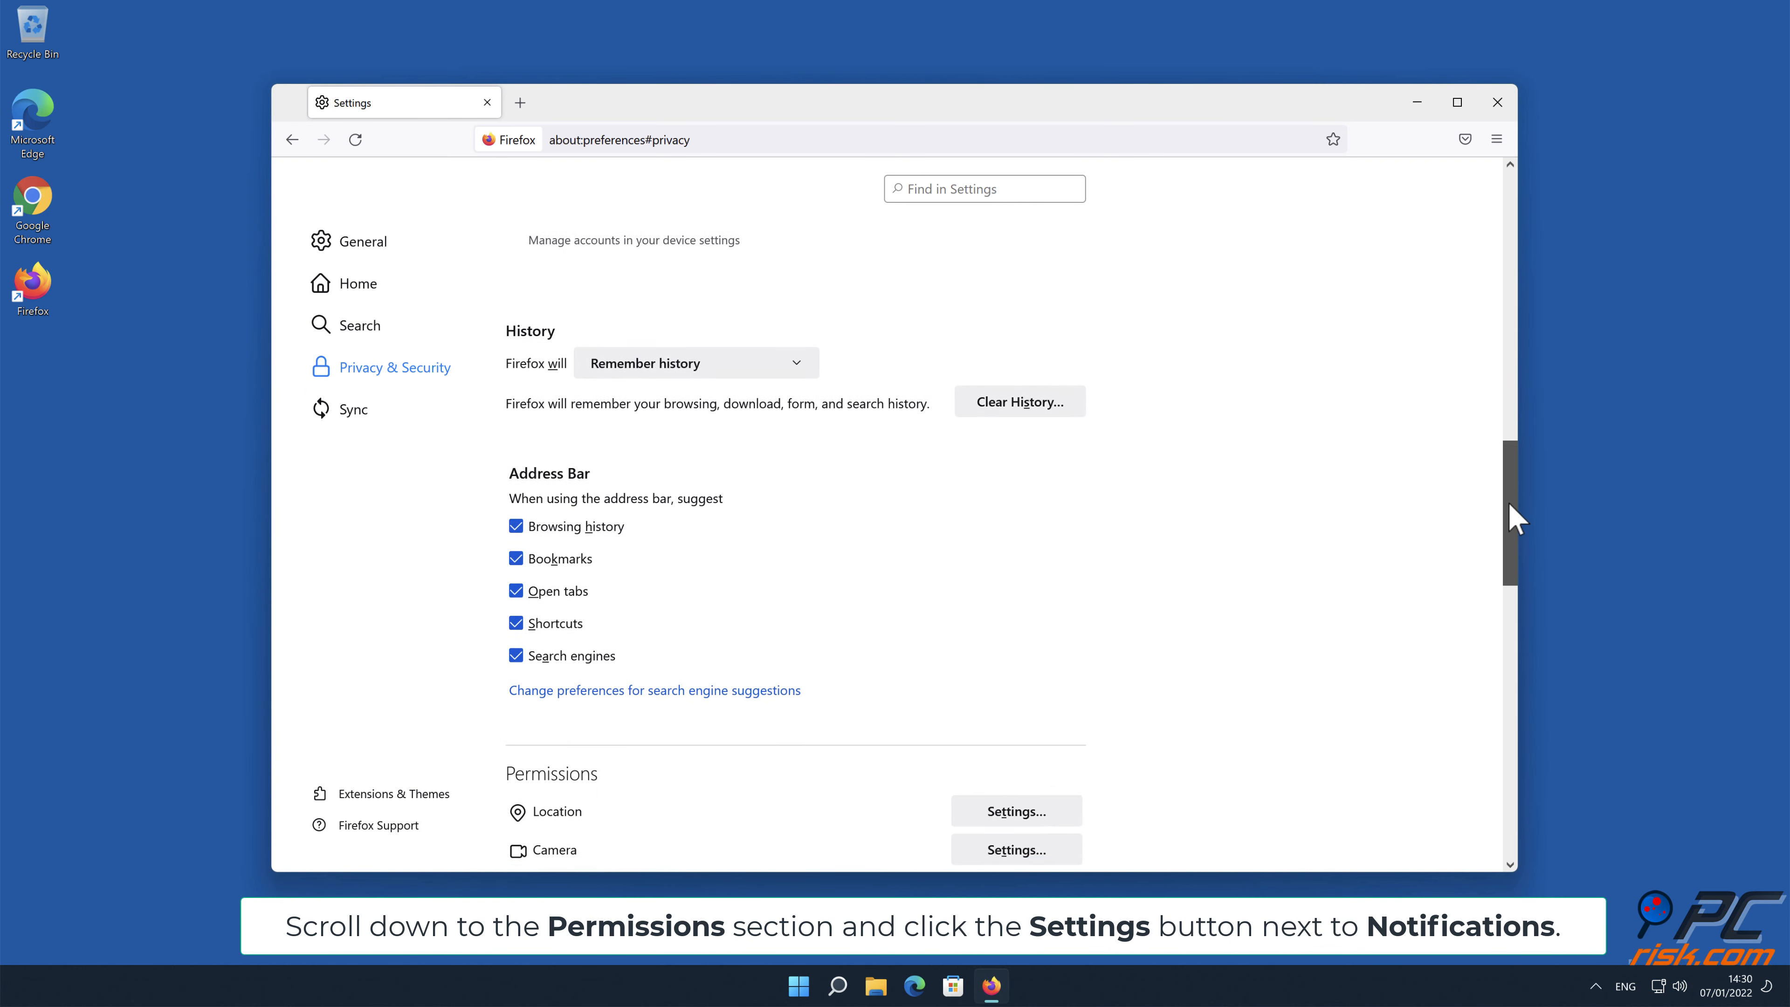
scroll(down, 3)
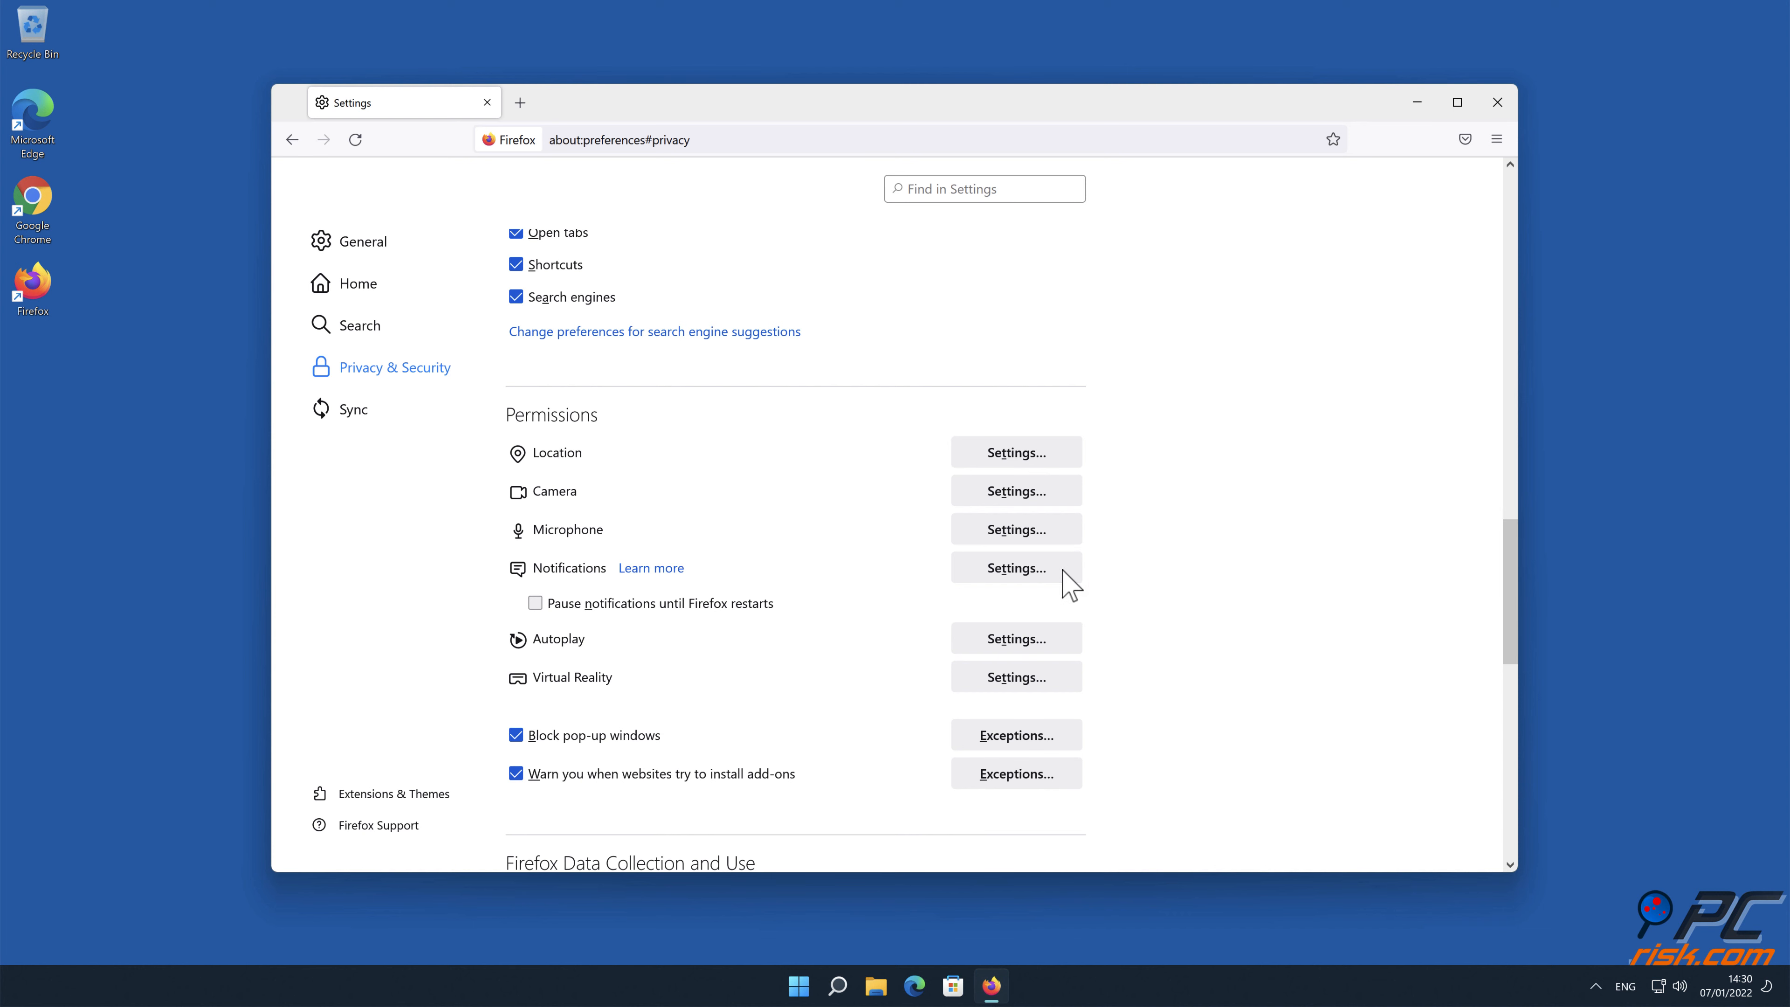
click(1016, 568)
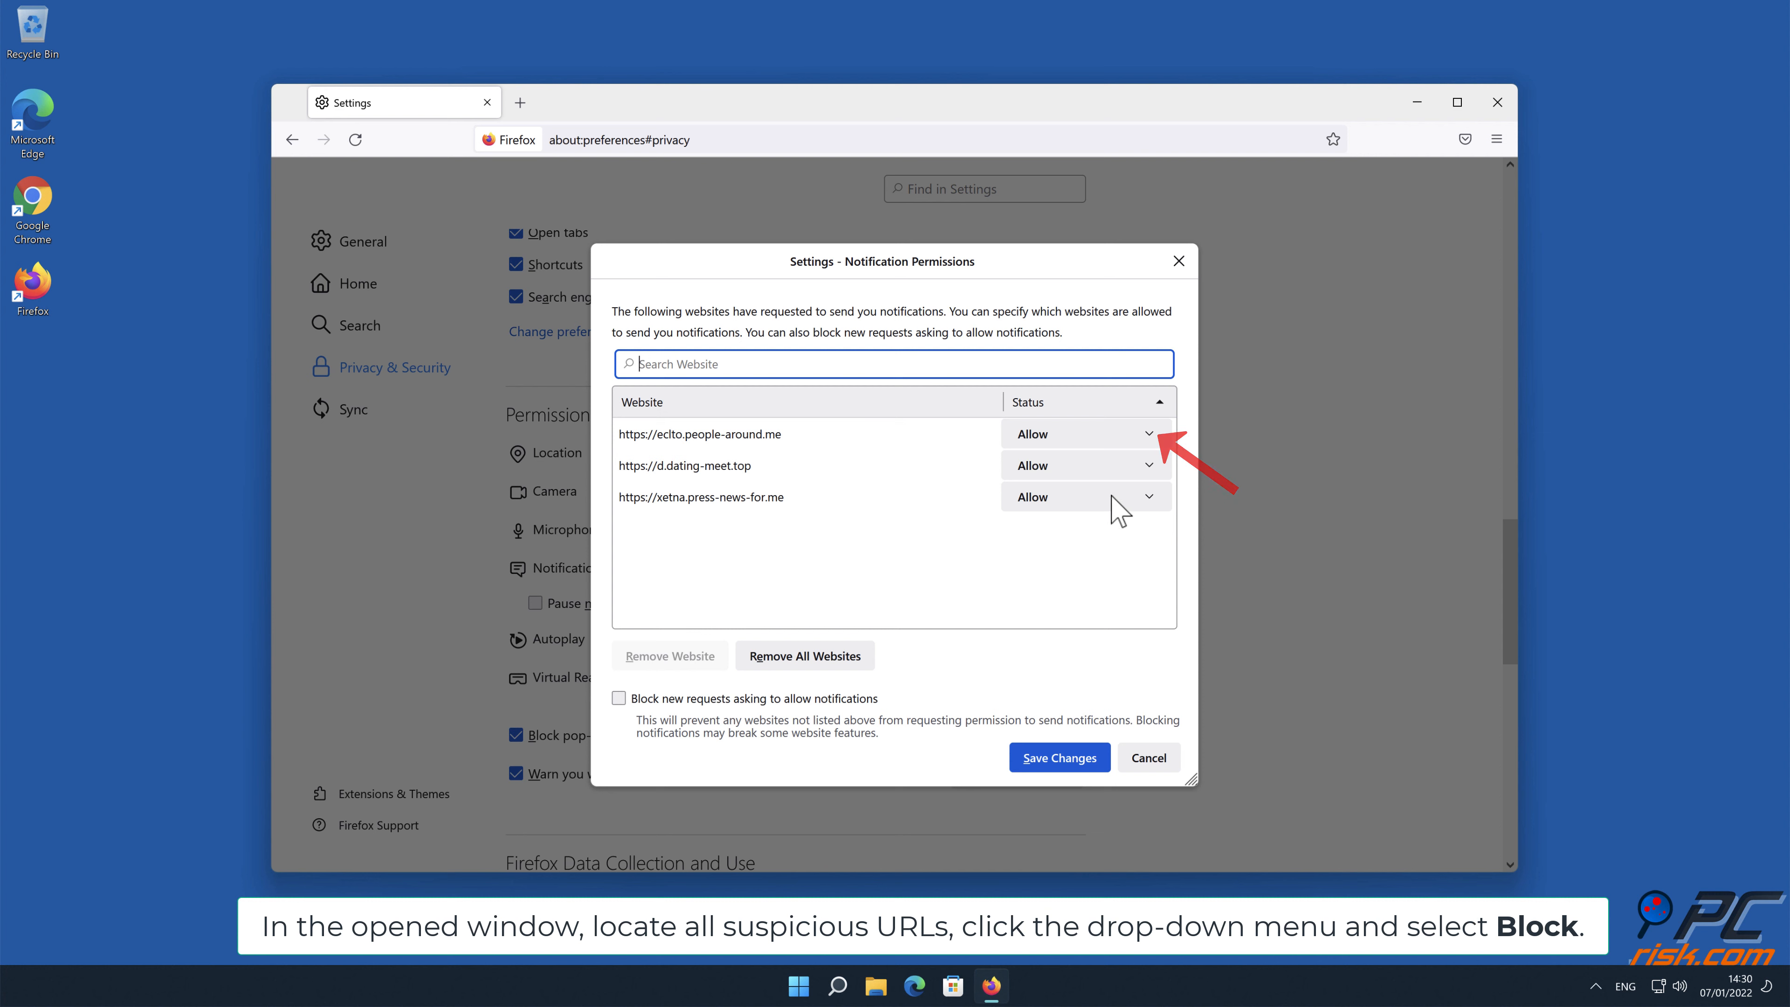
click(1149, 433)
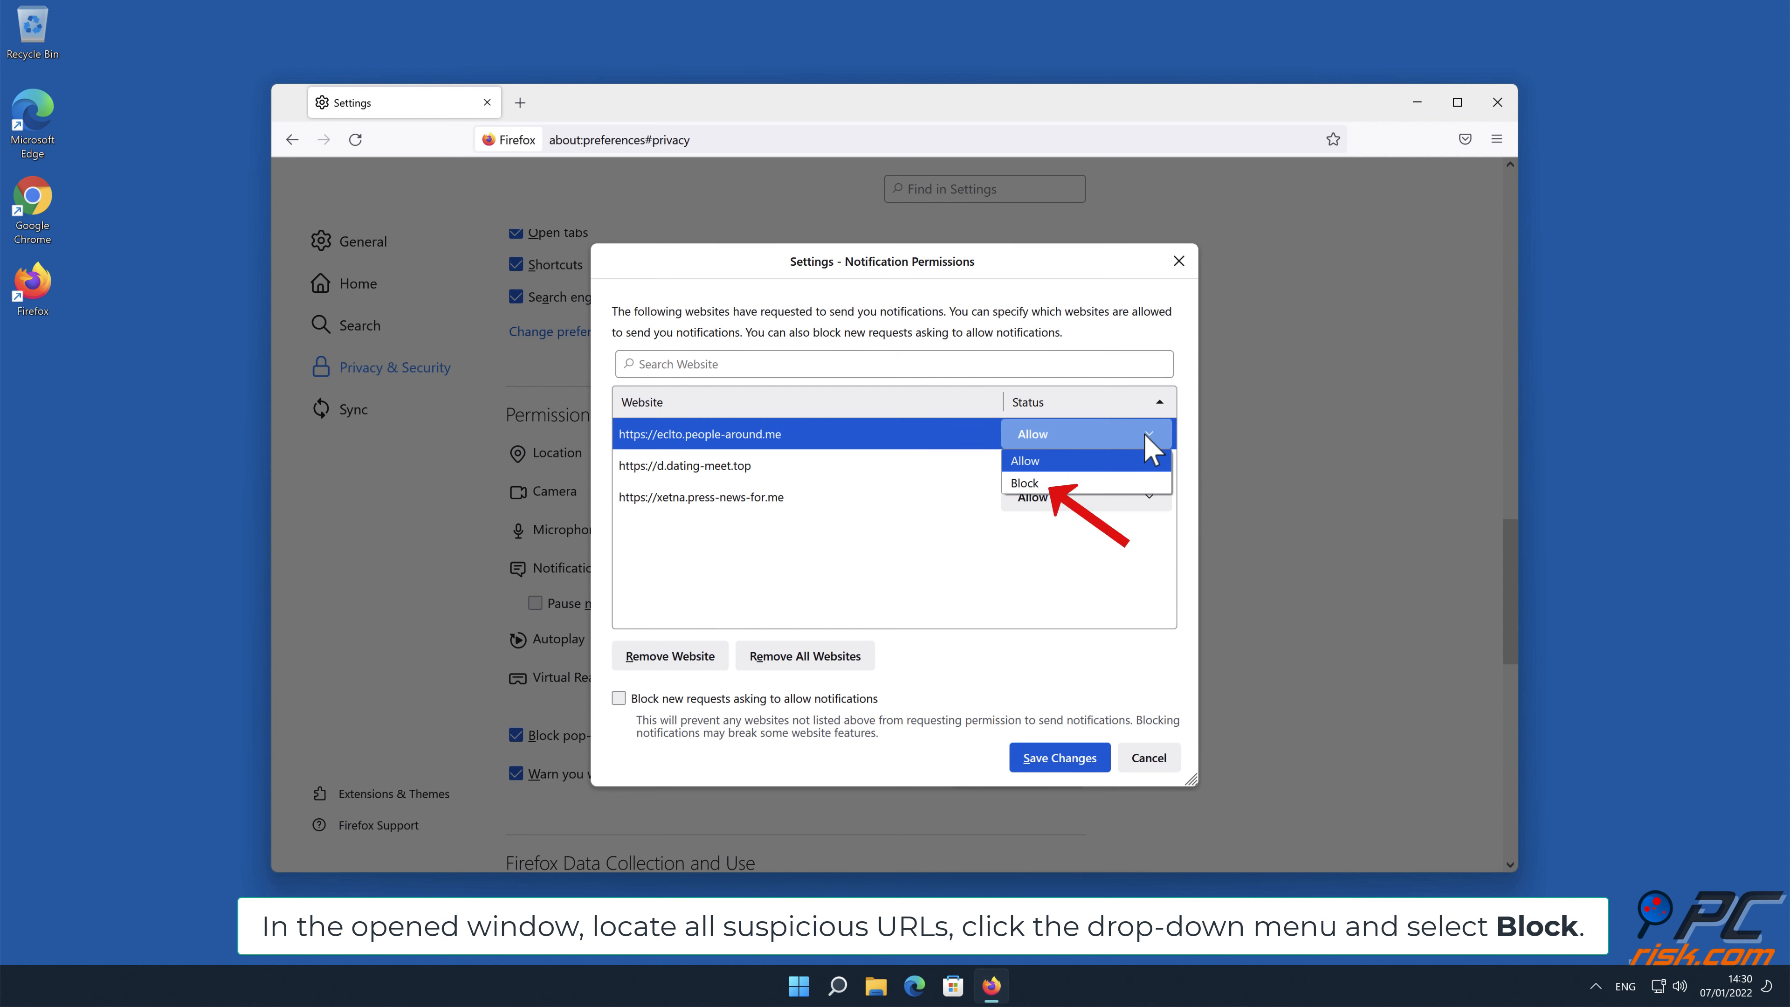